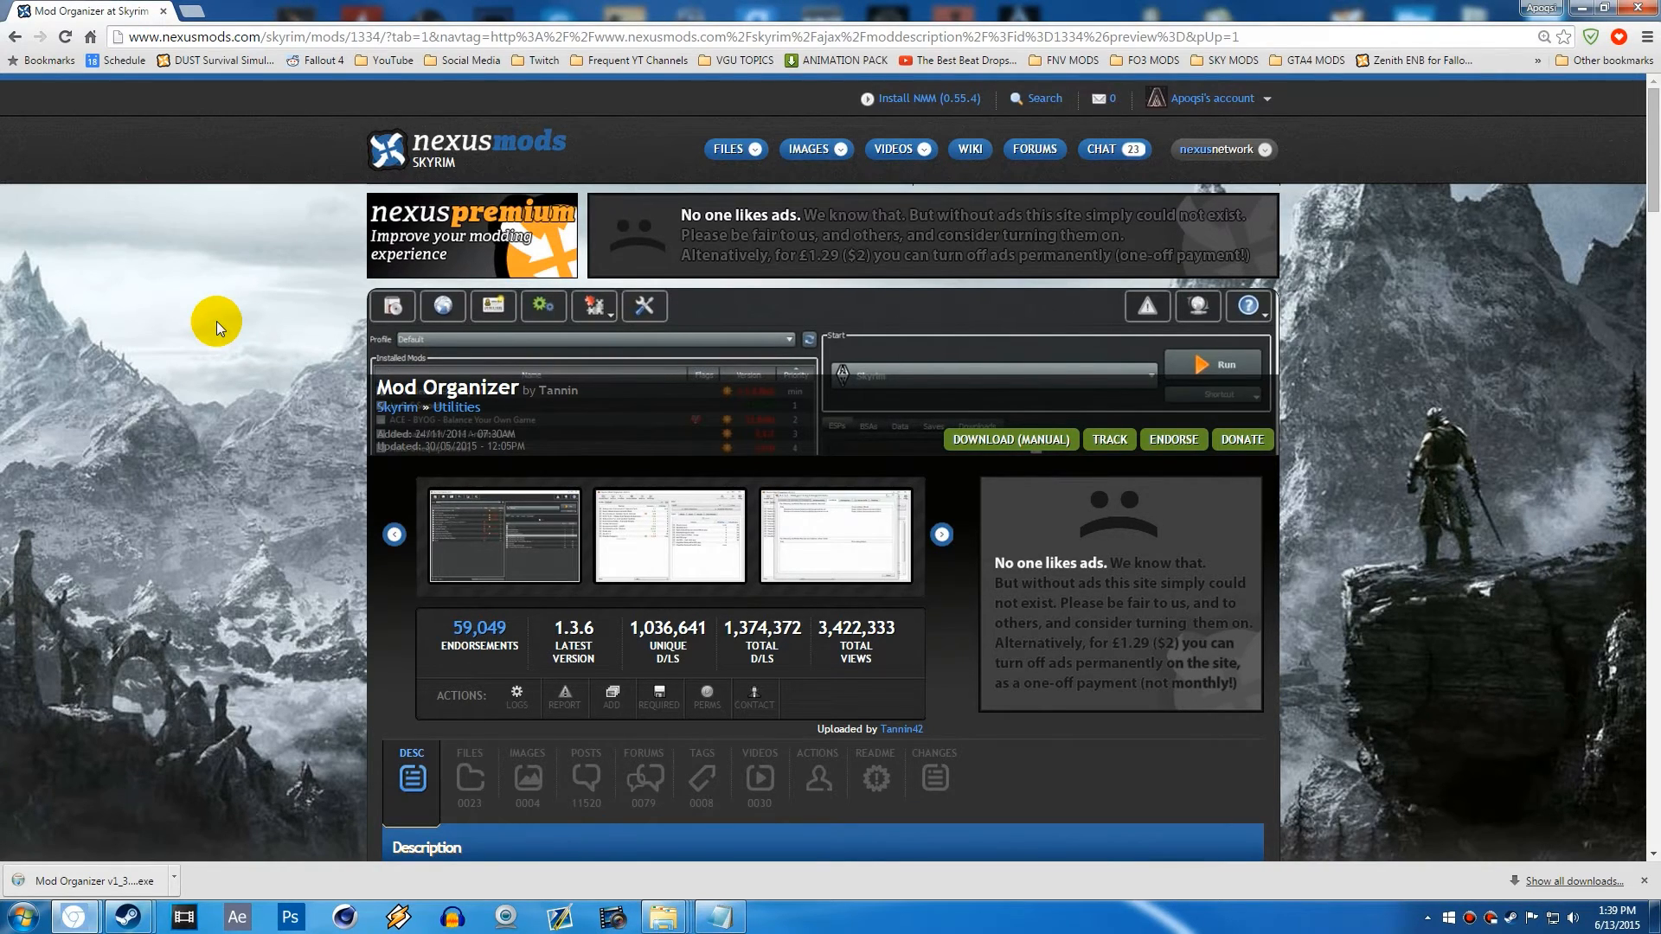
mouse_move(280, 403)
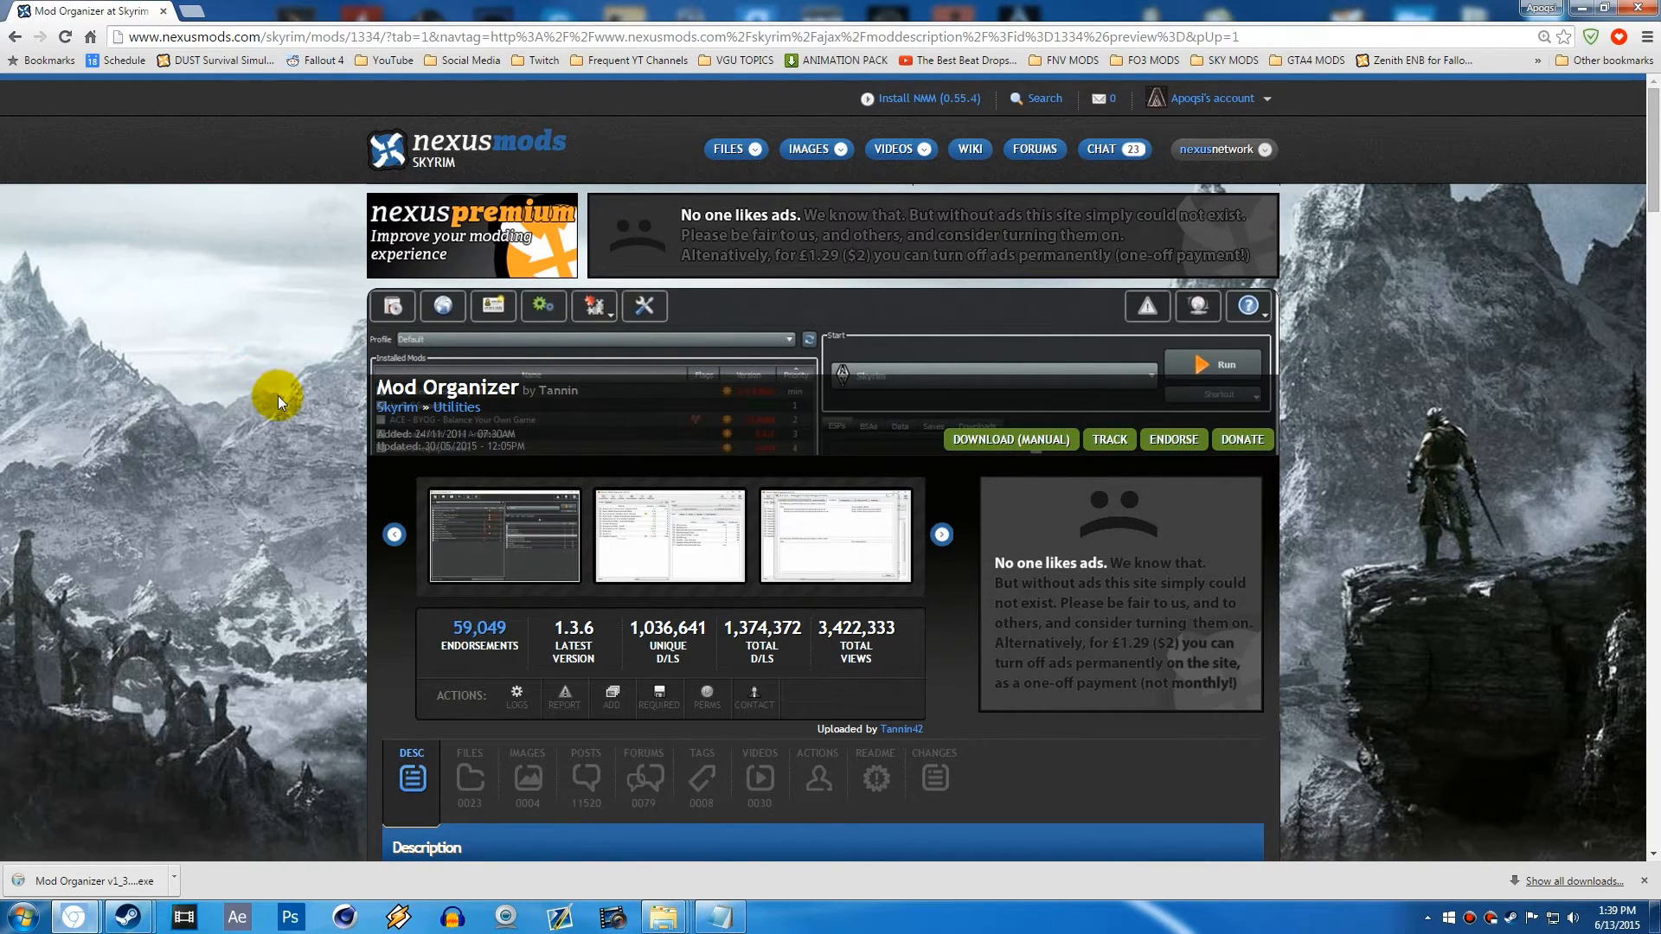
- Show the Mod Organizer FILES list with the 1.2.18 and 1.3.7 archives and installers
scroll(down, 3)
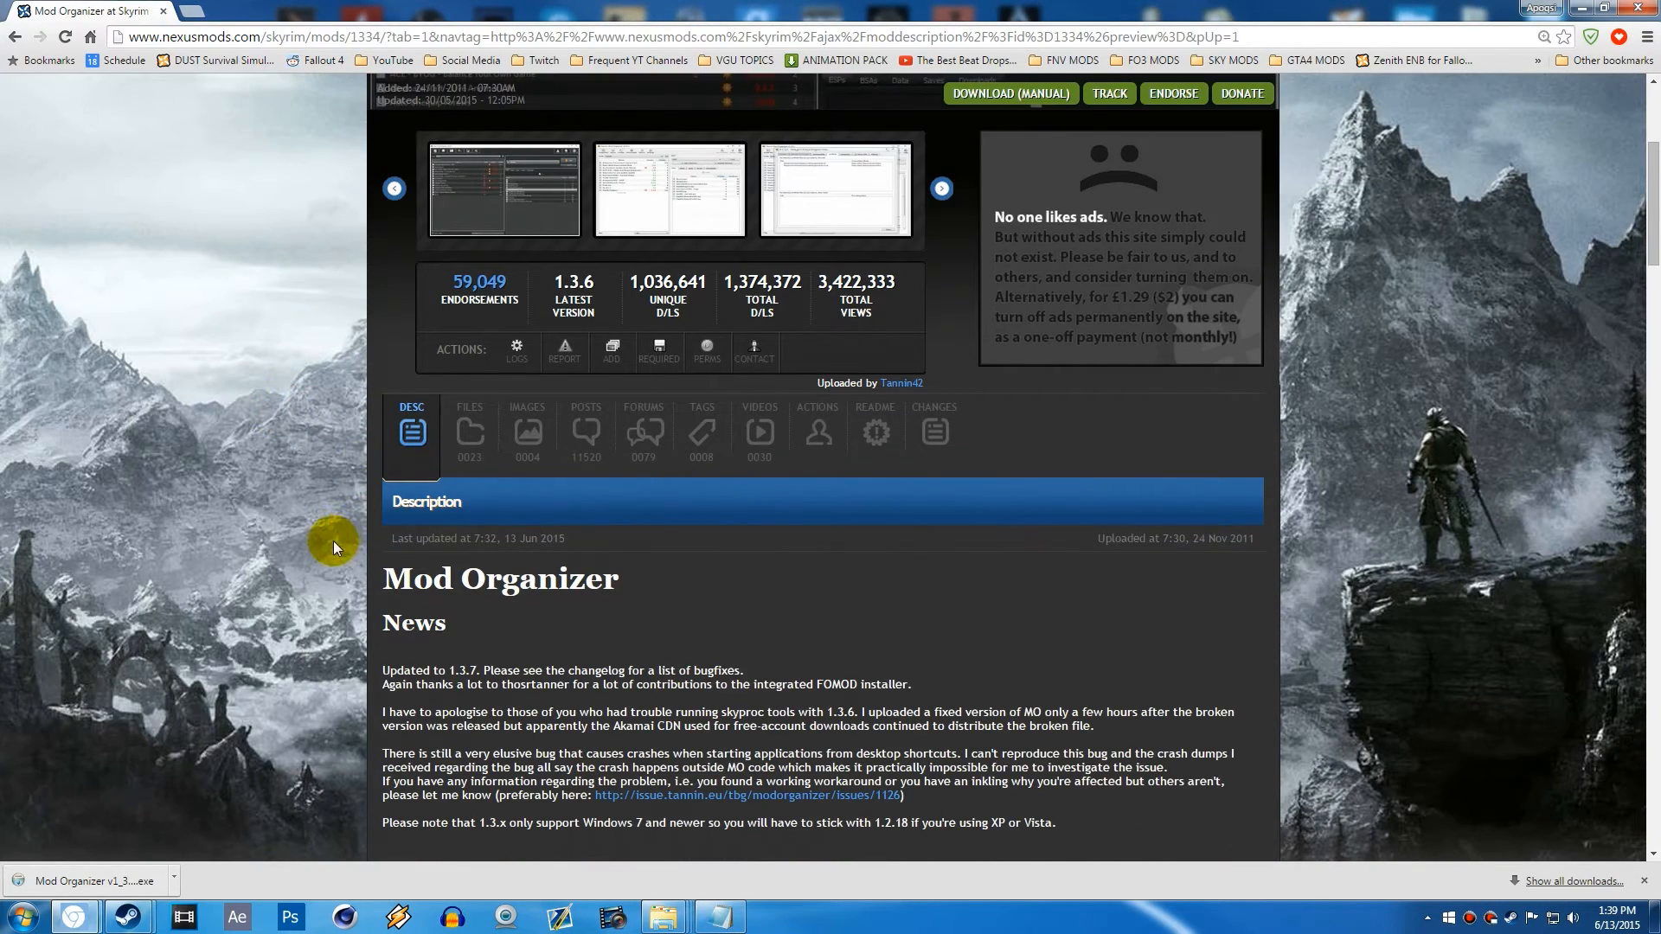
scroll(down, 3)
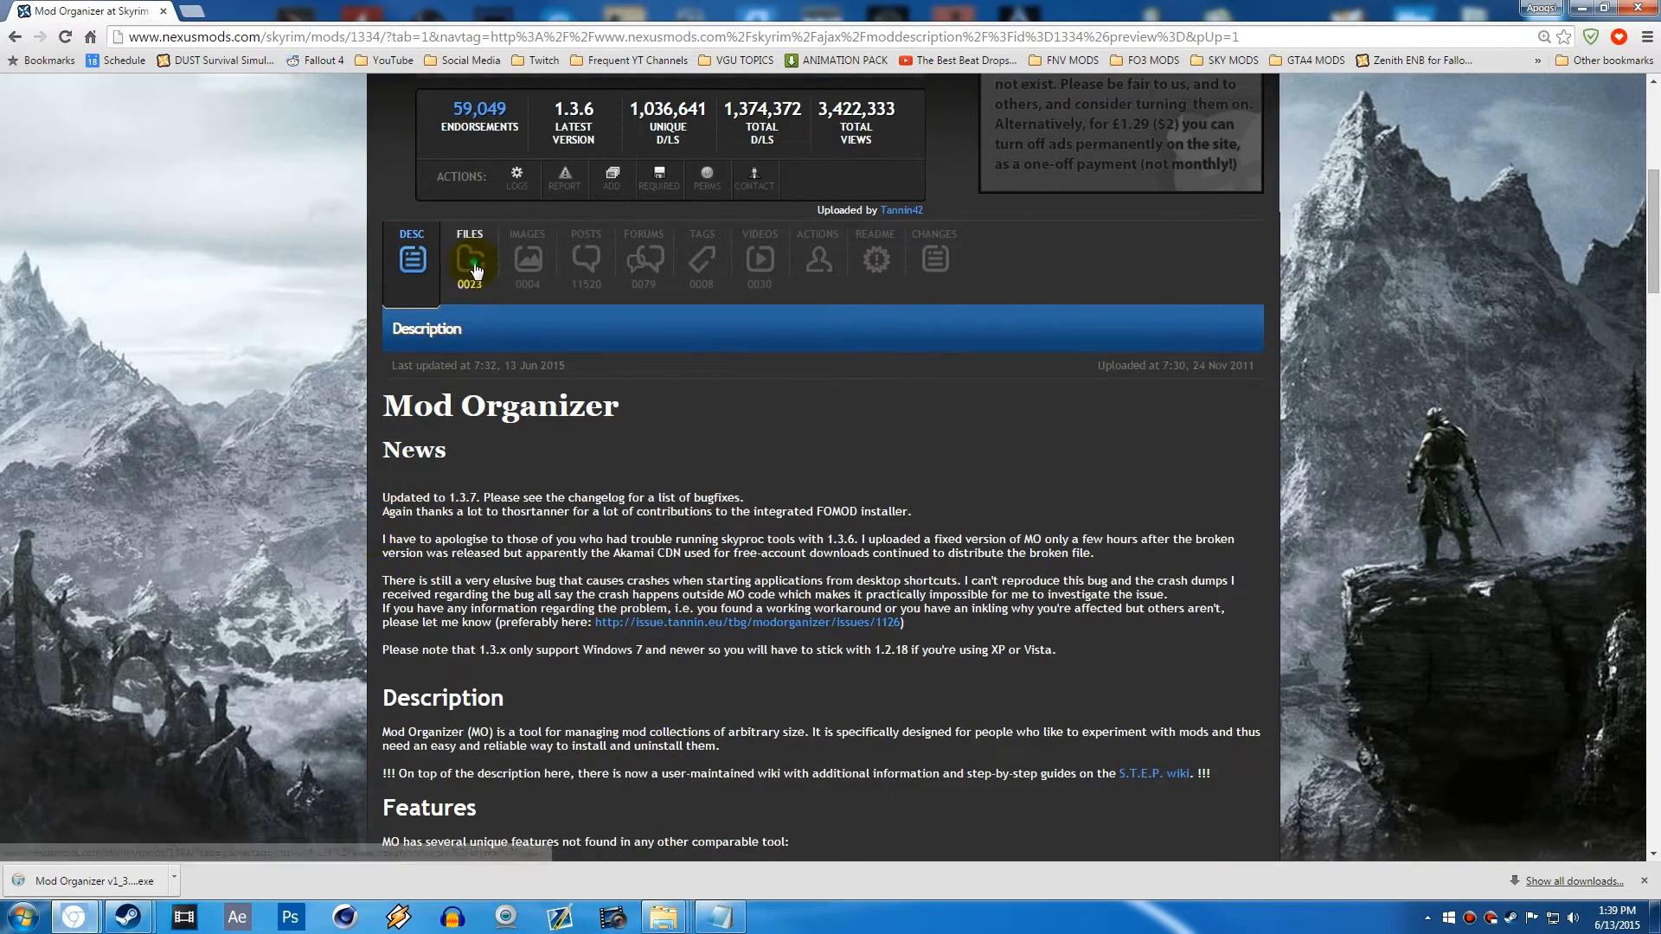
click(469, 260)
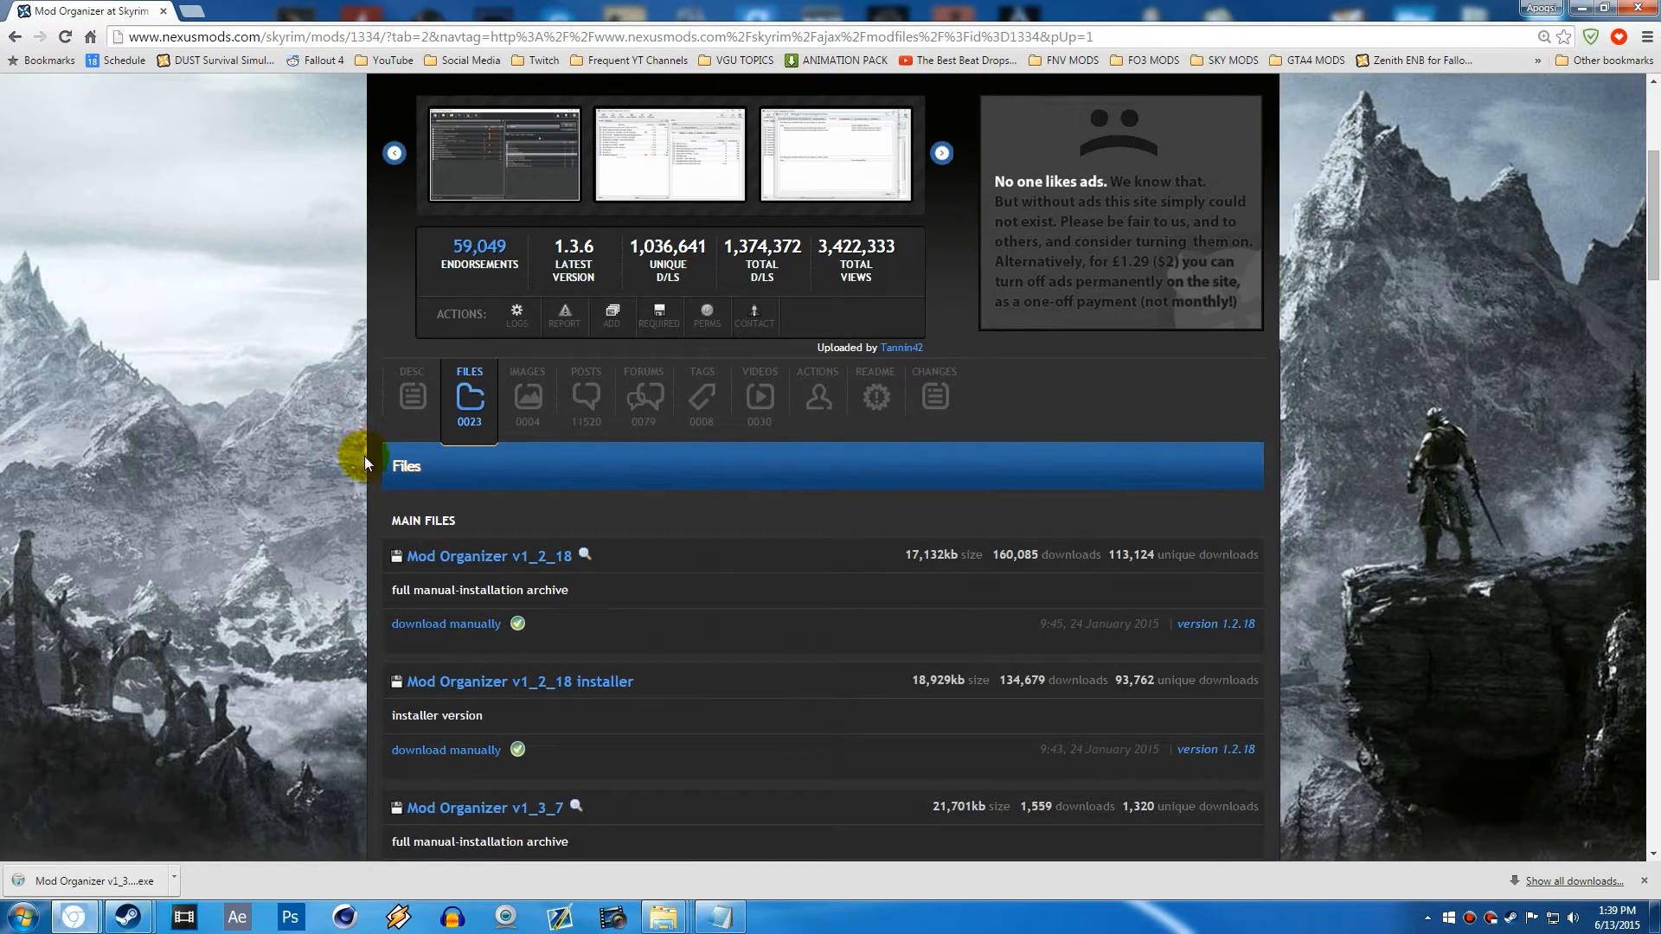
scroll(down, 3)
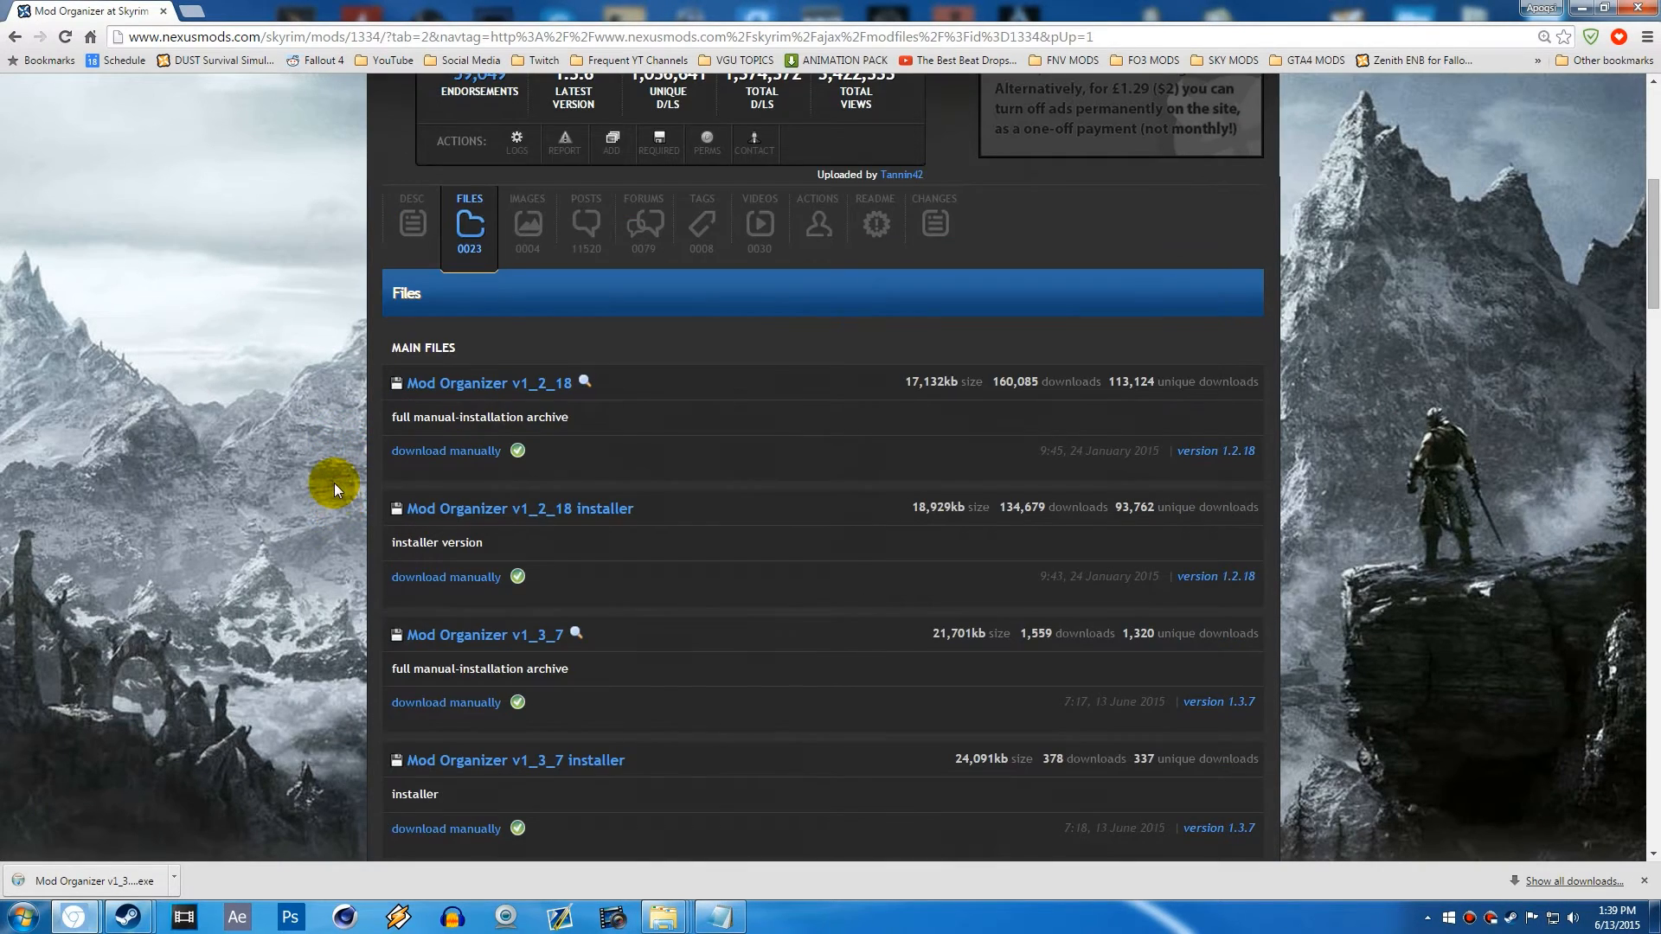
scroll(down, 3)
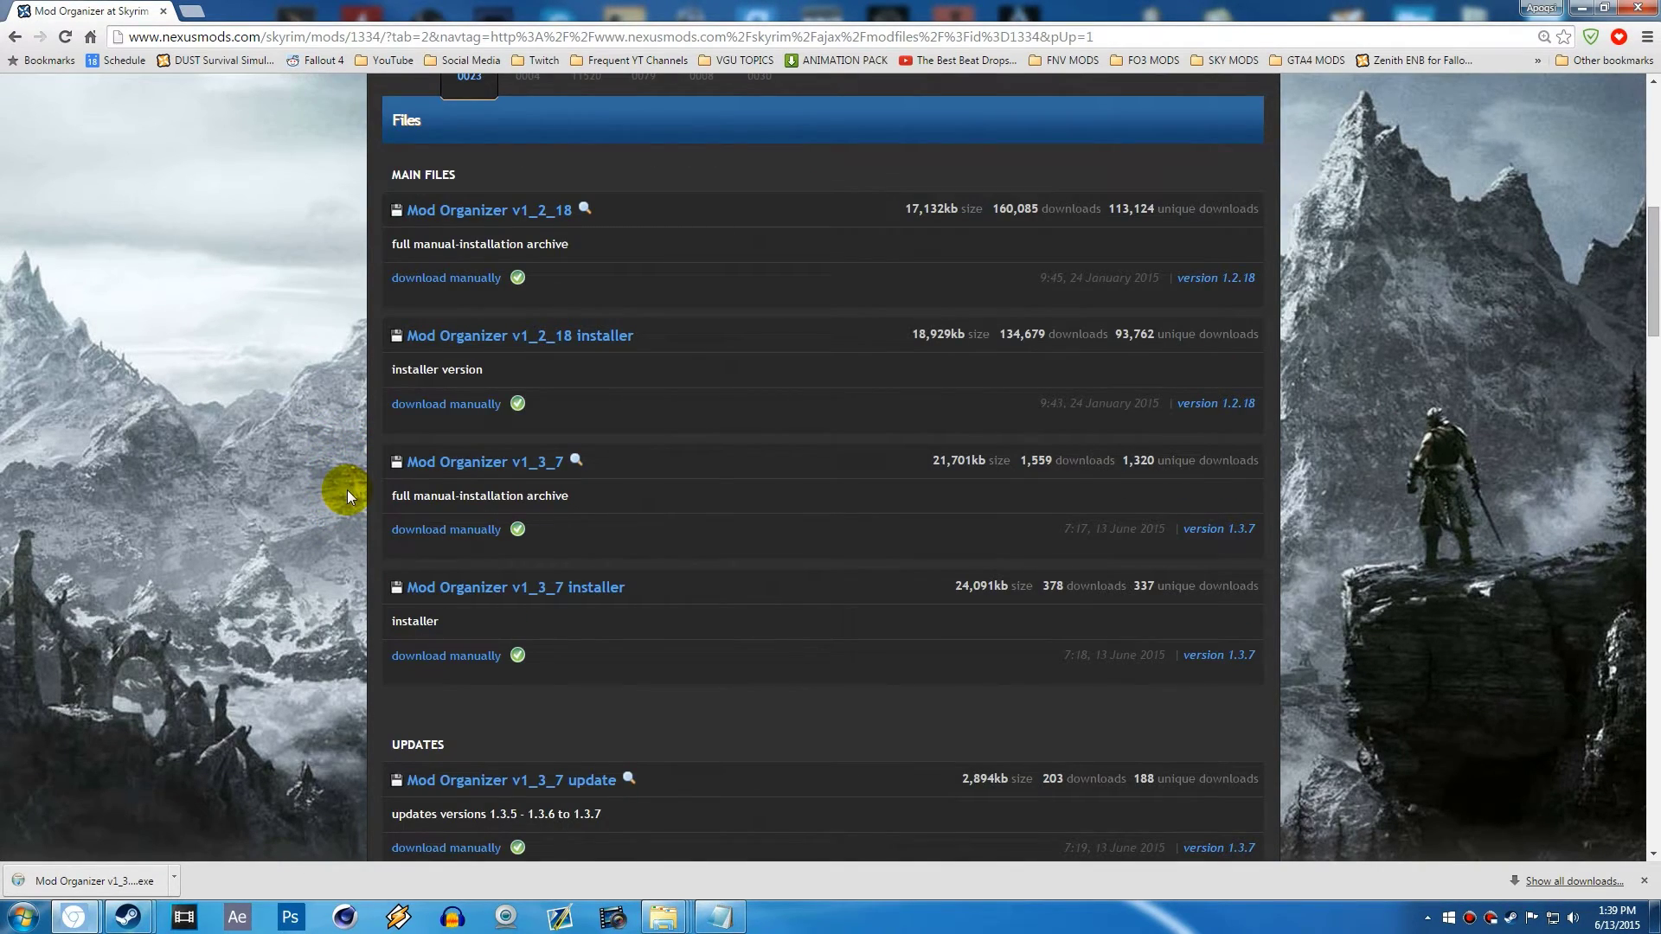
mouse_move(351, 455)
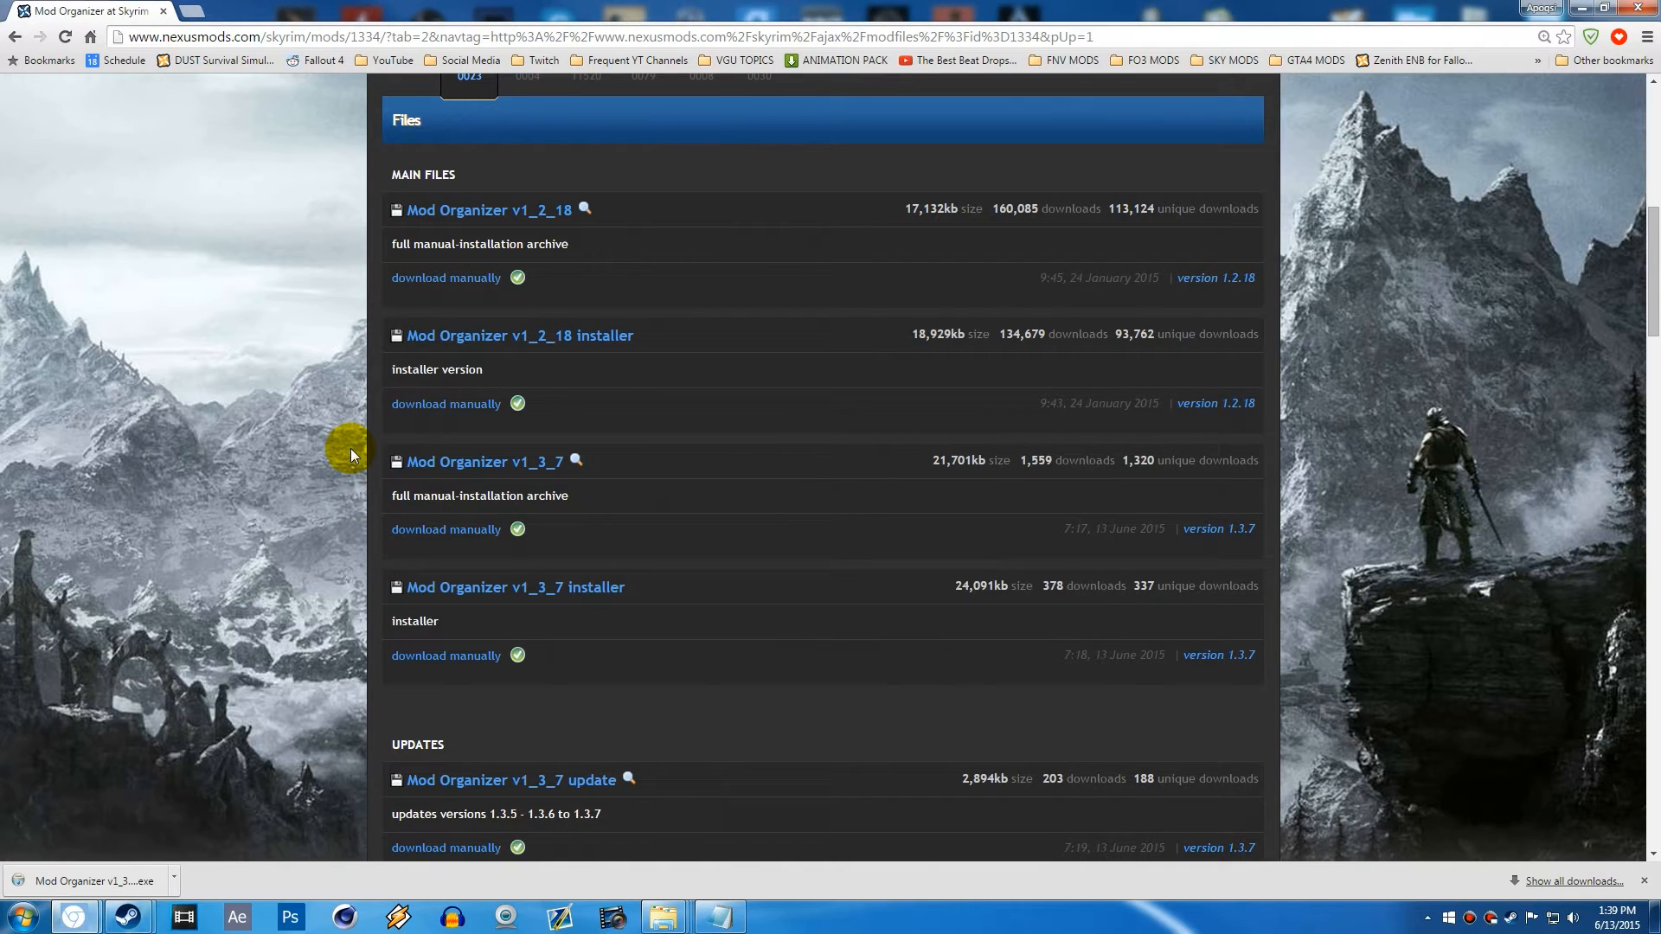
scroll(up, 3)
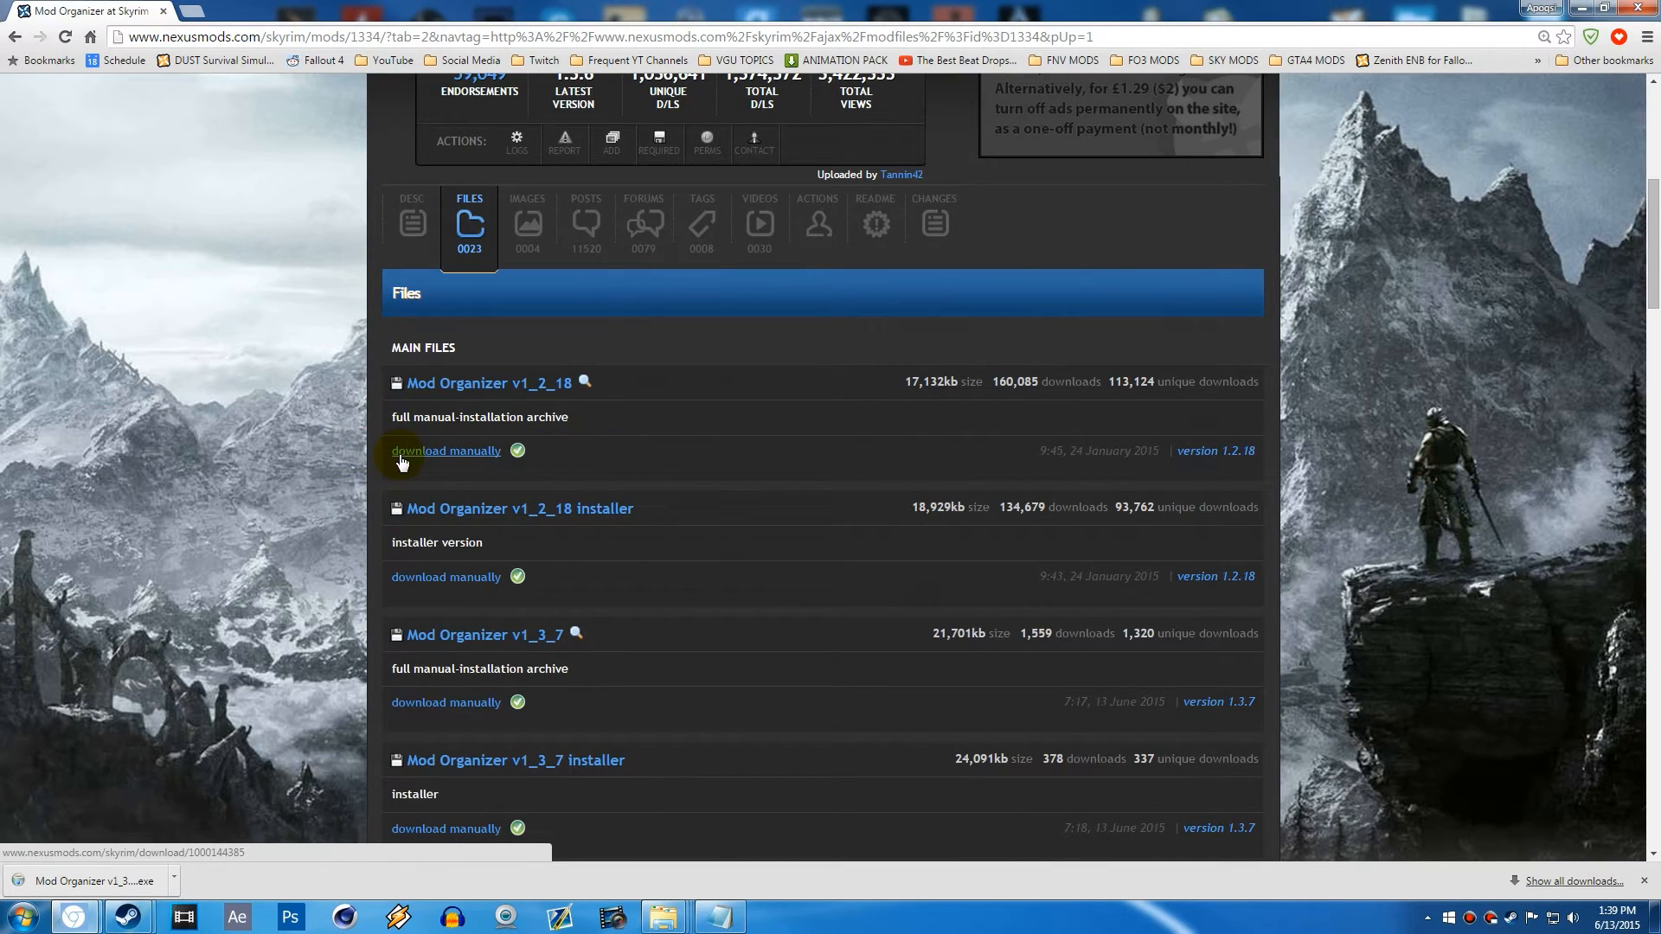
scroll(down, 3)
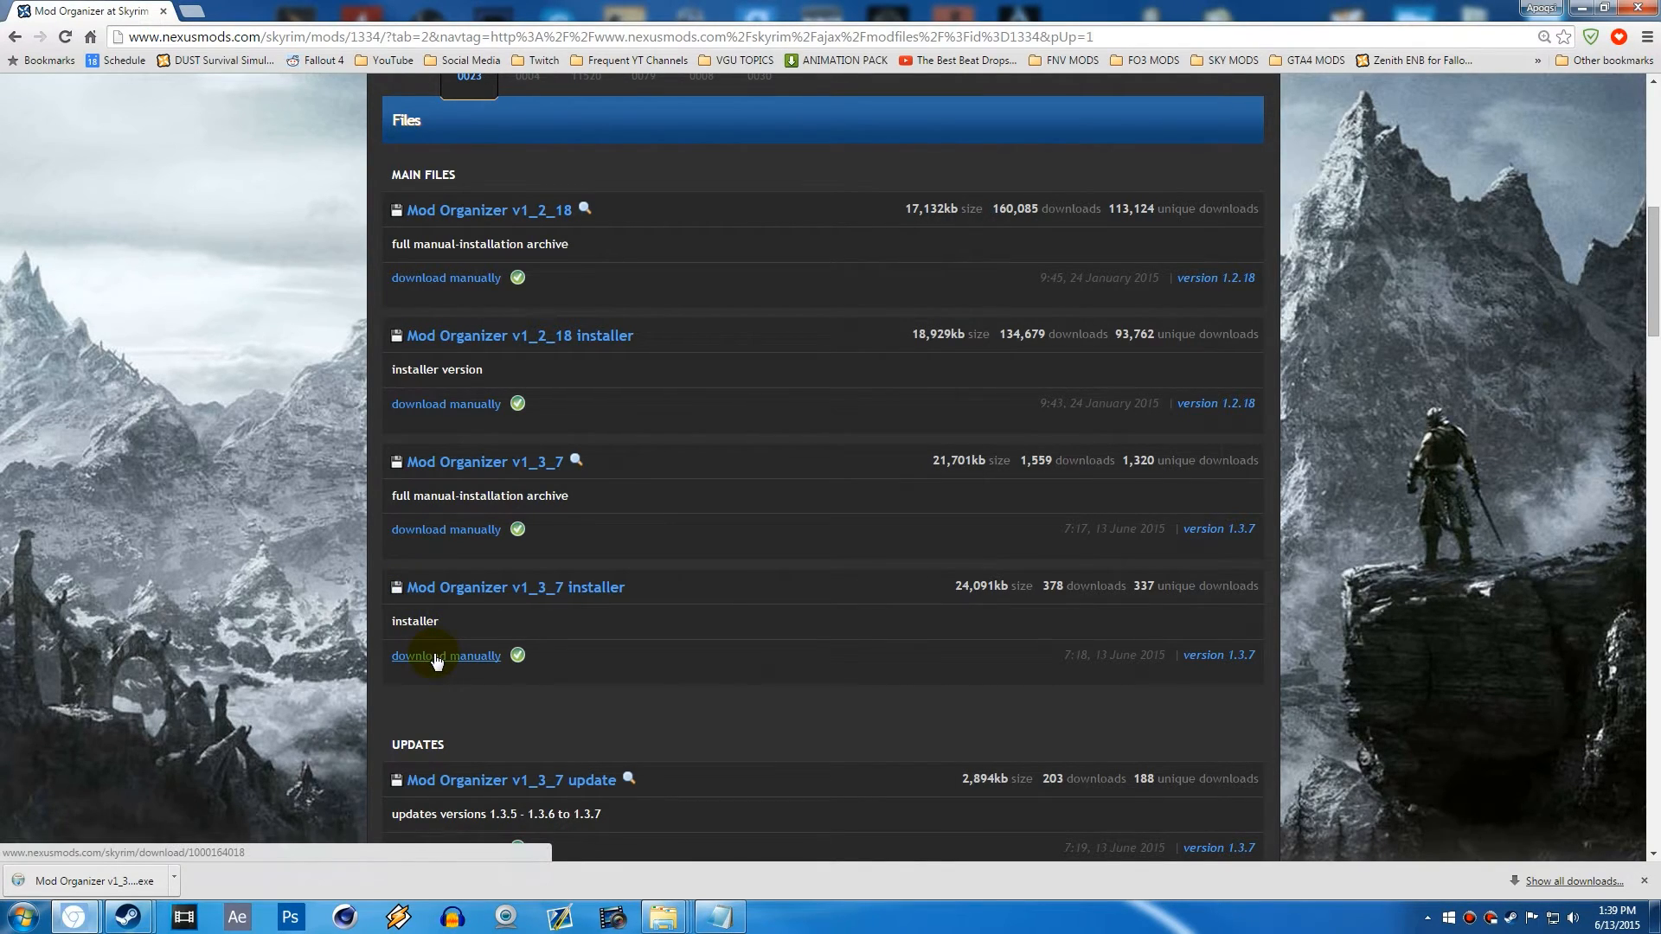
mouse_move(455, 664)
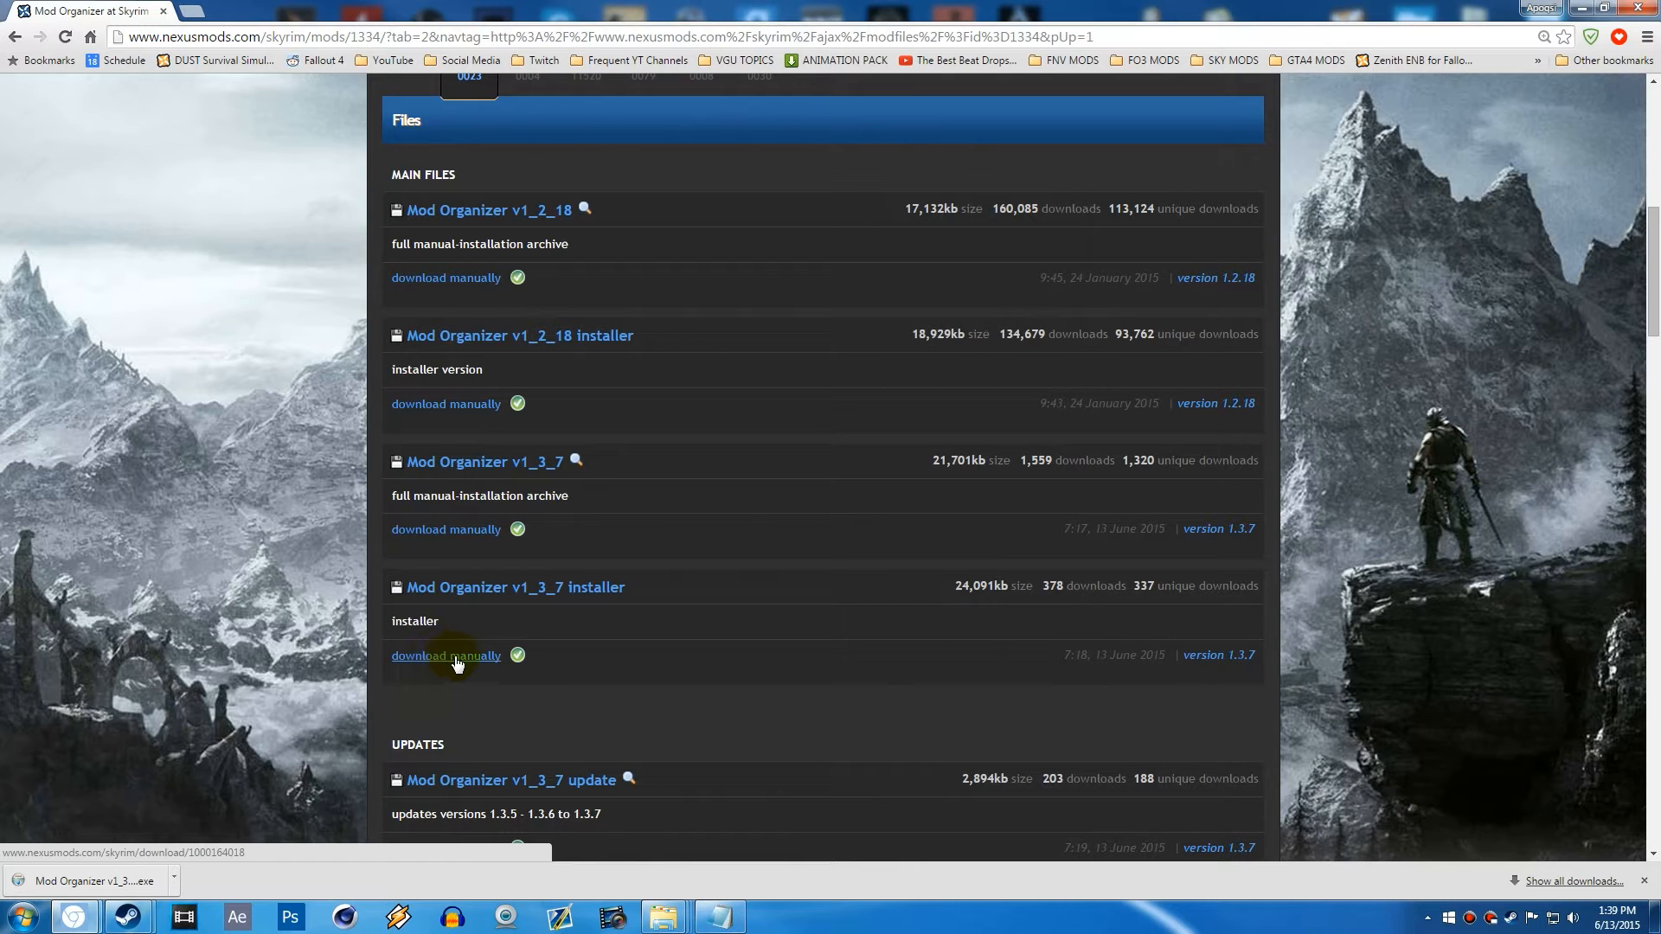
- Manually download the Mod Organizer v1_3_7 installer and save it to the Desktop
click(446, 656)
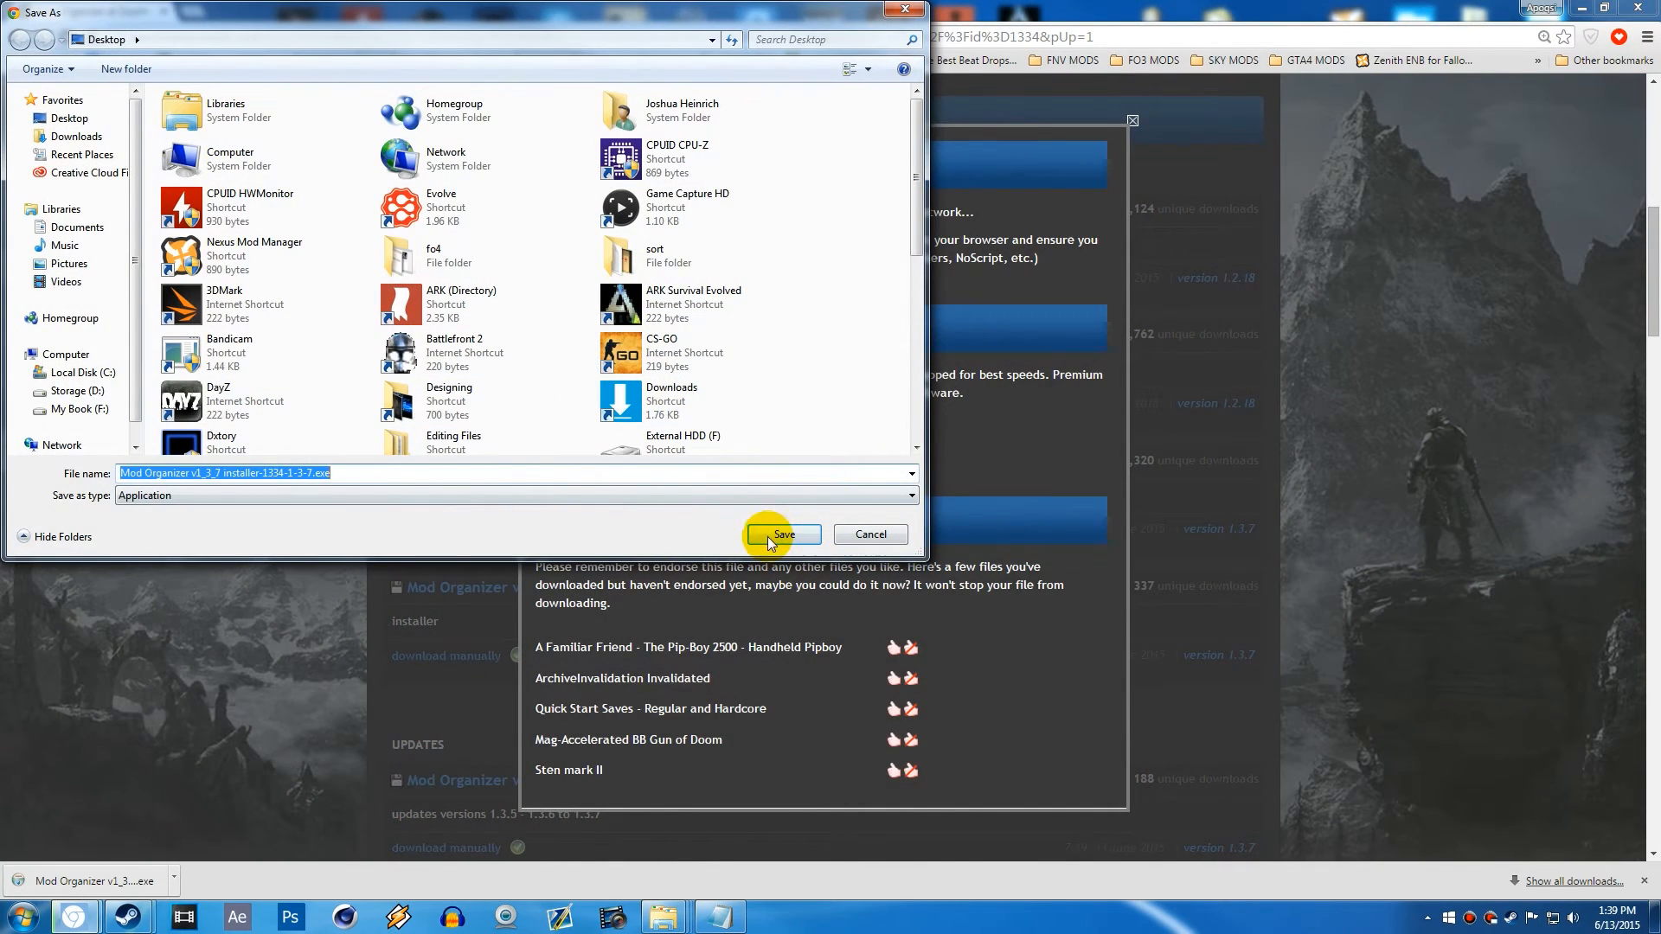
click(782, 535)
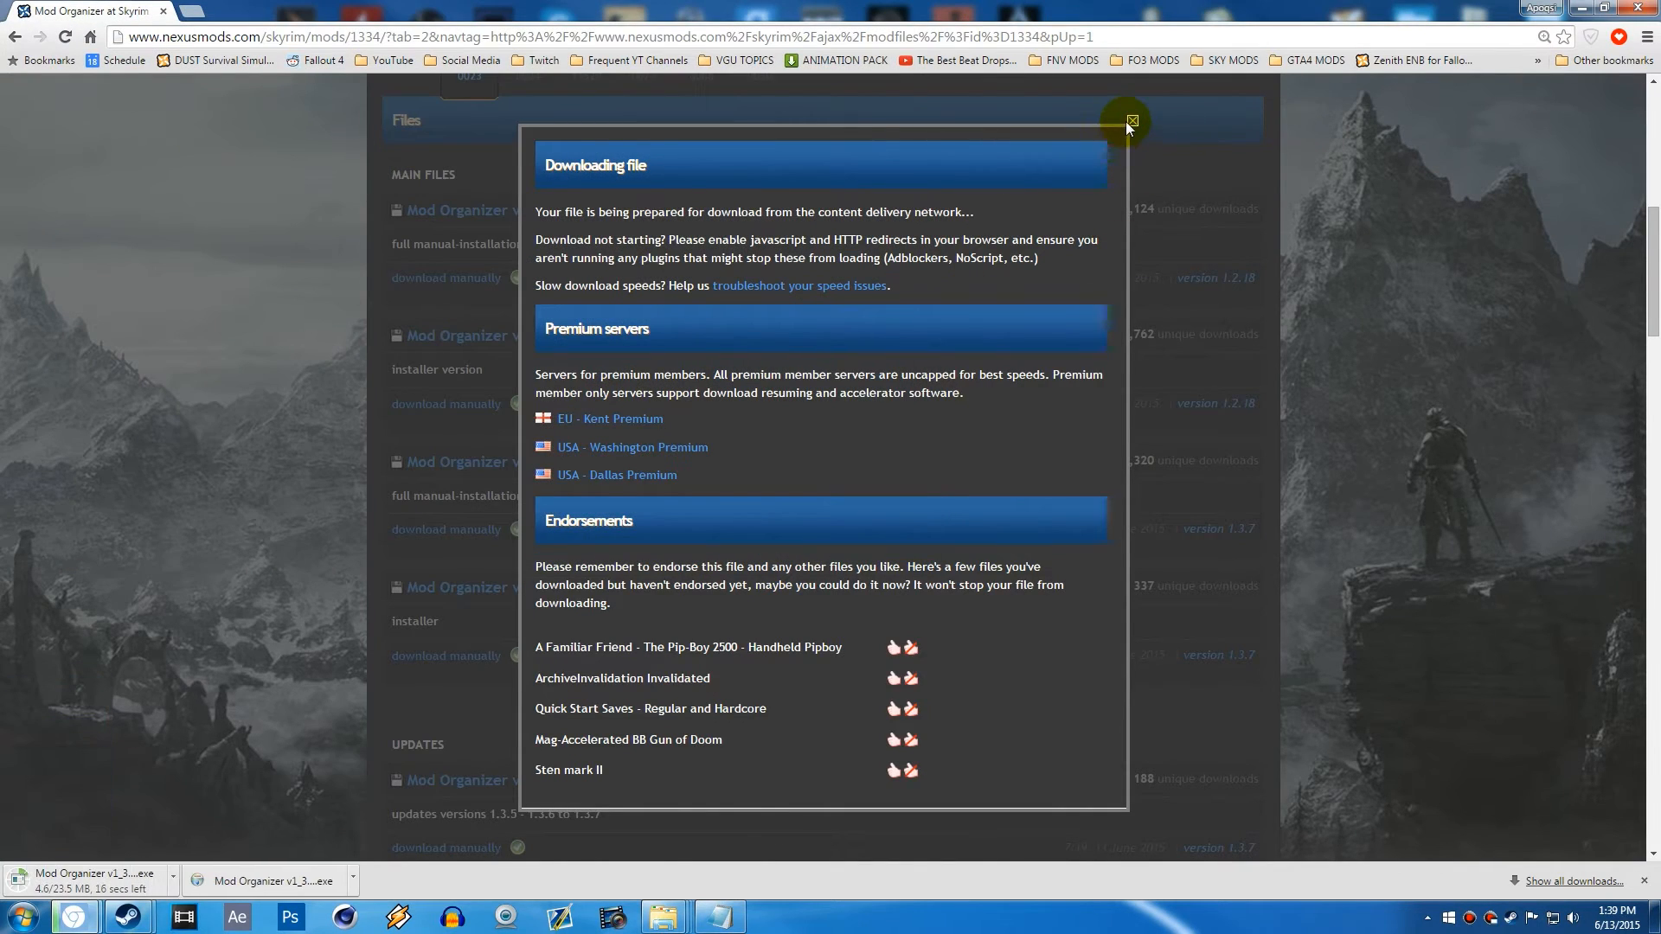
click(1129, 119)
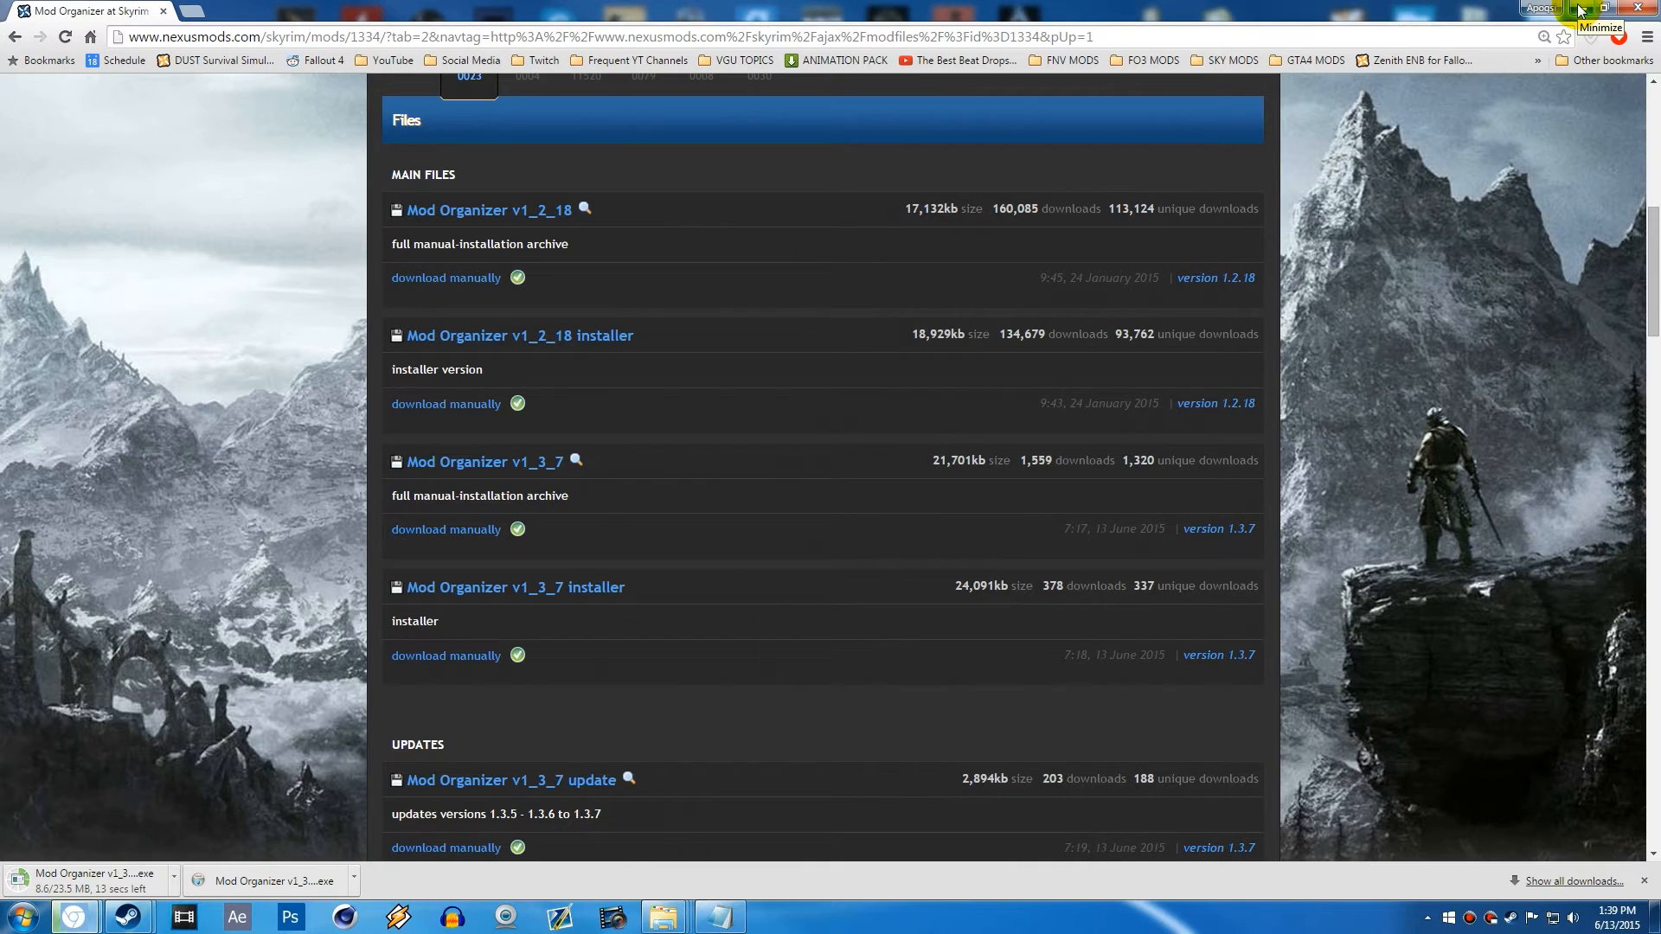
- Minimize Chrome to reveal the desktop with the installer download
click(1601, 8)
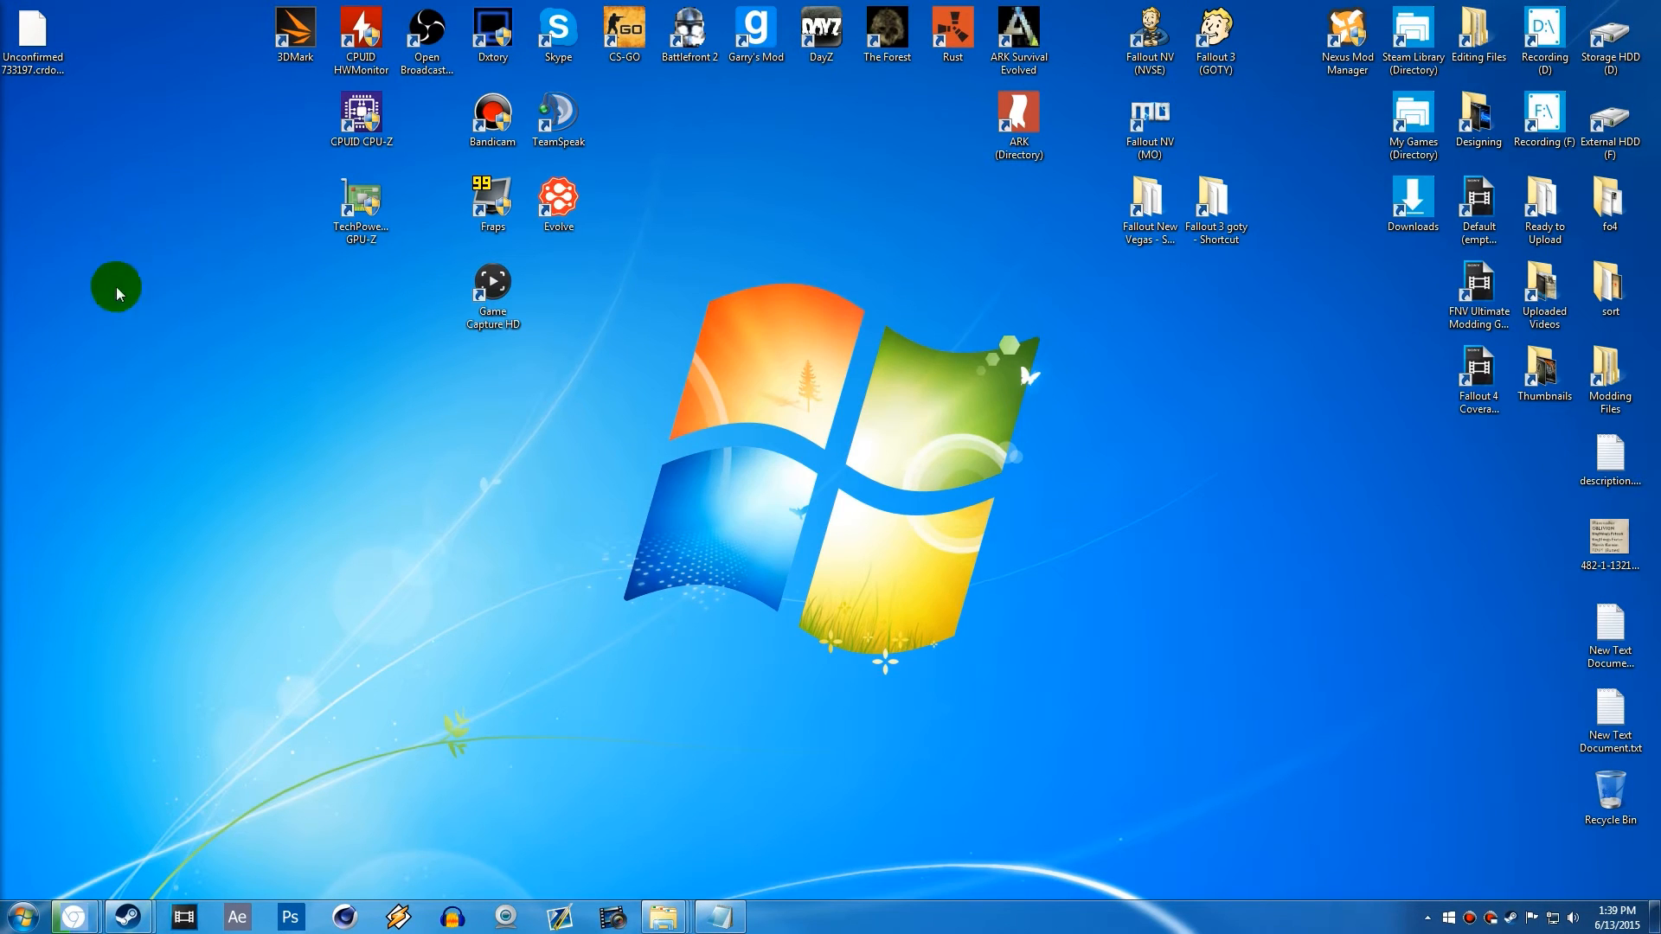
mouse_move(64, 139)
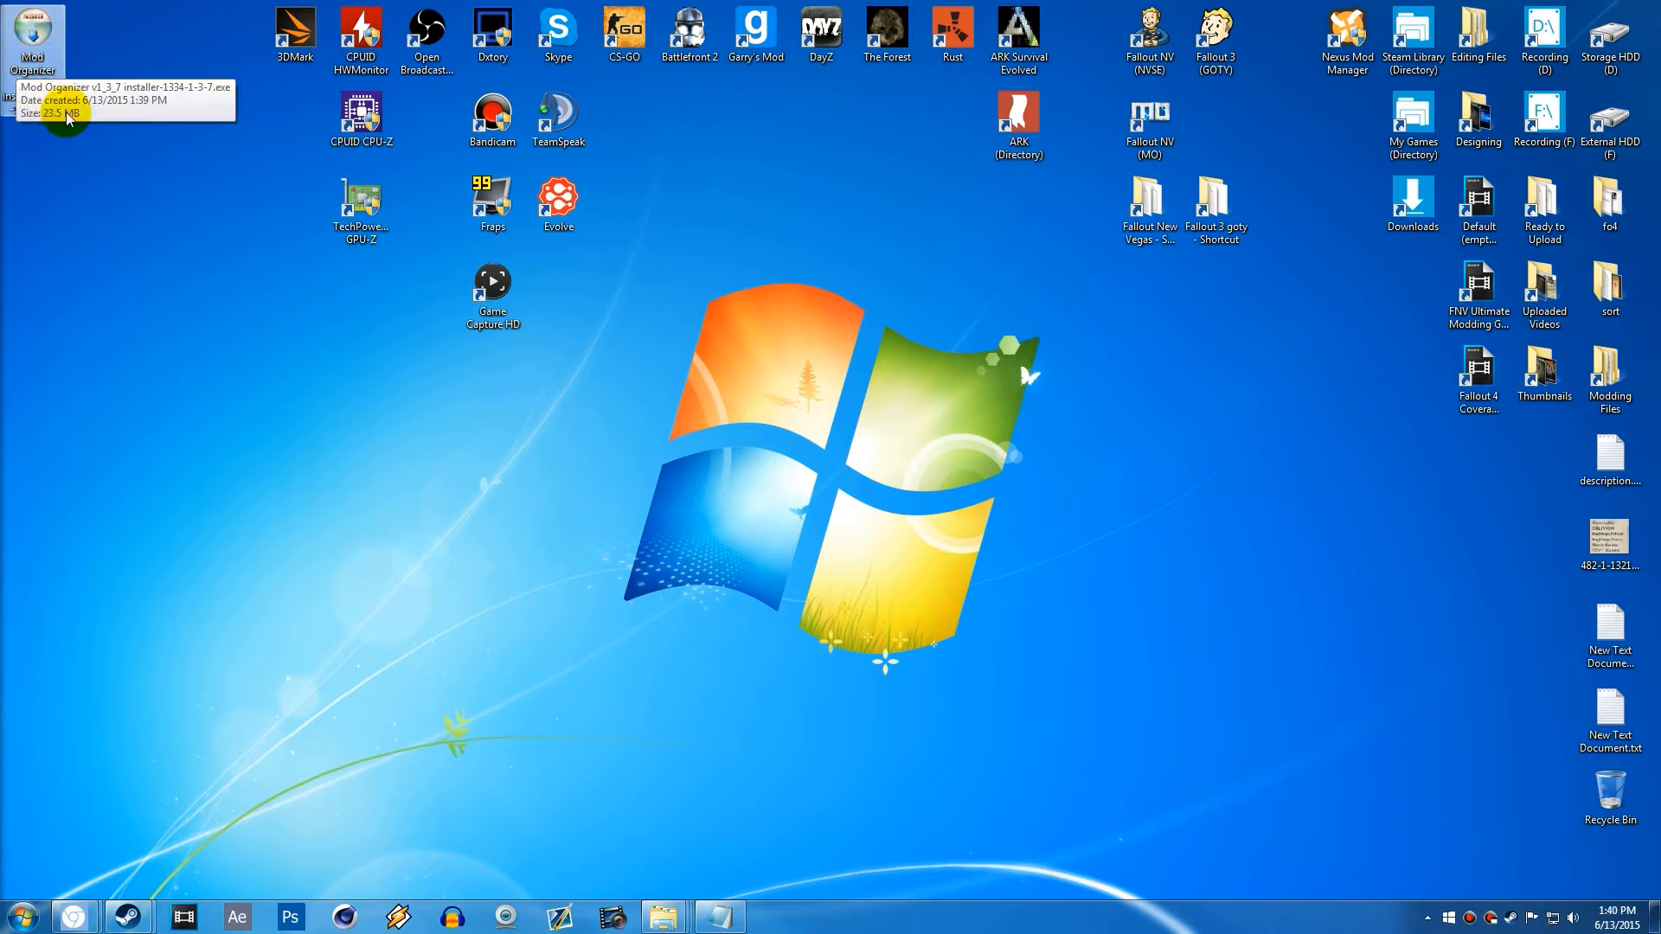
mouse_move(119, 201)
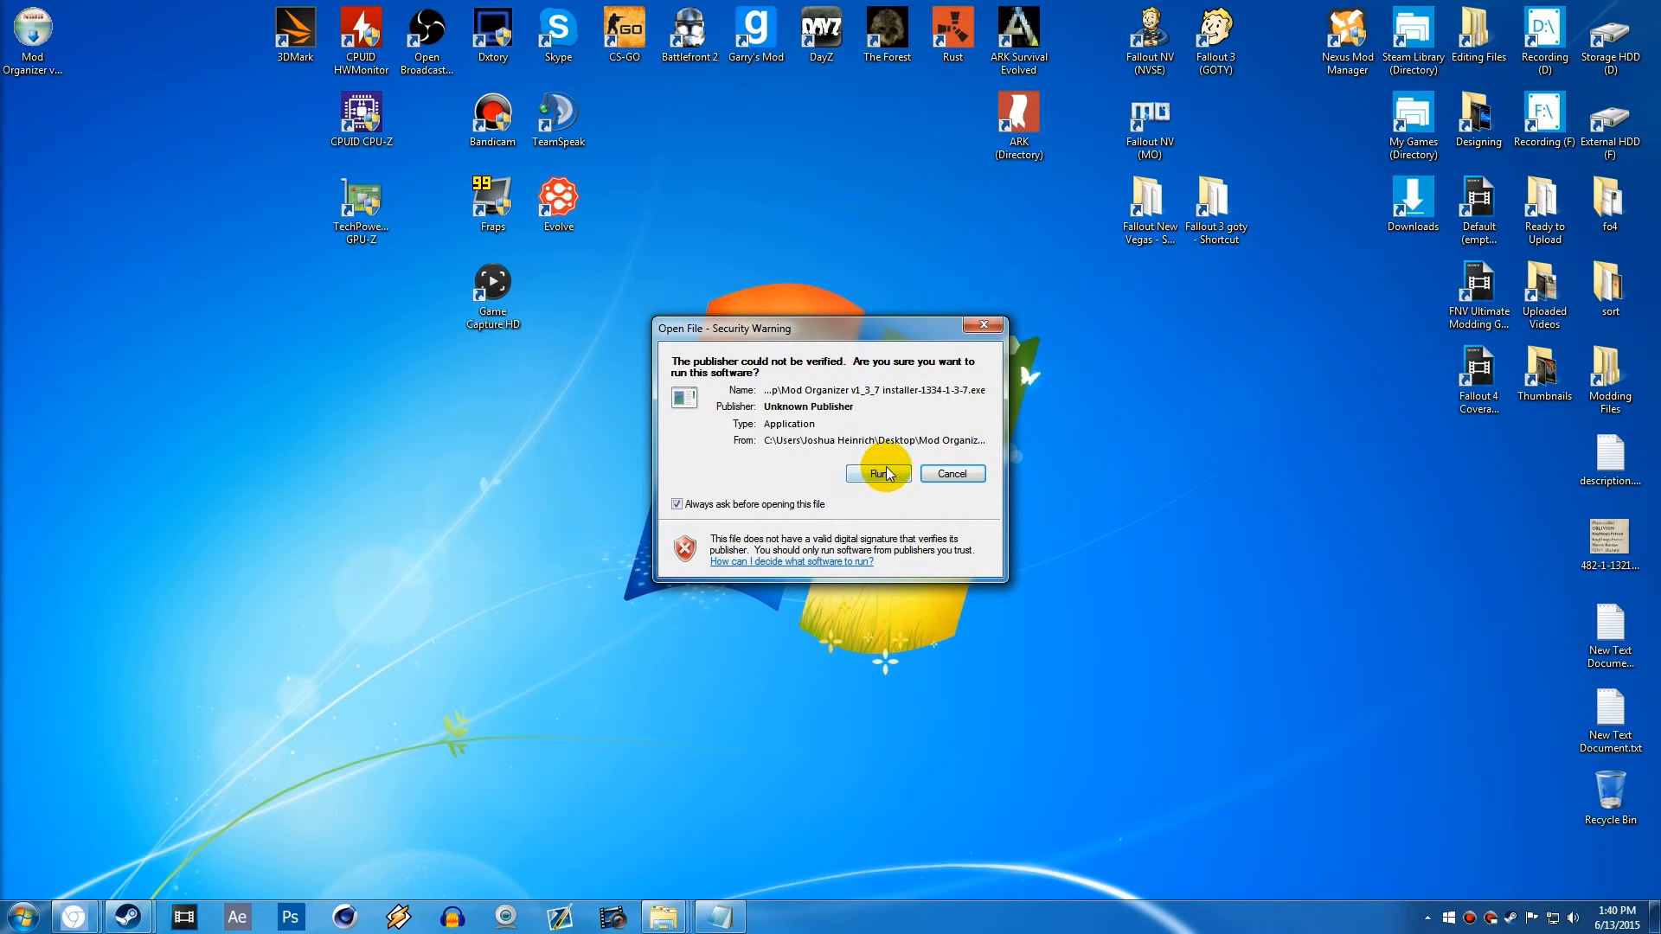
- Run the installer, enable Handle Nexus Links in Choose Components and reach the install location page
click(876, 472)
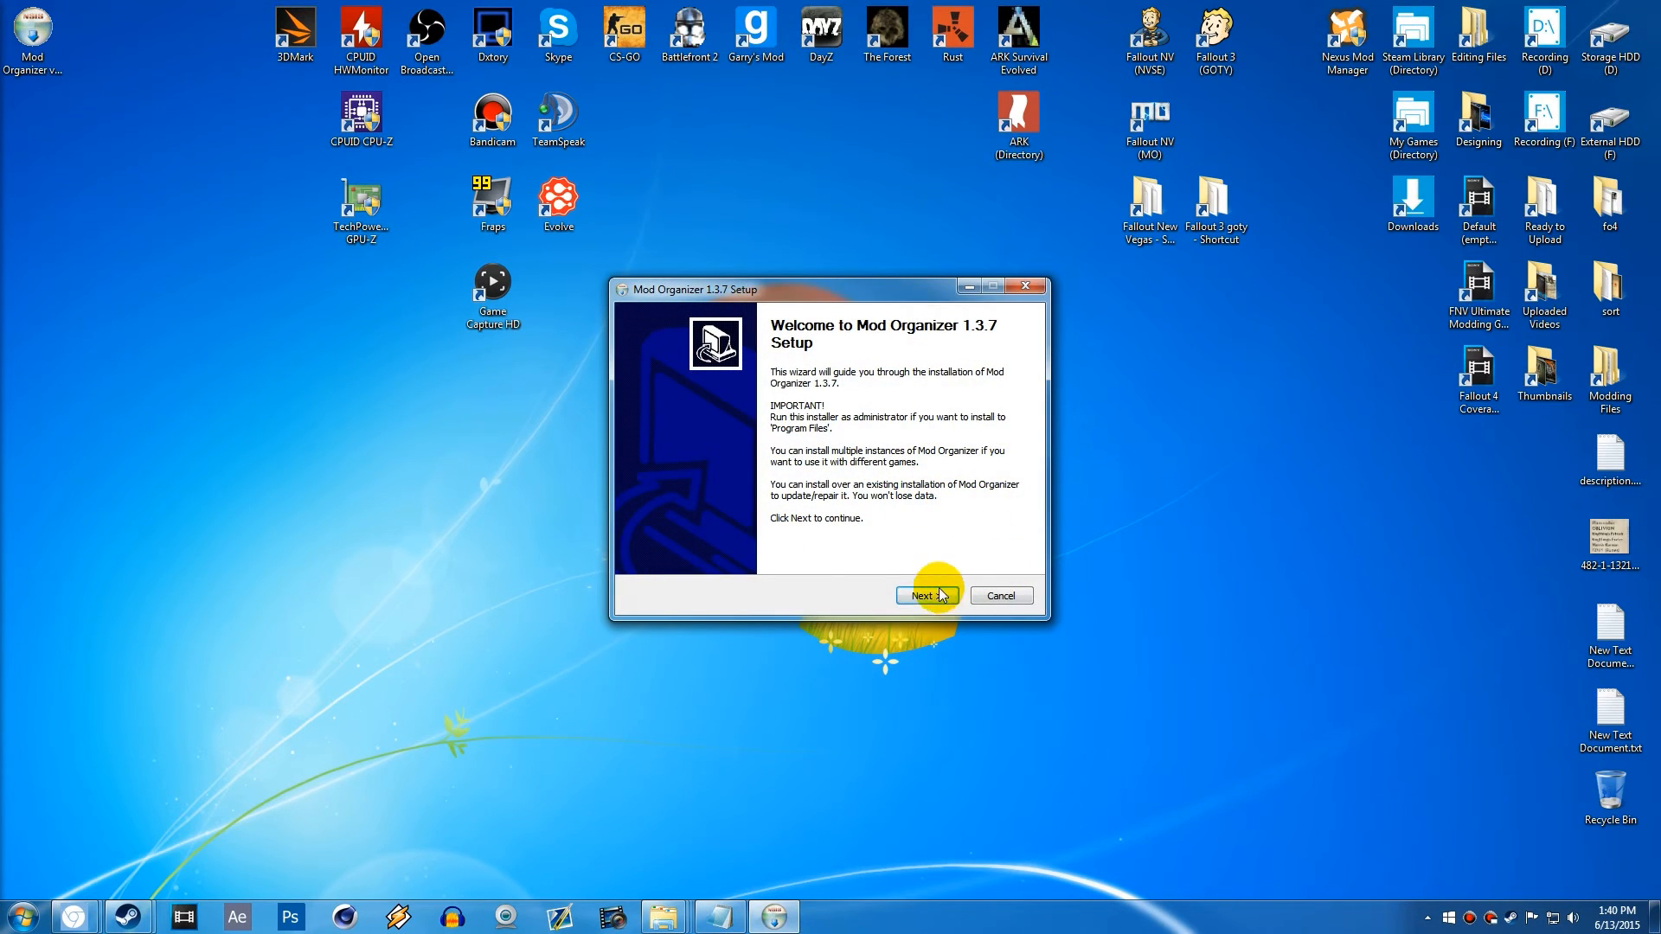
click(920, 593)
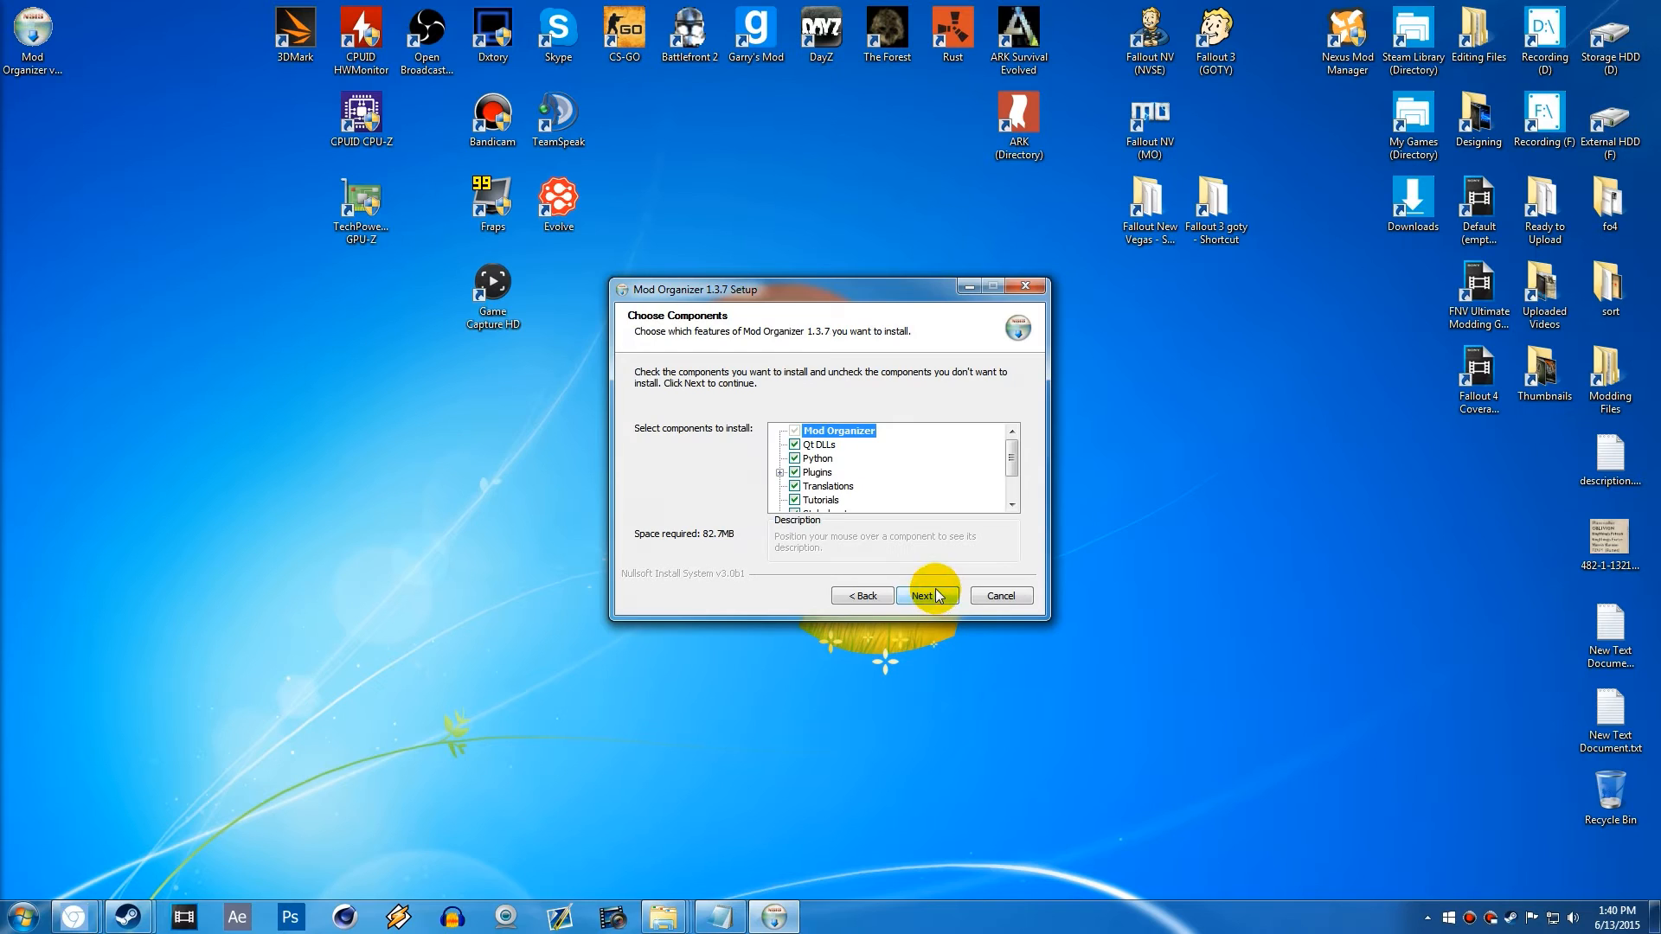
mouse_move(1011, 452)
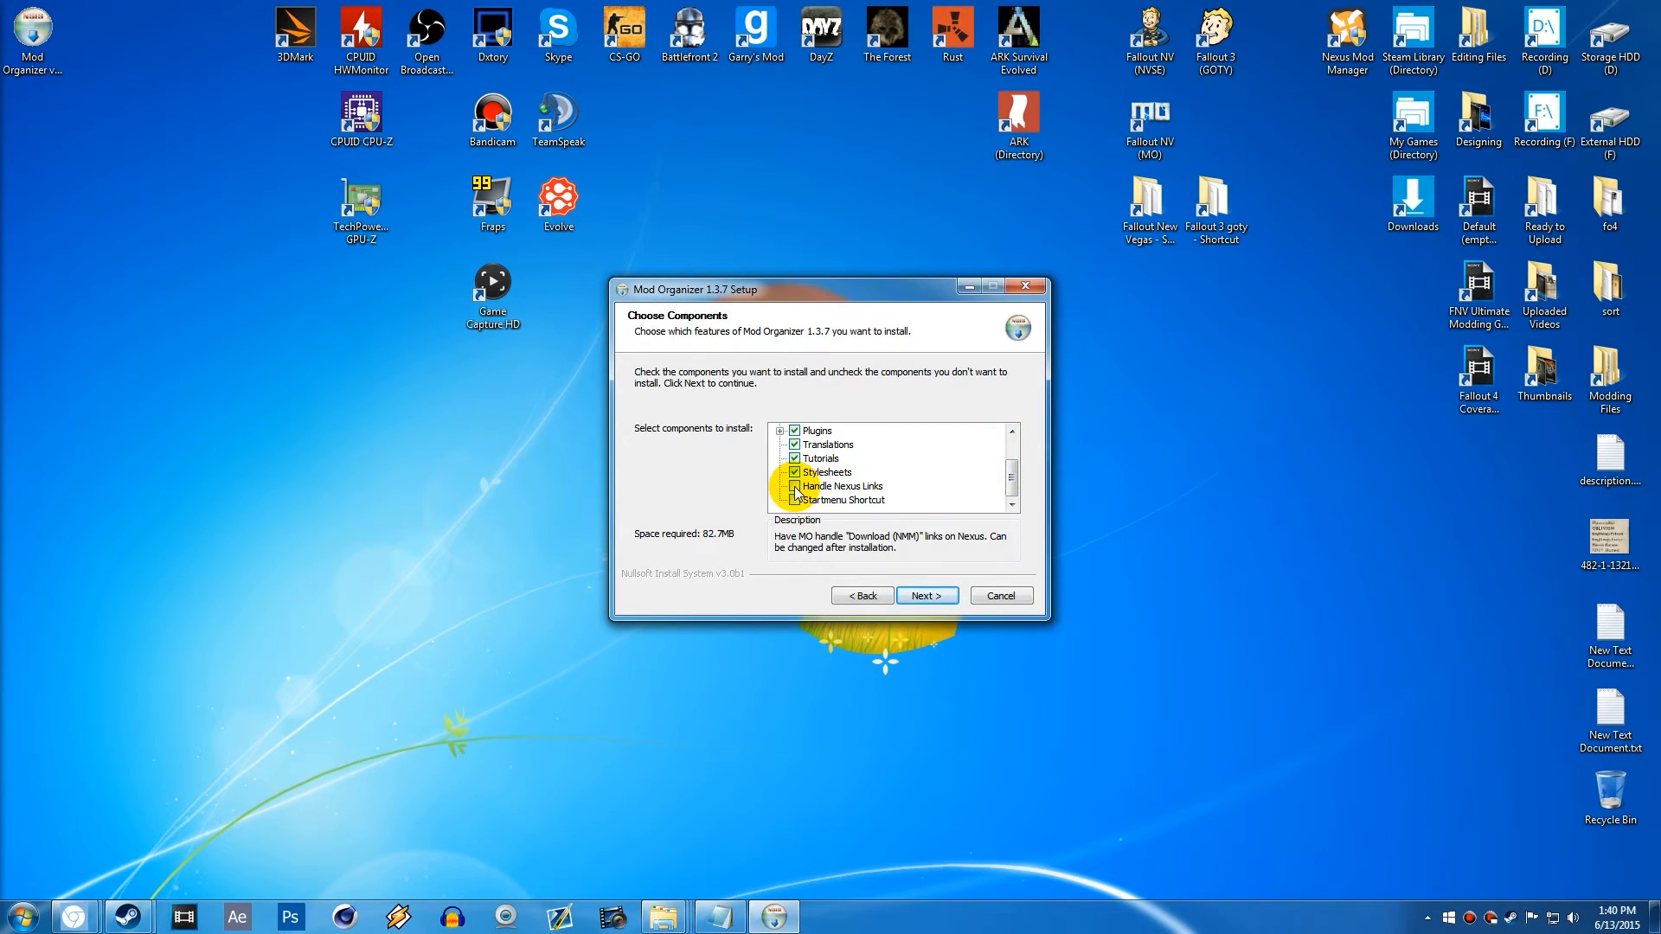
click(841, 484)
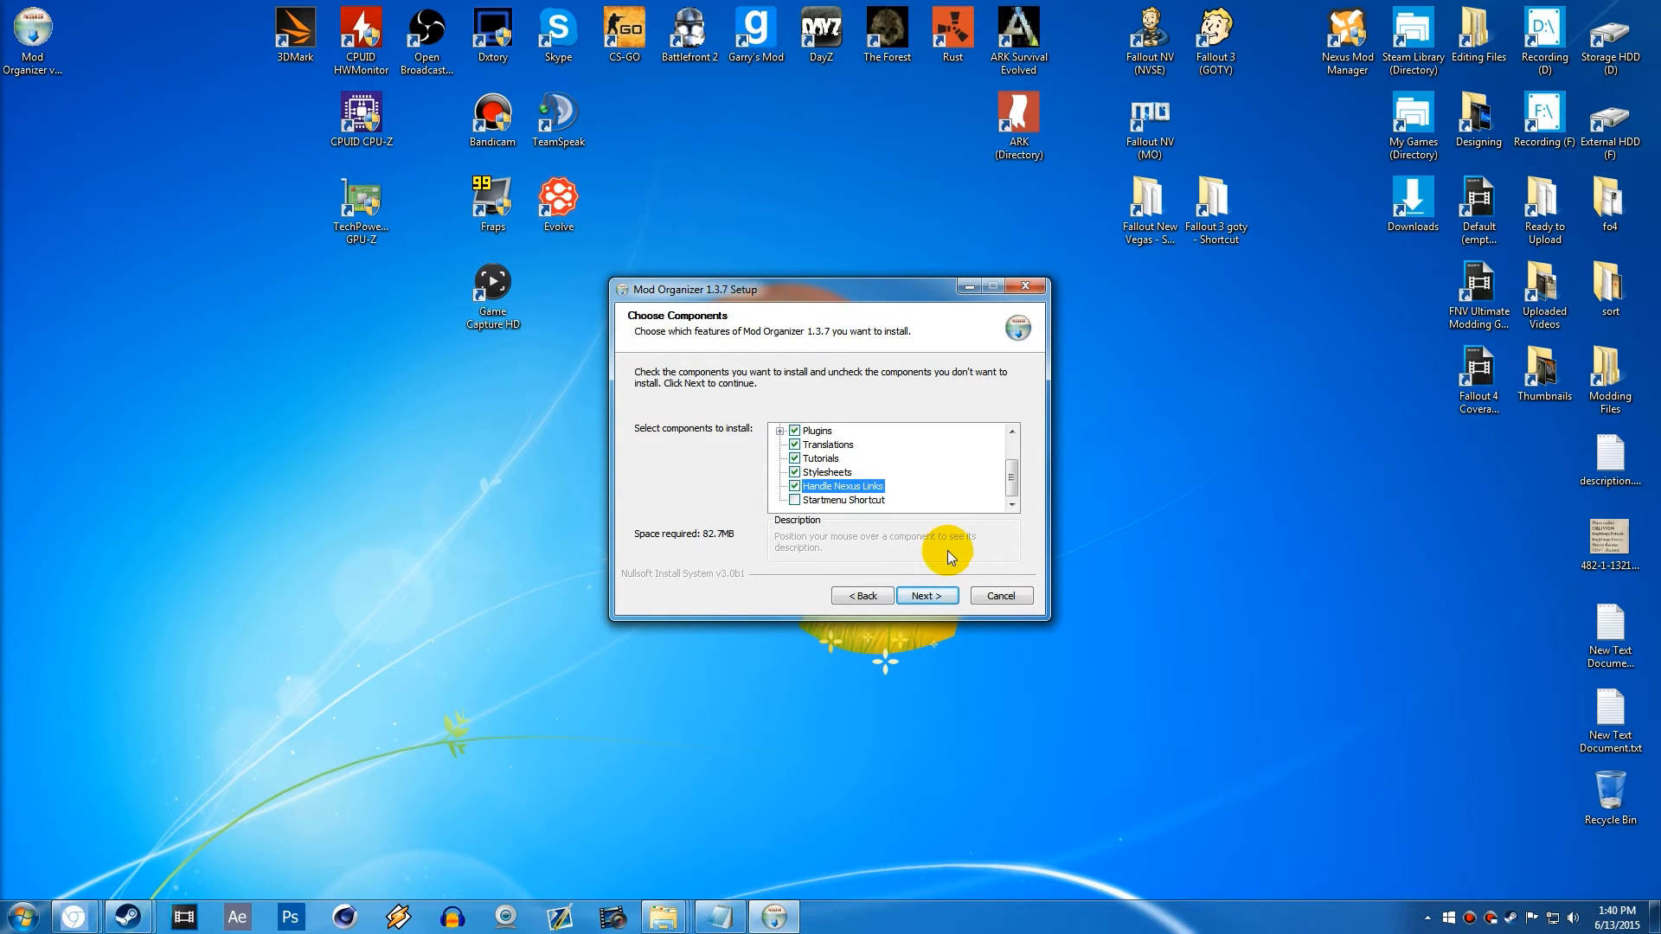
mouse_move(954, 592)
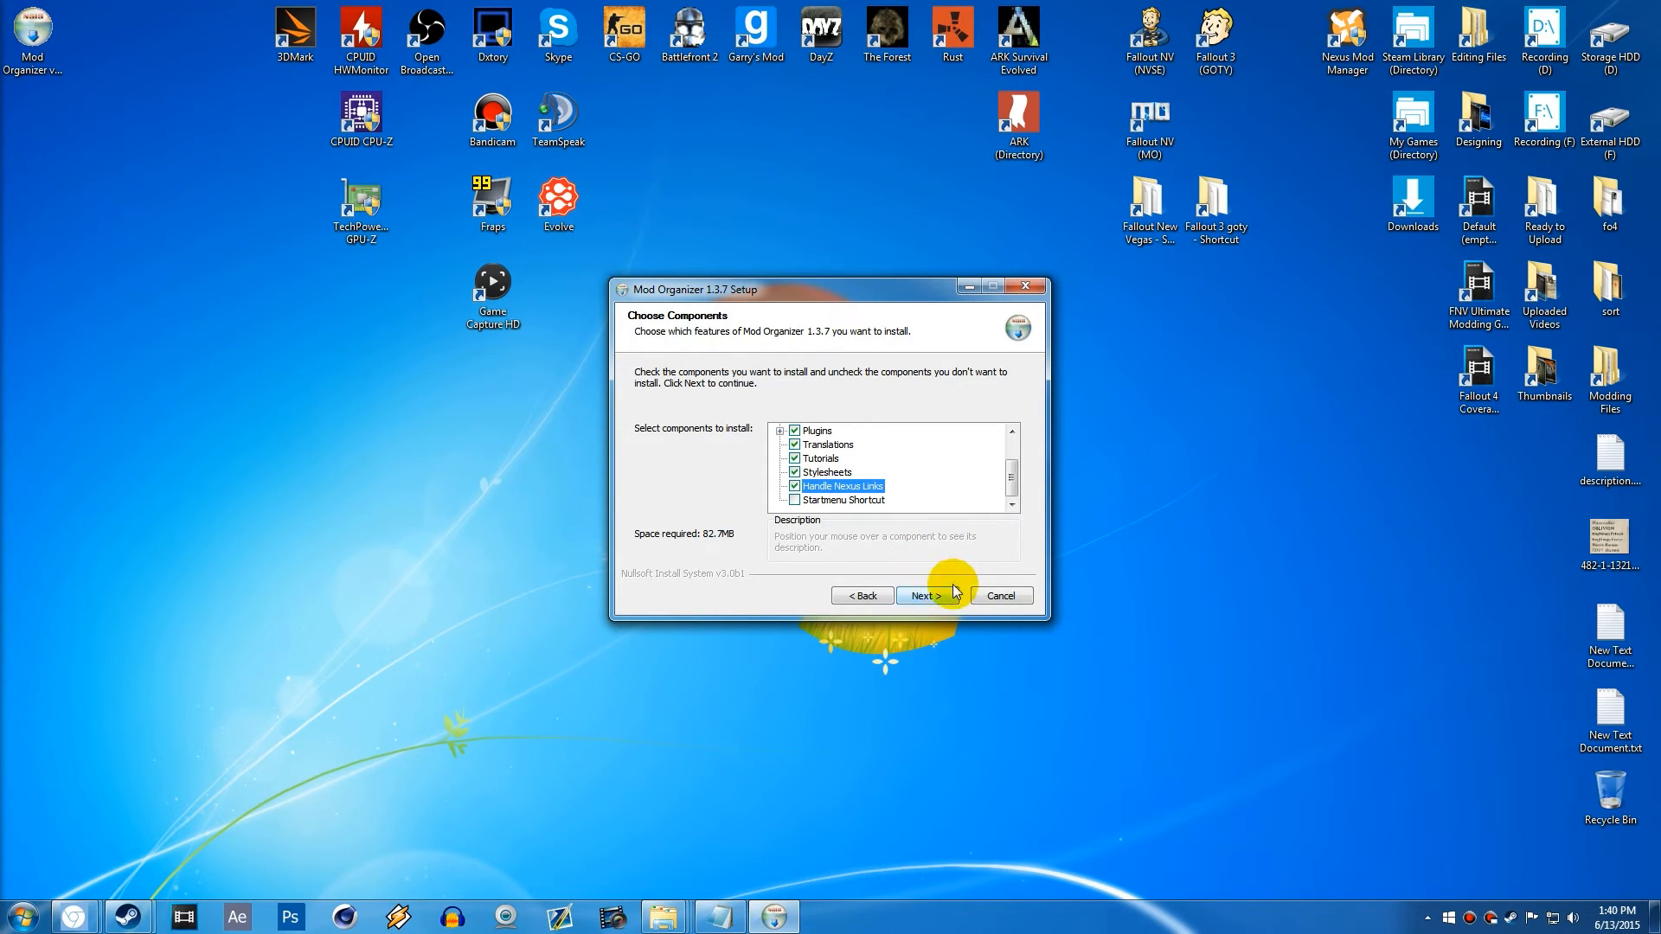
click(922, 594)
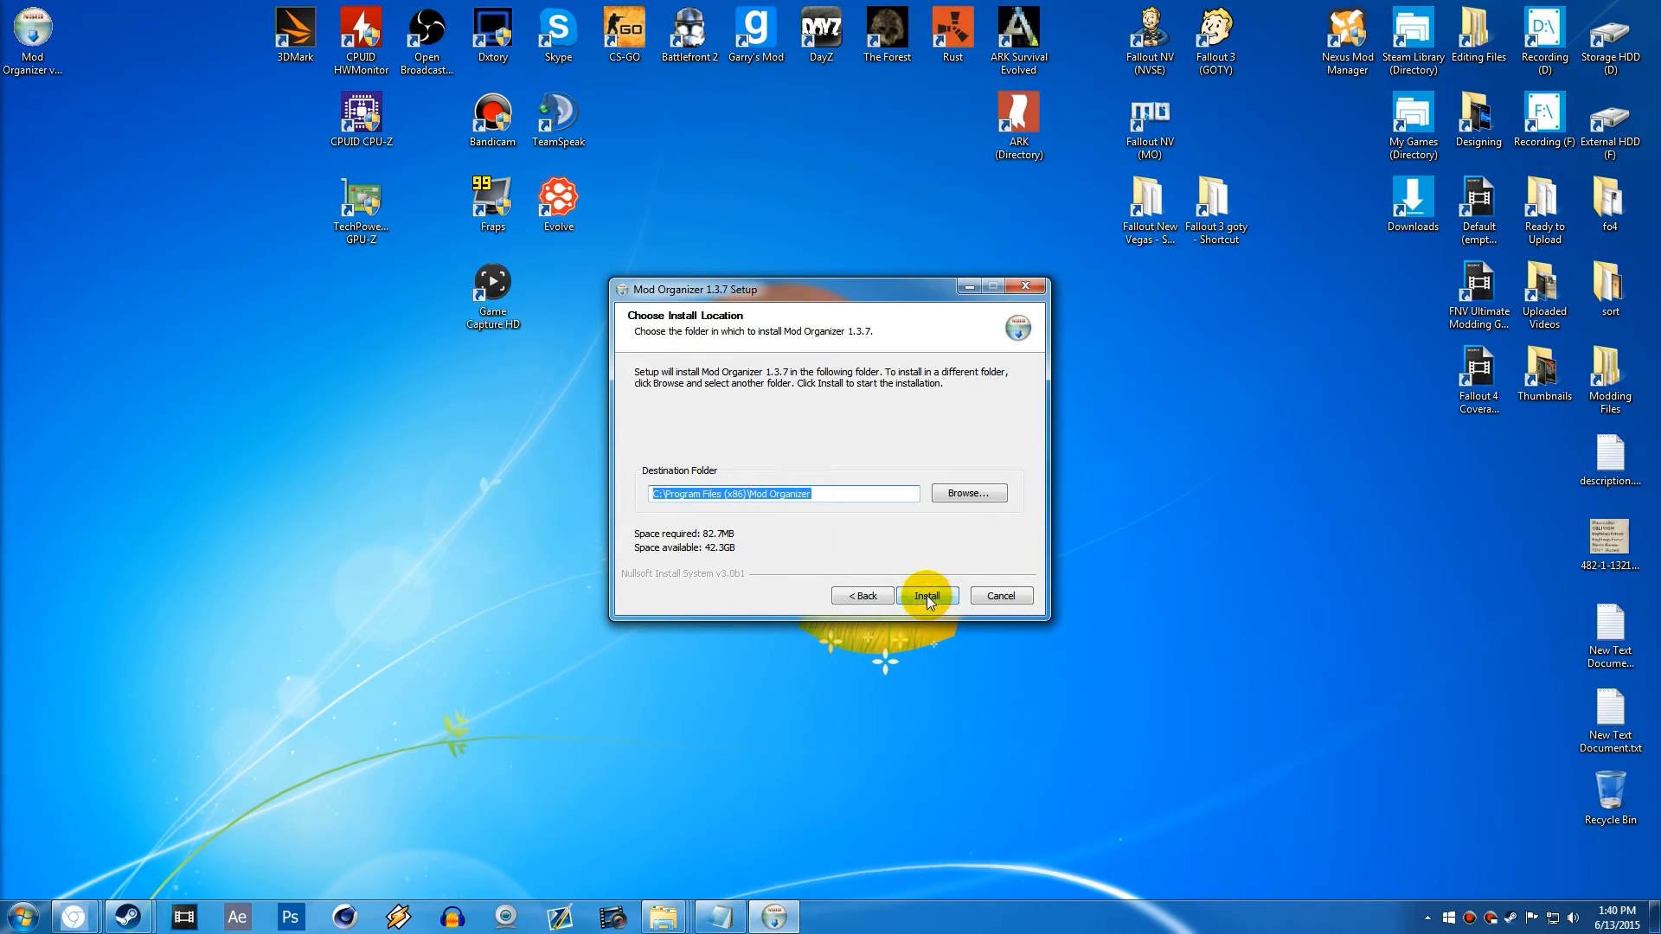
- Set the destination to a Mod Organizer folder inside Steam\SteamApps\common\Fallout 3 goty
click(965, 493)
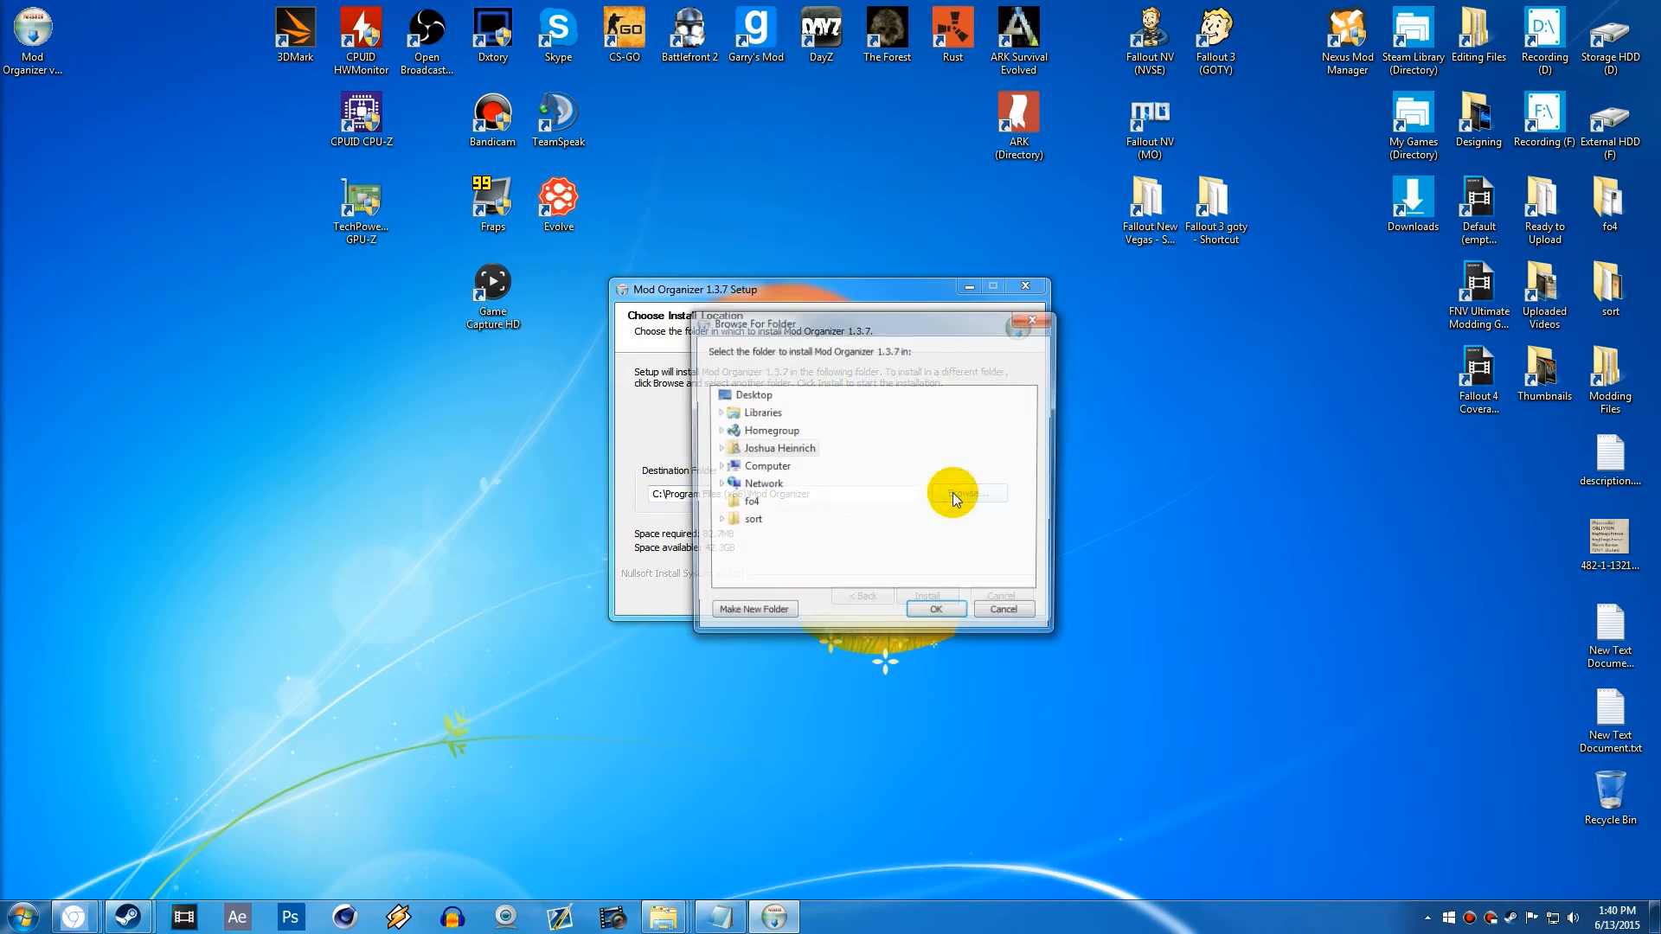
click(767, 465)
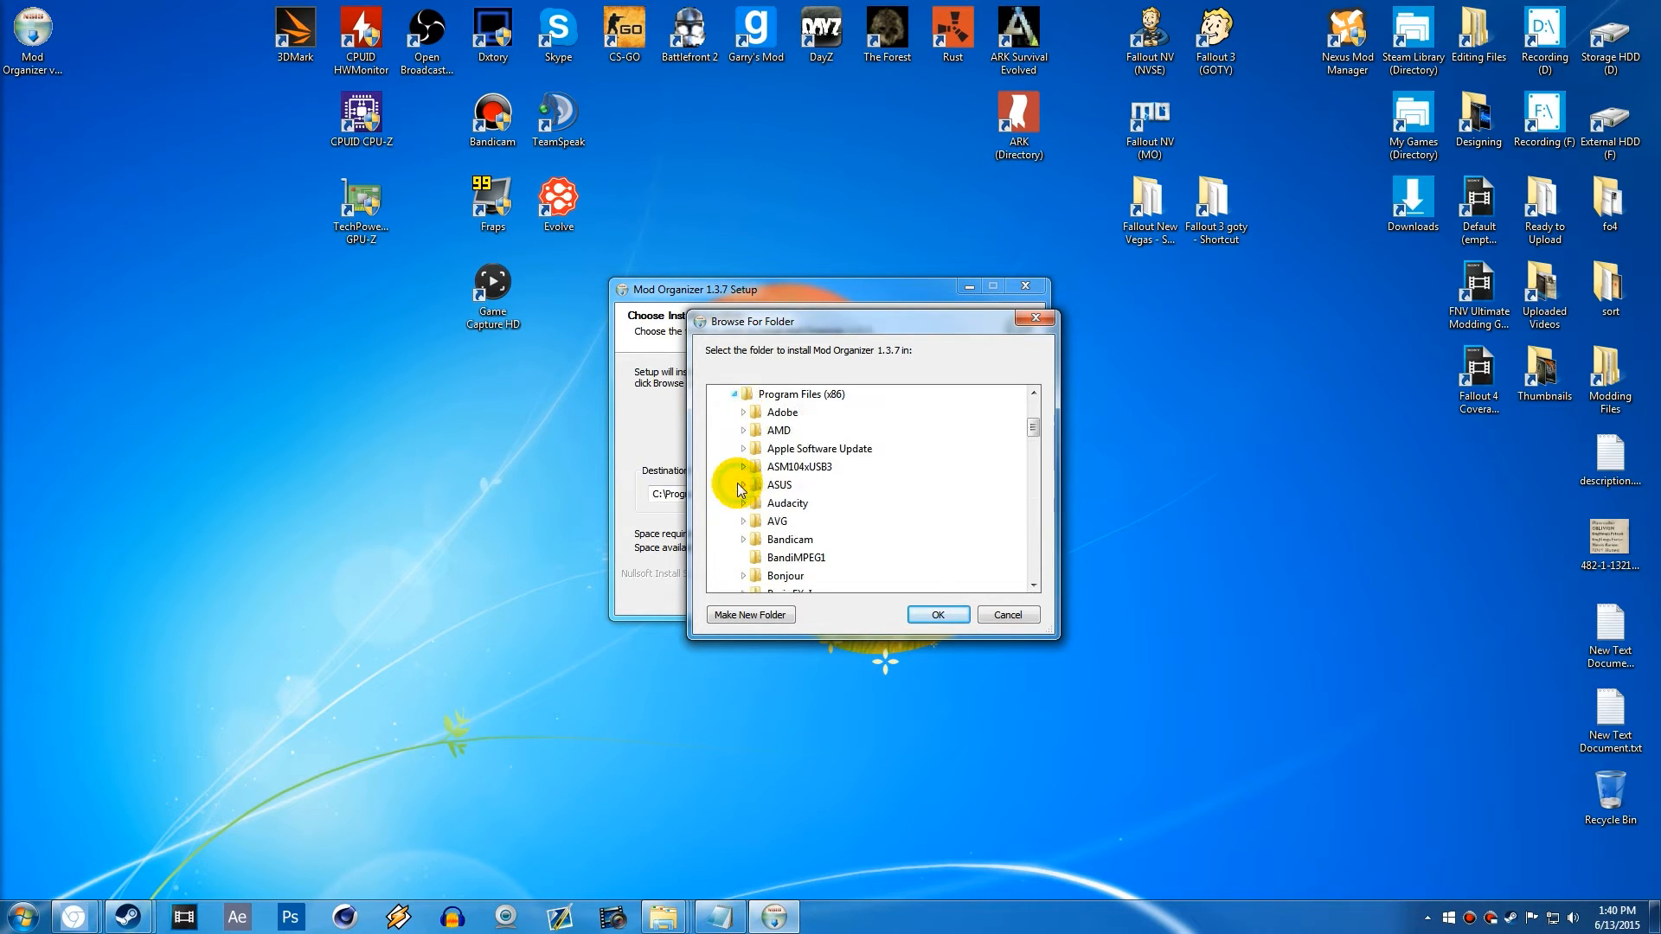
scroll(down, 3)
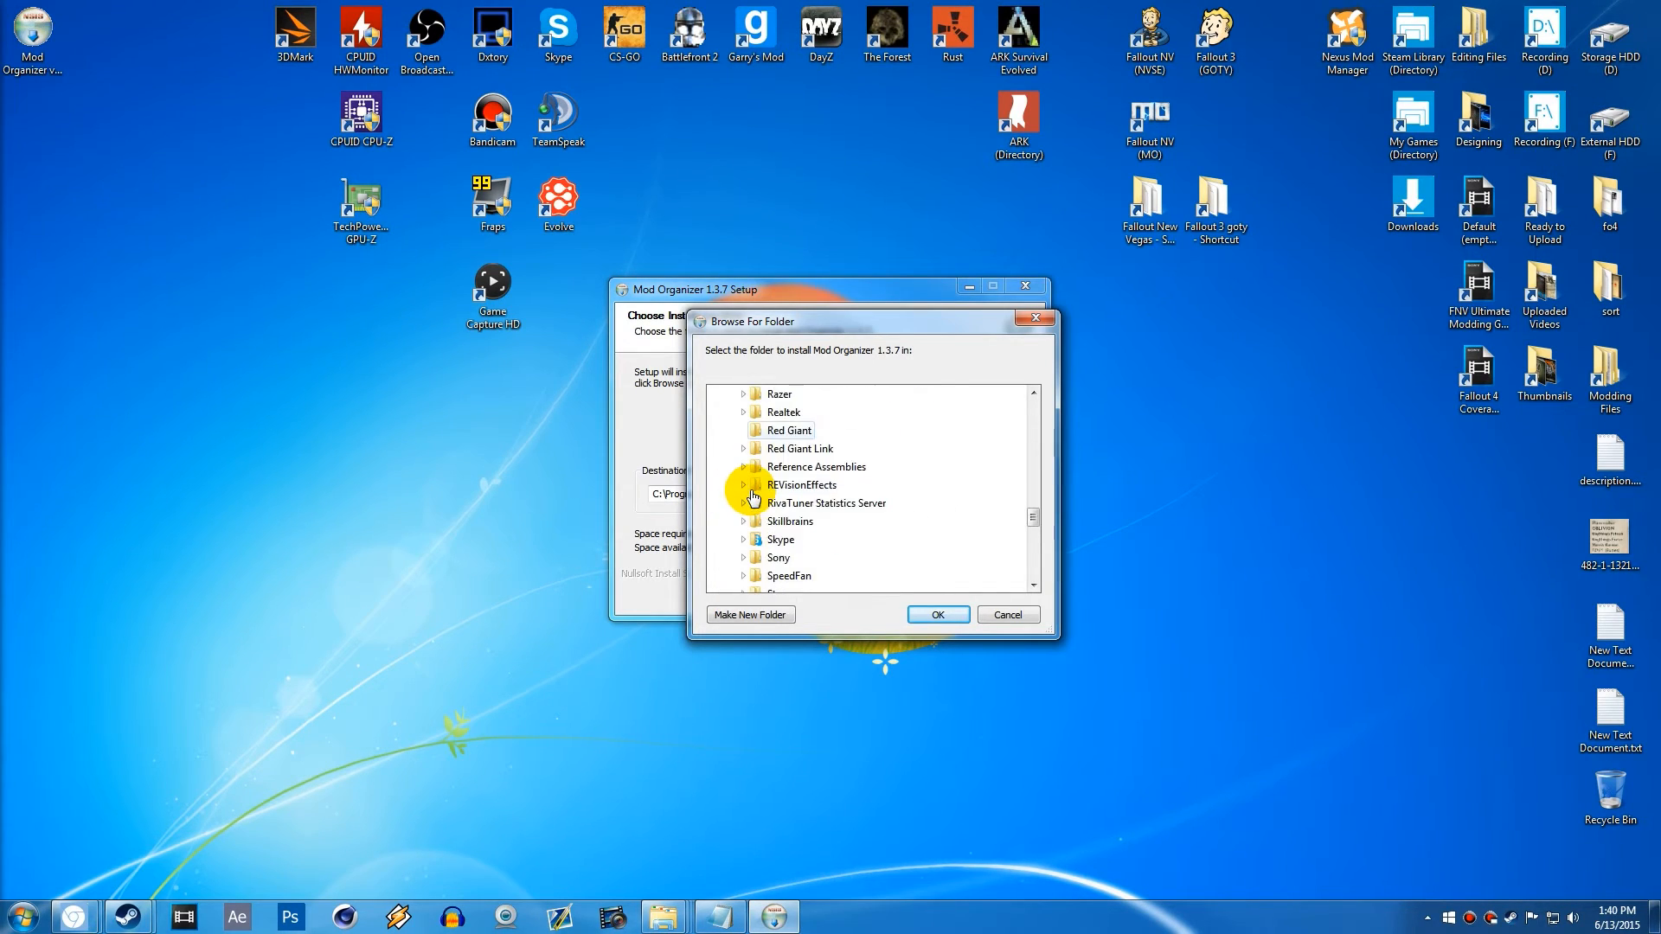
scroll(down, 3)
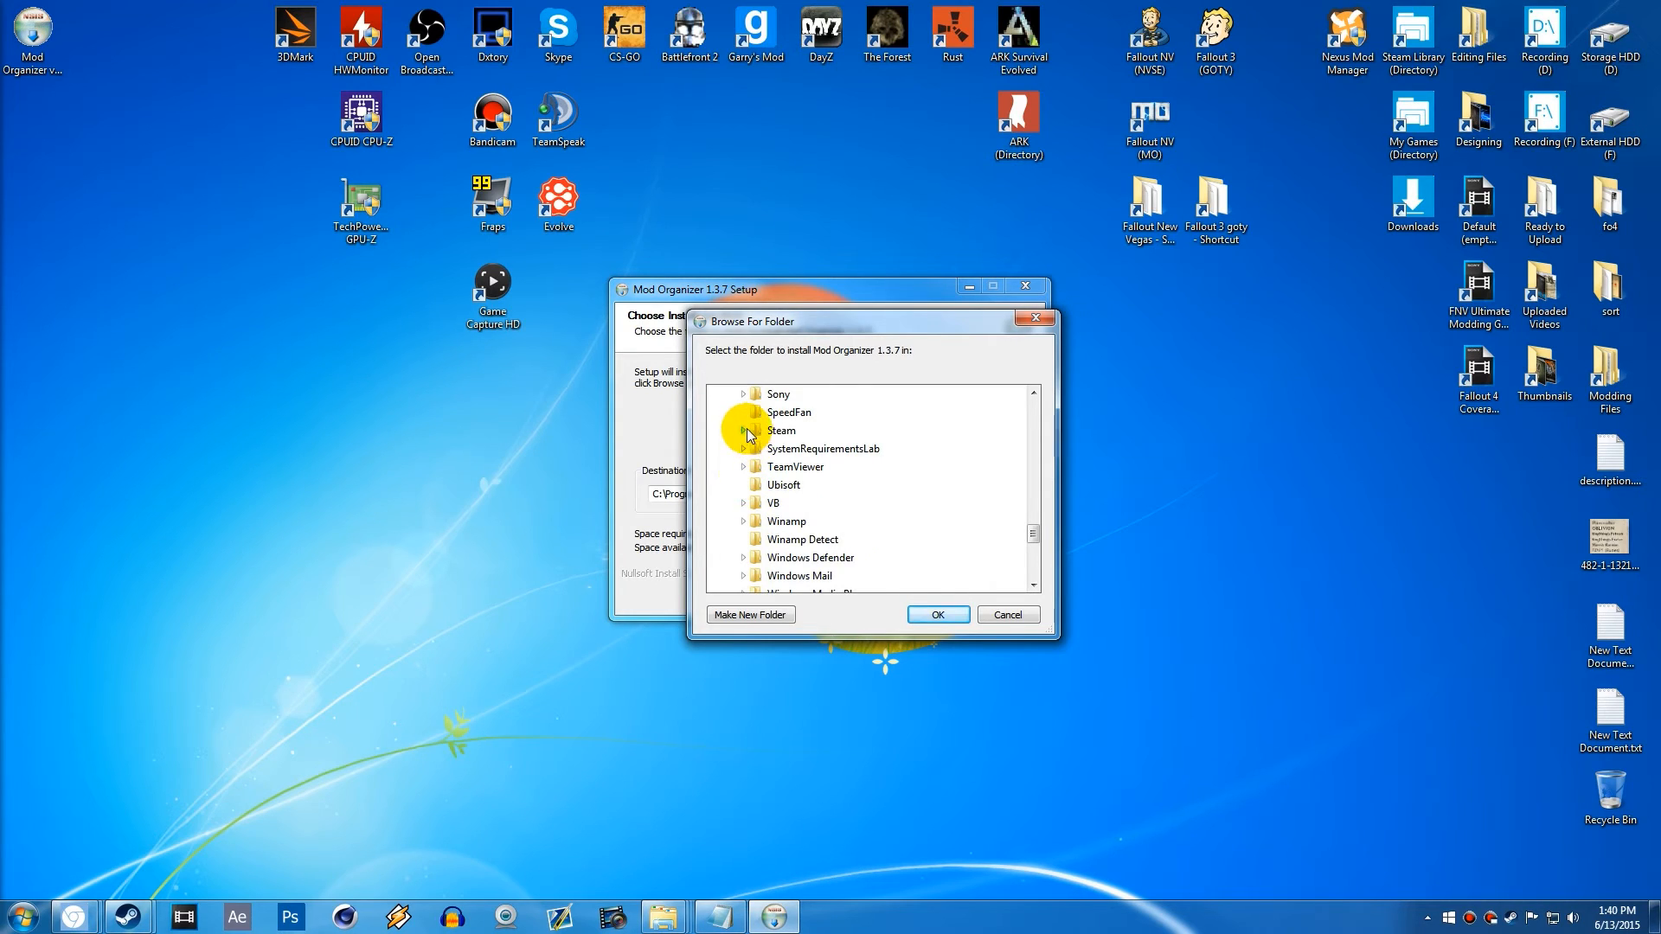
click(745, 431)
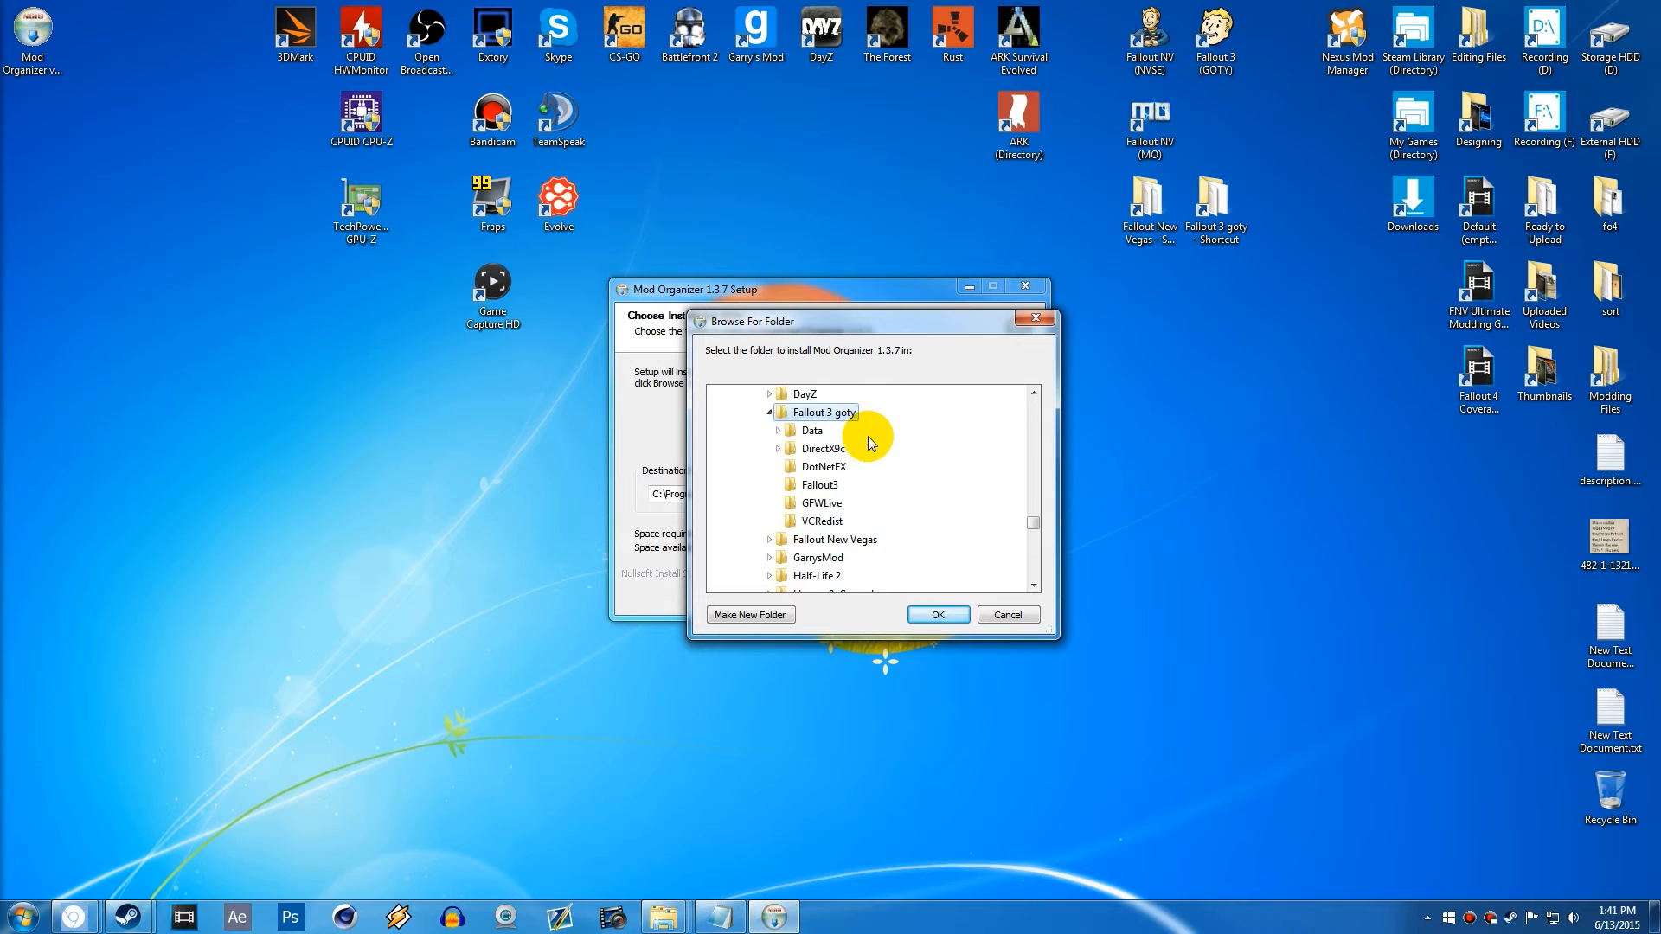
mouse_move(829, 412)
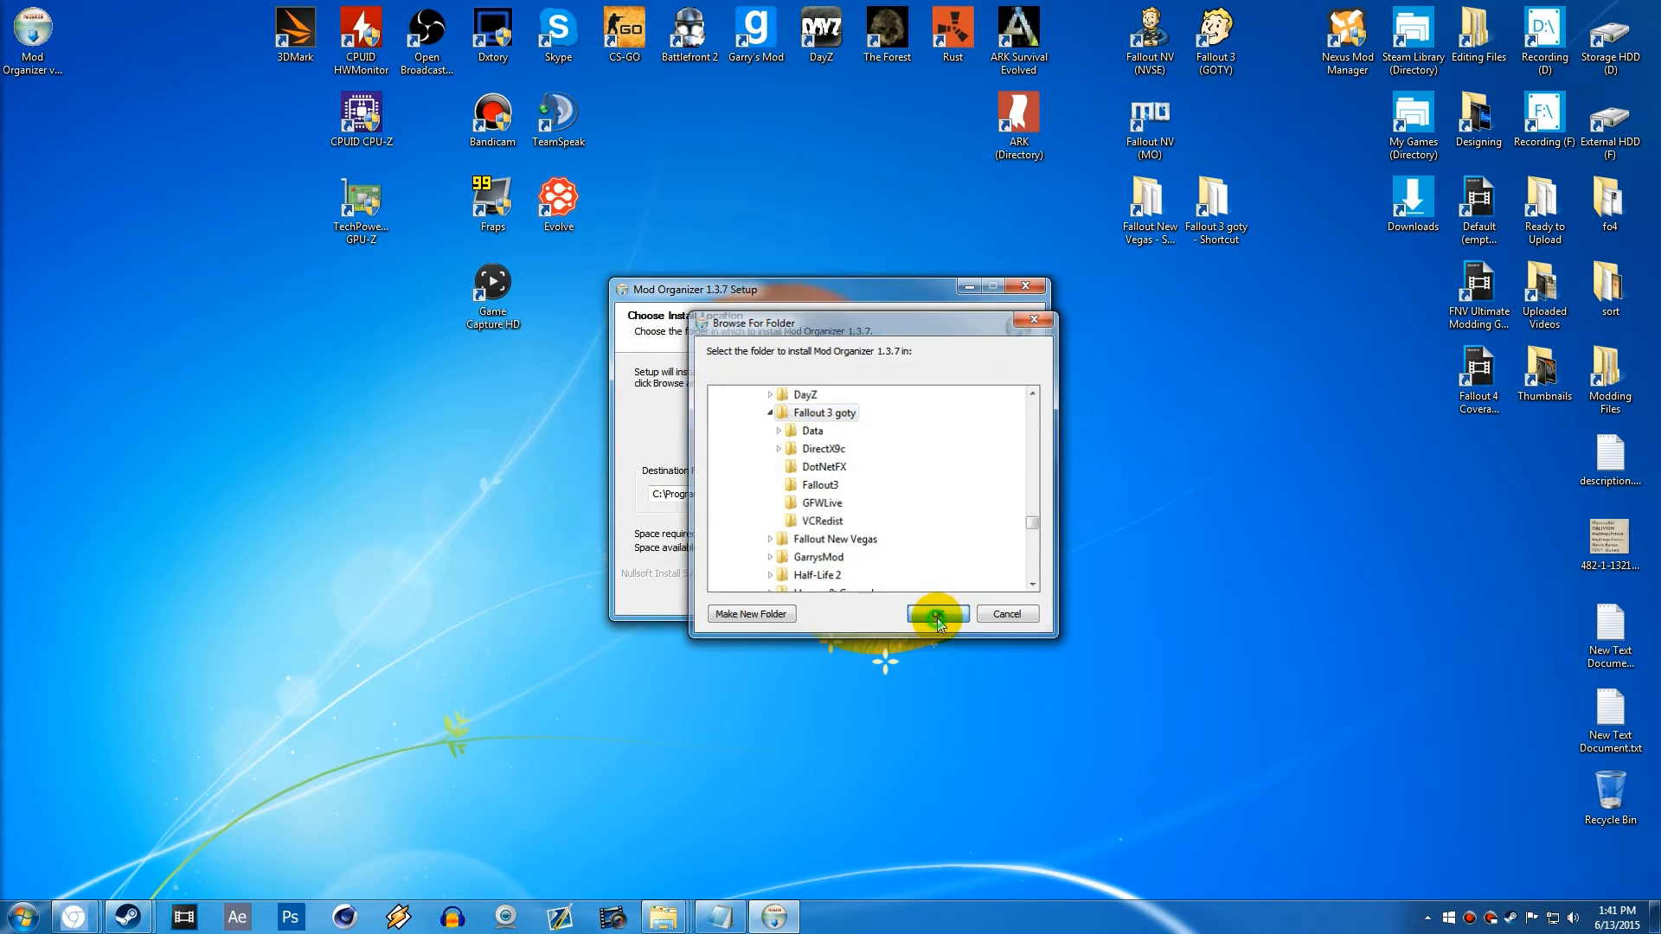
click(934, 612)
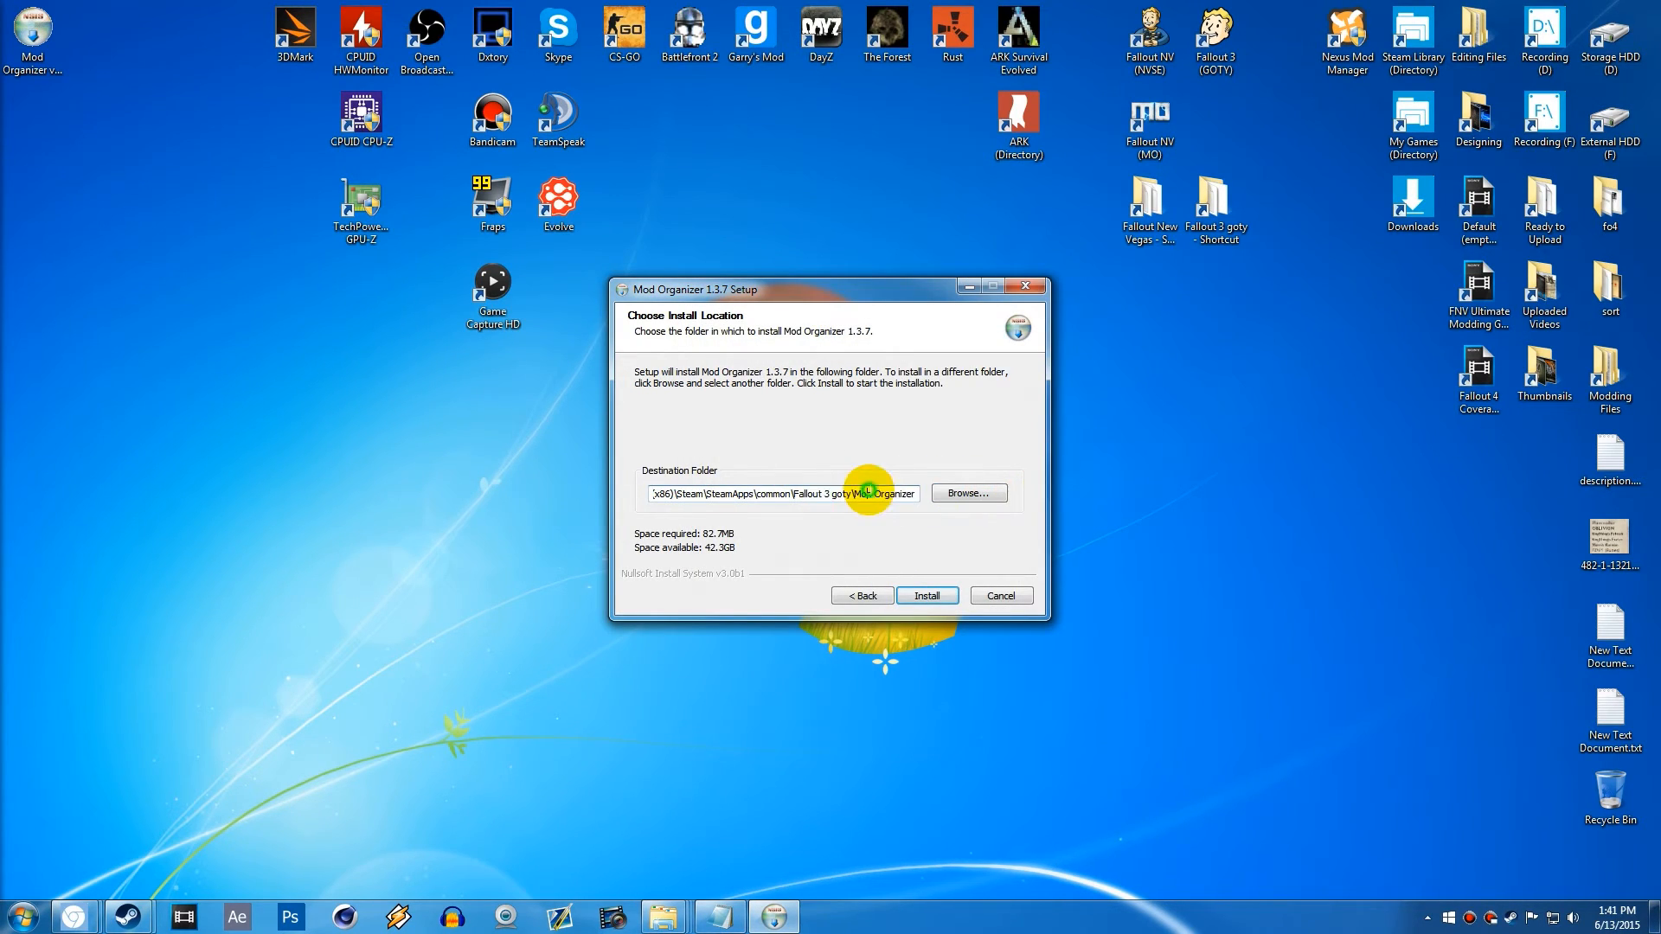
- Install Mod Organizer 1.3.7 and finish setup with 'Run Mod Organizer 1.3.7' checked
double_click(883, 493)
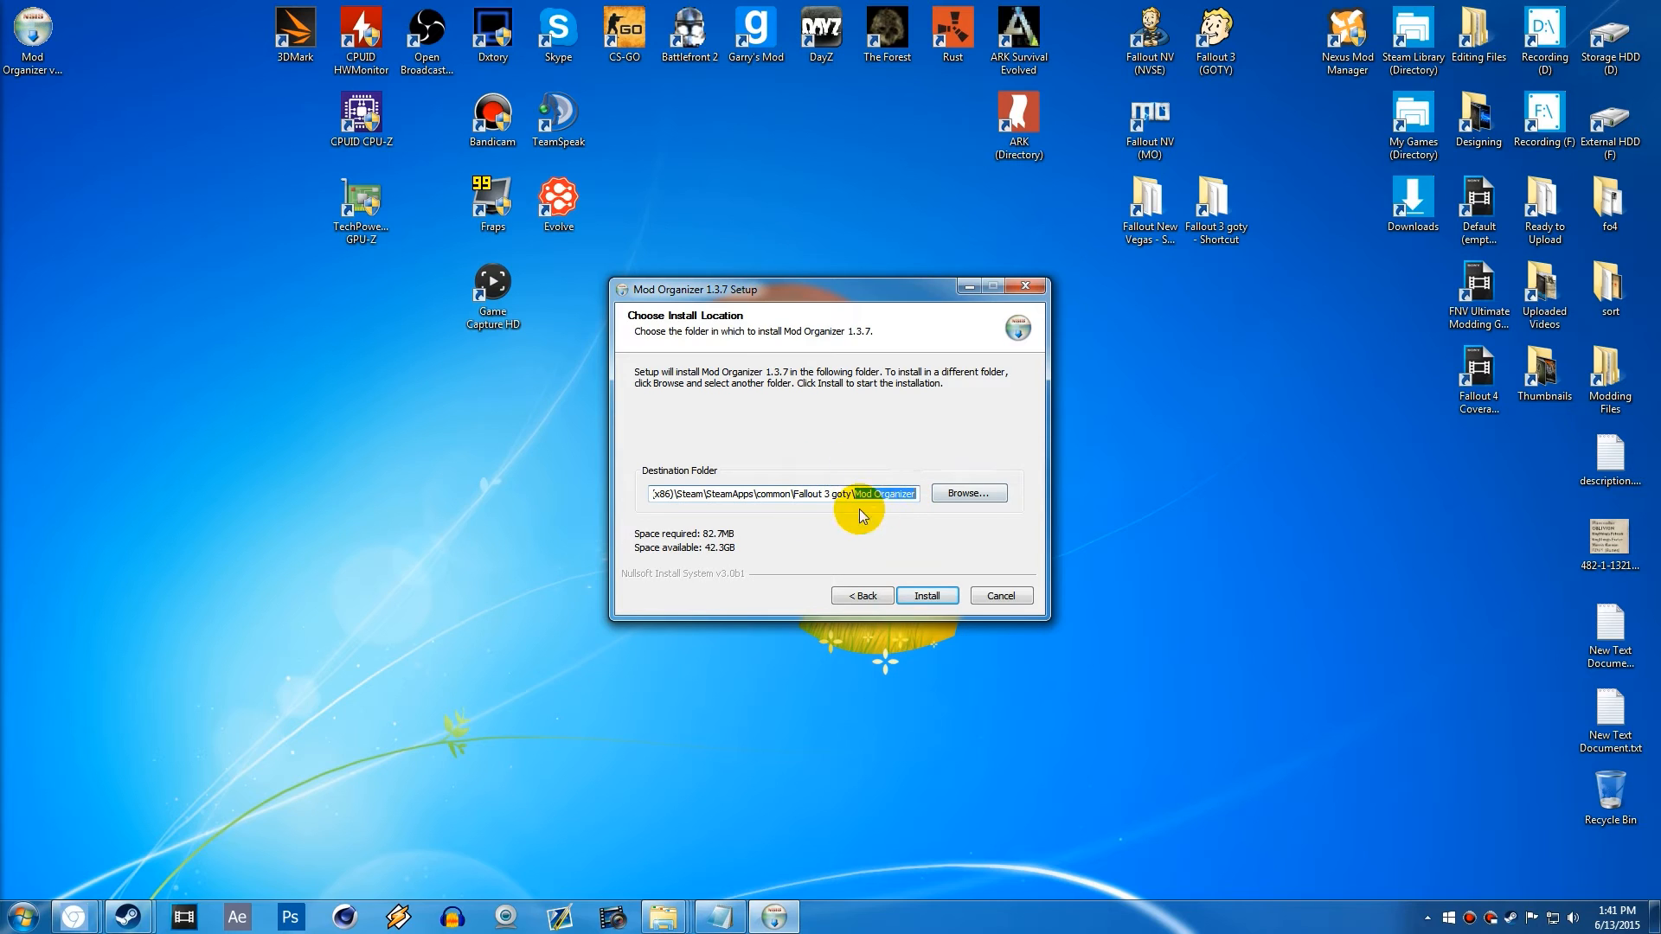
mouse_move(969, 559)
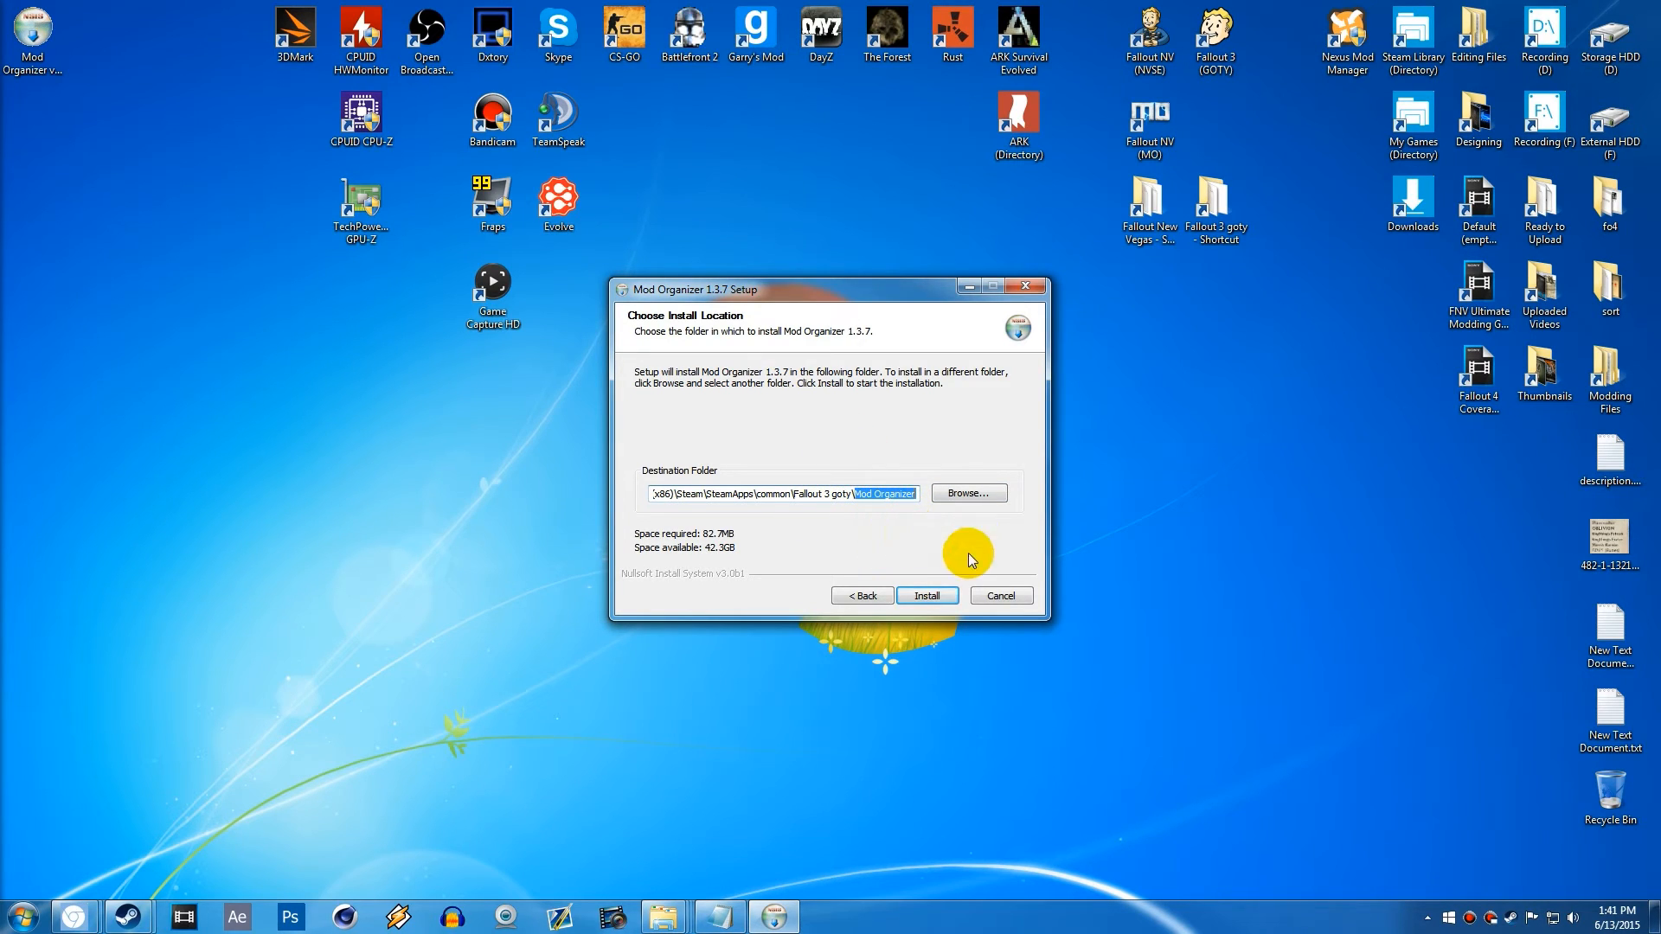
click(926, 593)
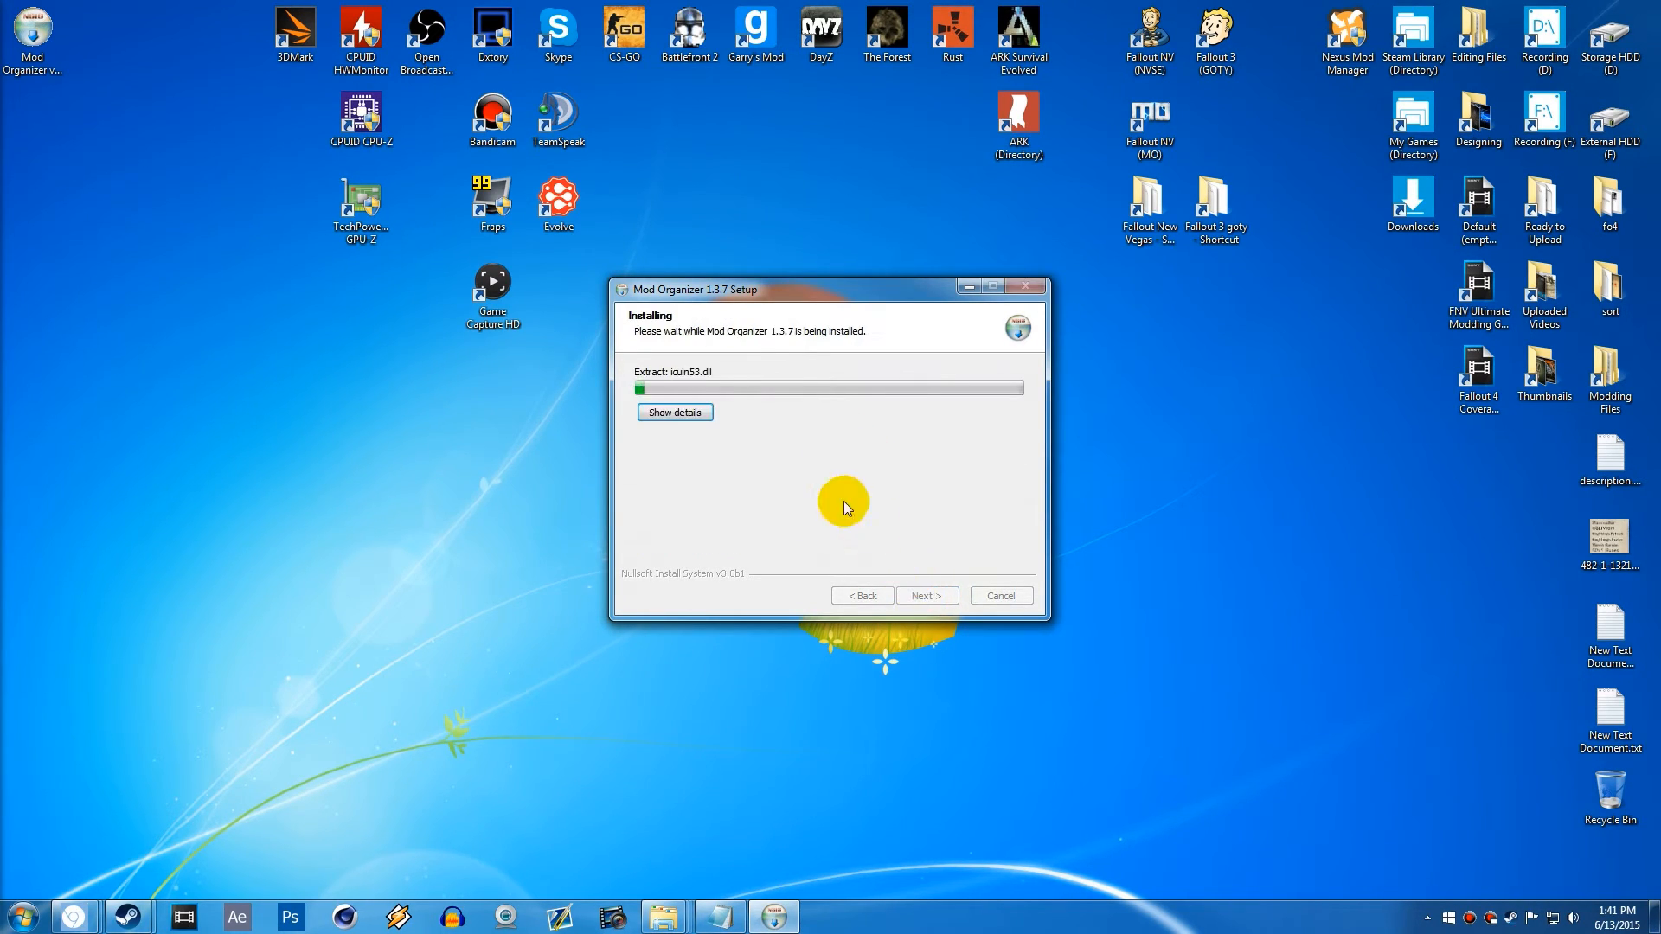
mouse_move(780, 433)
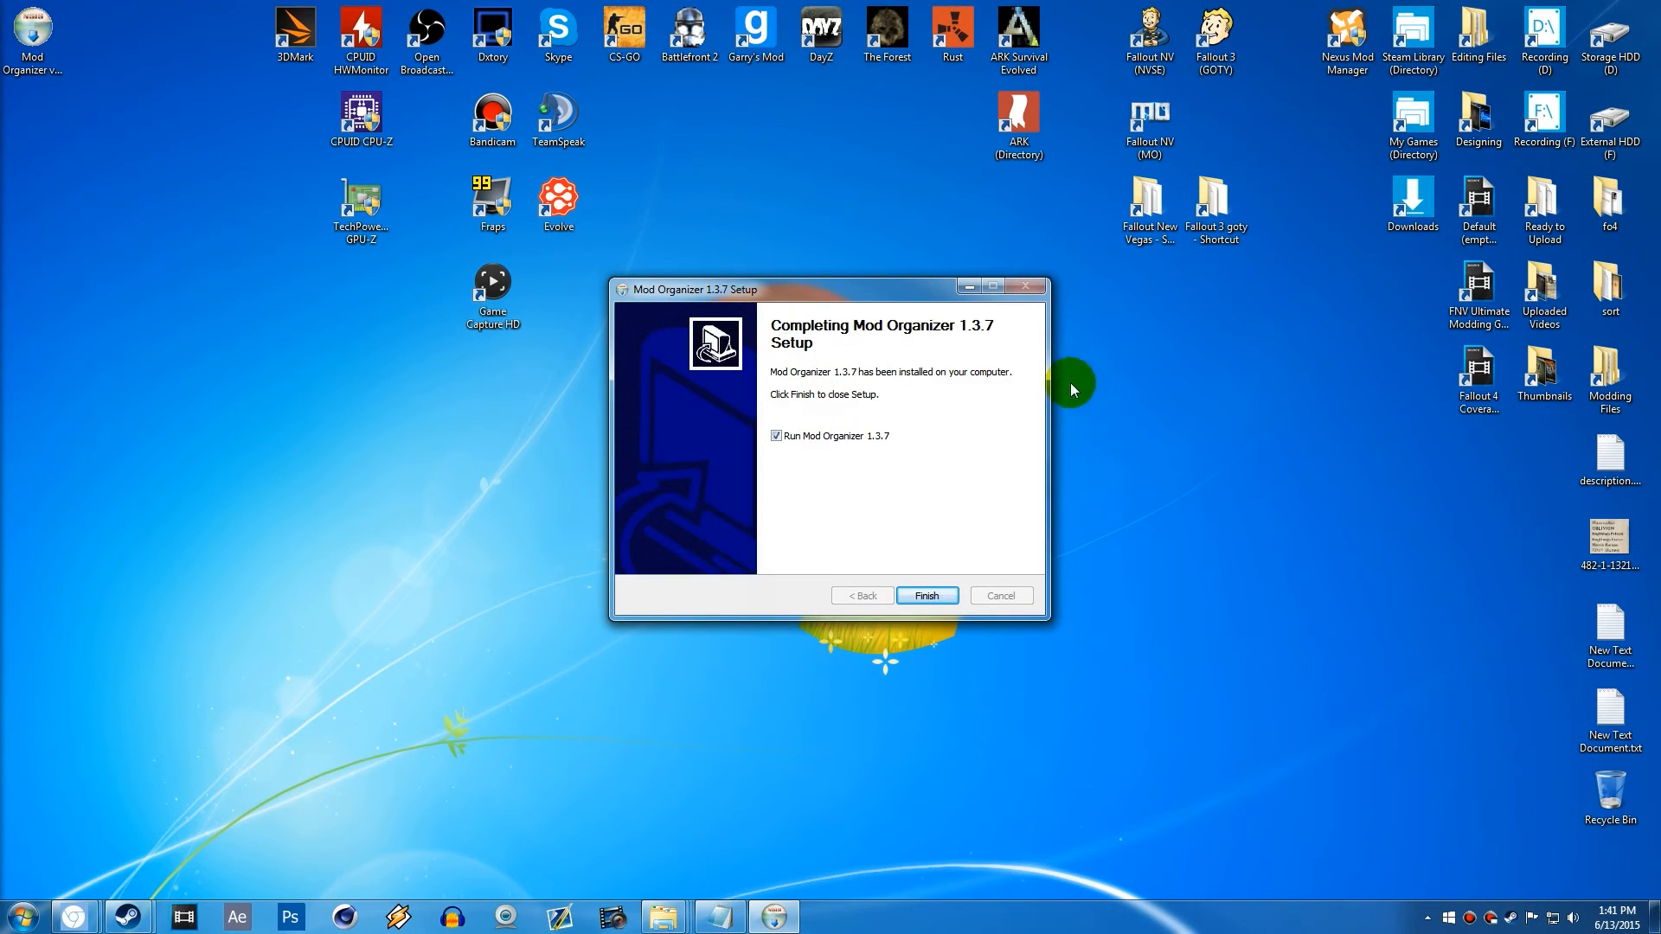
click(926, 595)
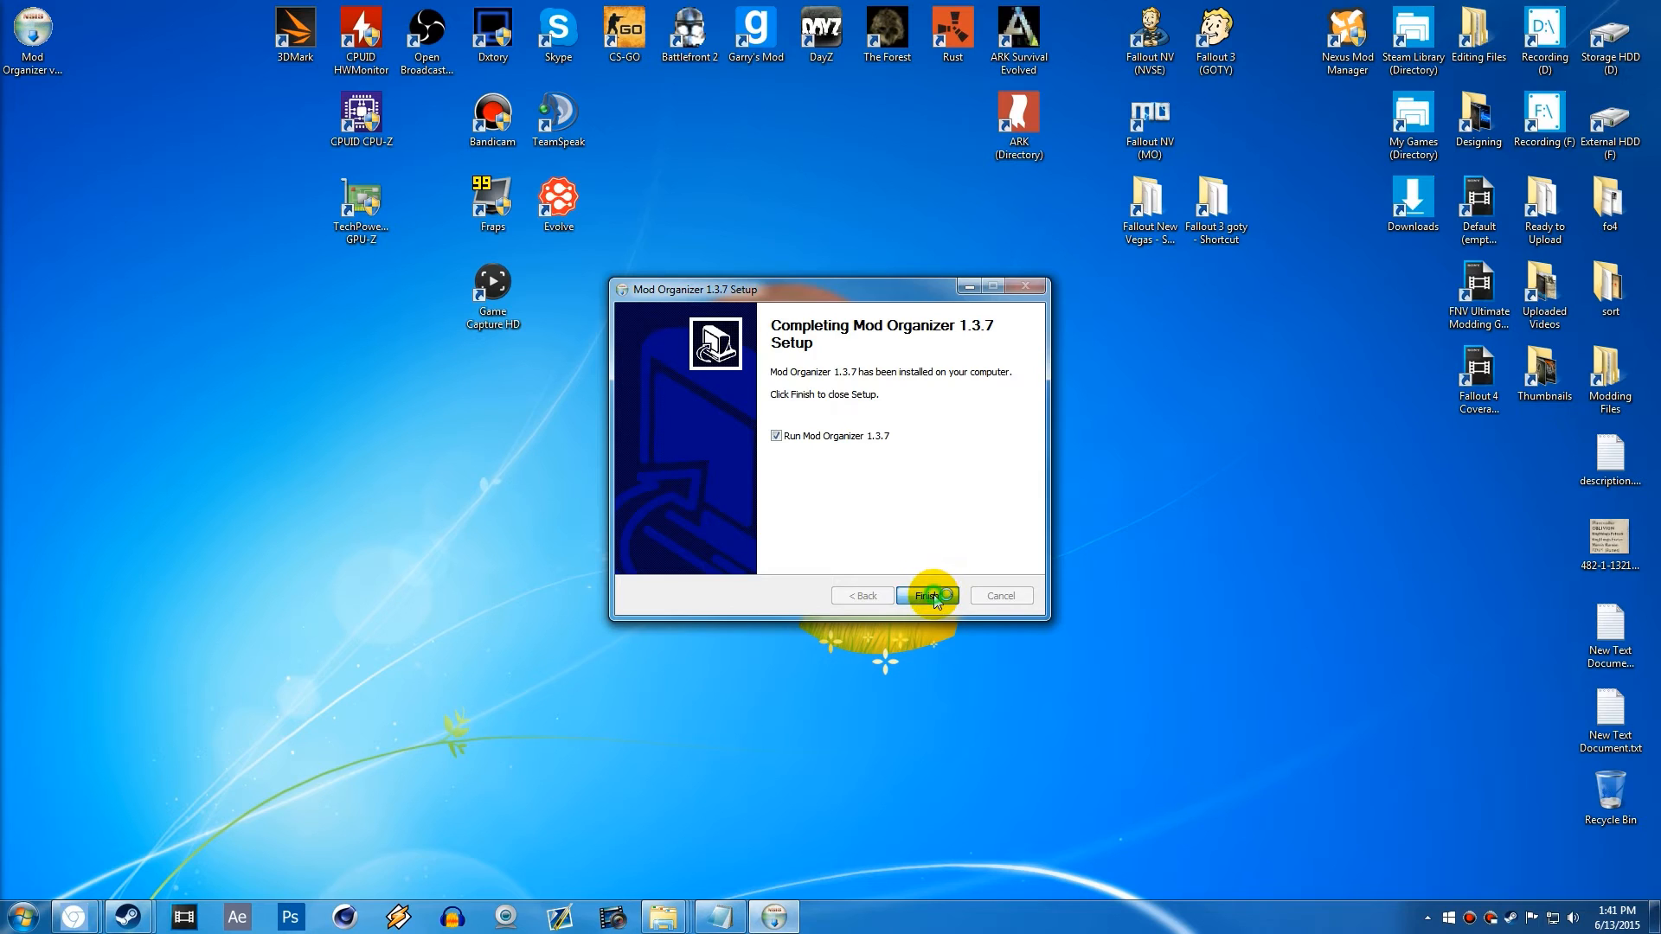
click(926, 595)
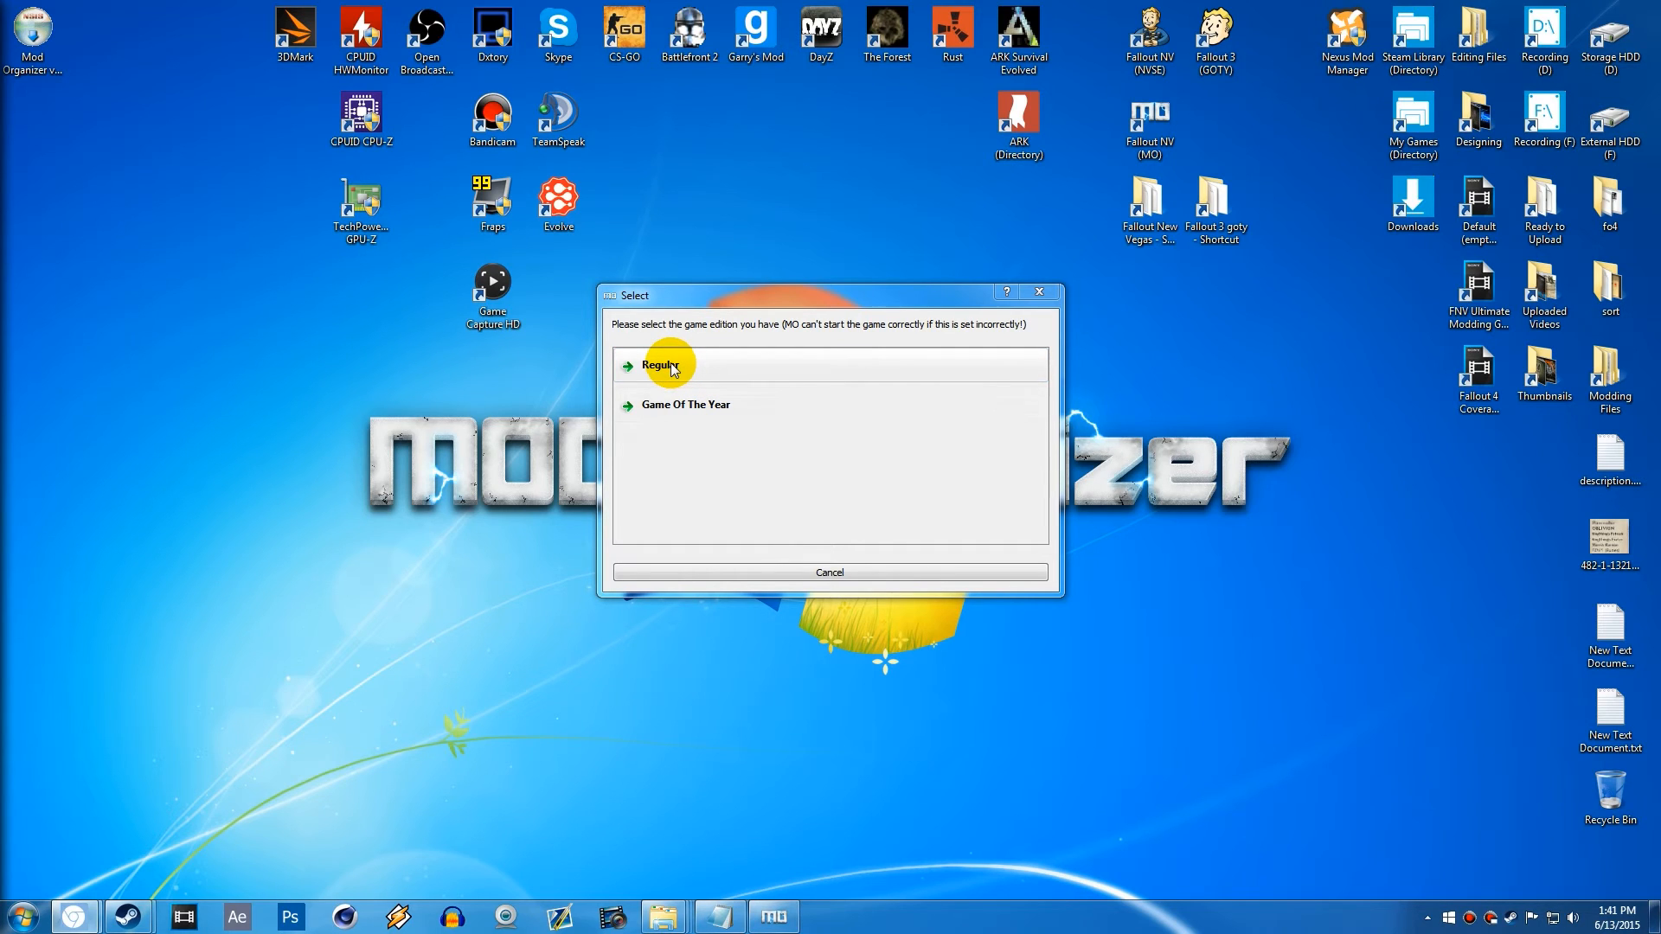
mouse_move(126, 917)
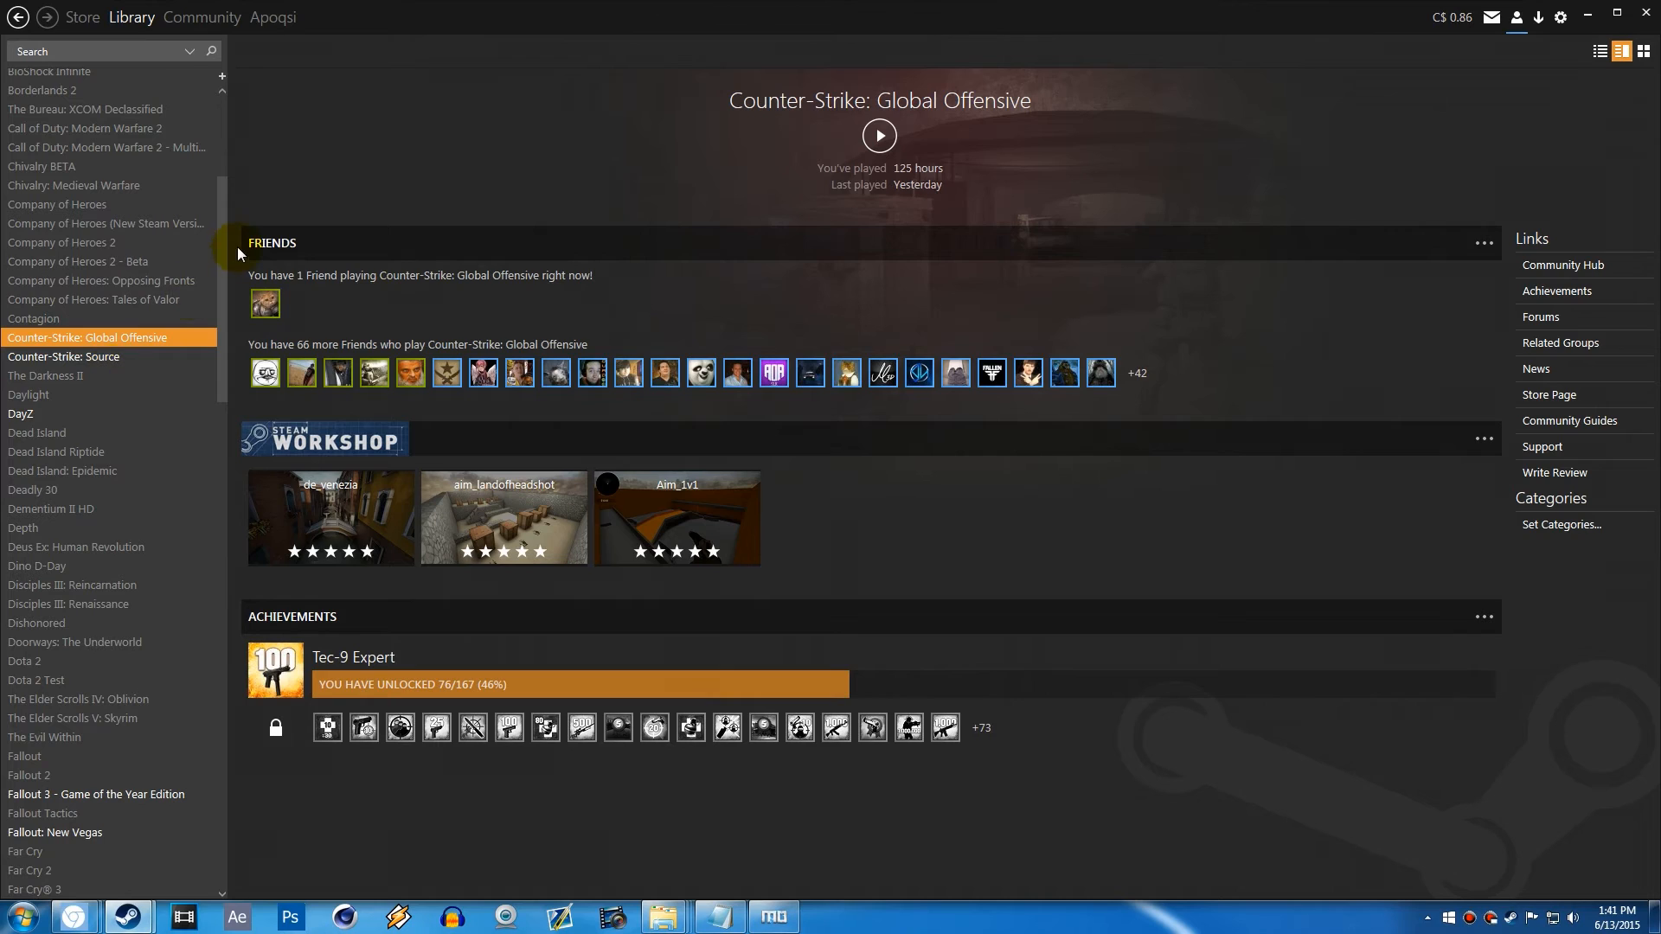
- Choose the Game Of The Year edition of Fallout 3 and reach the Message of the Day
scroll(down, 3)
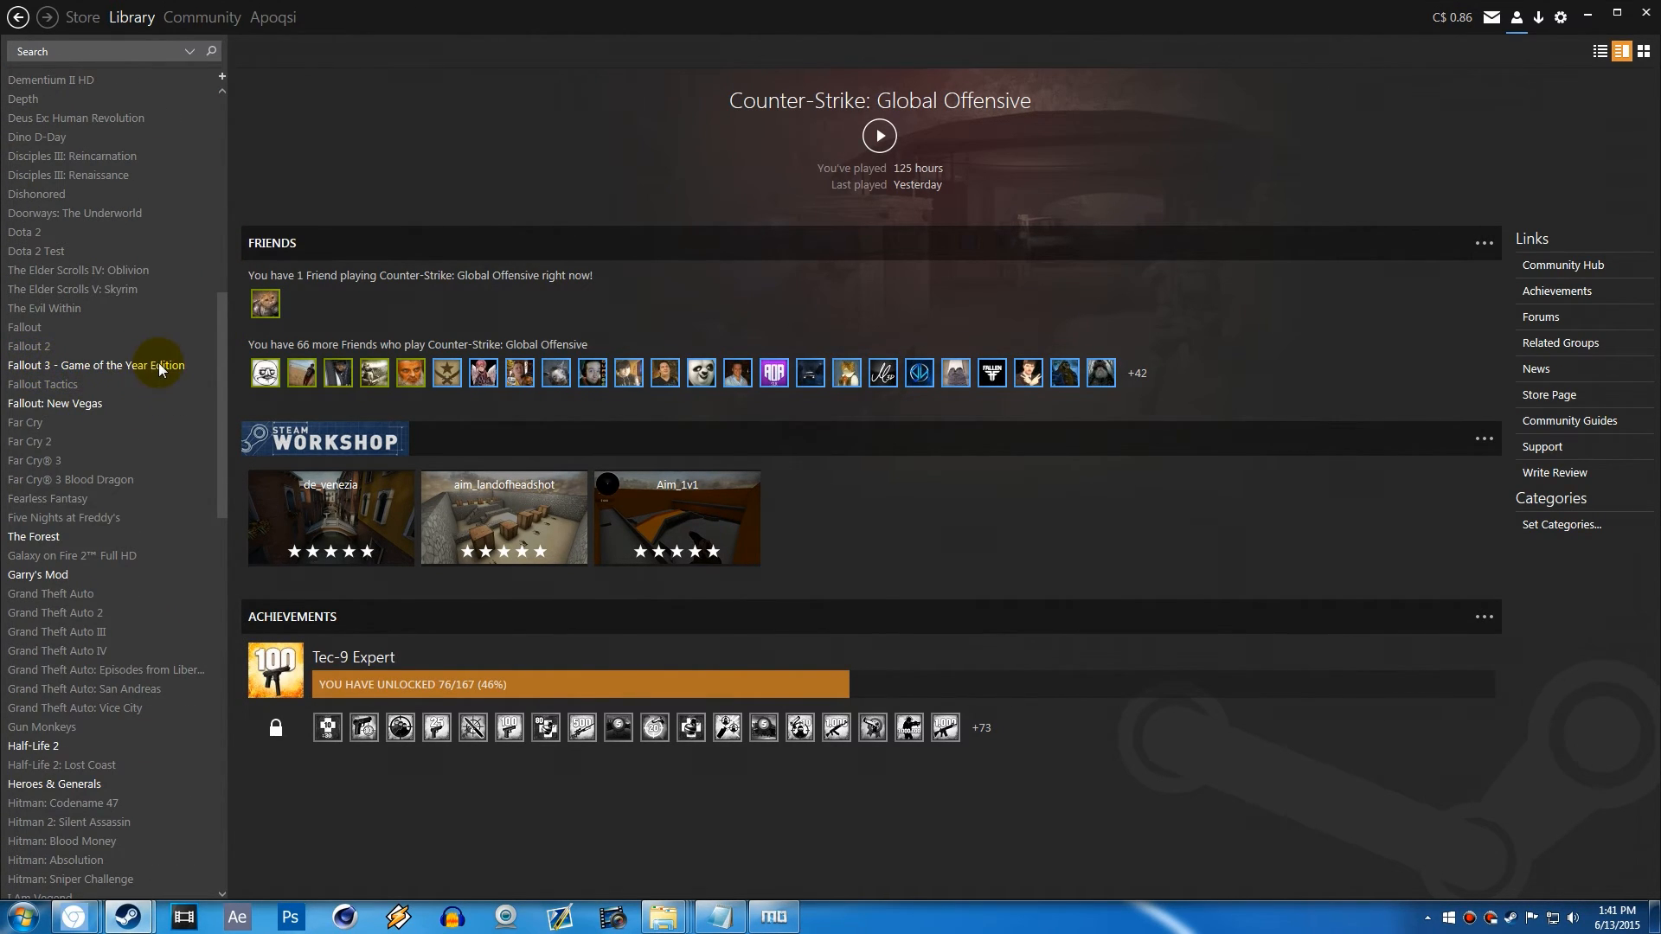
mouse_move(67, 370)
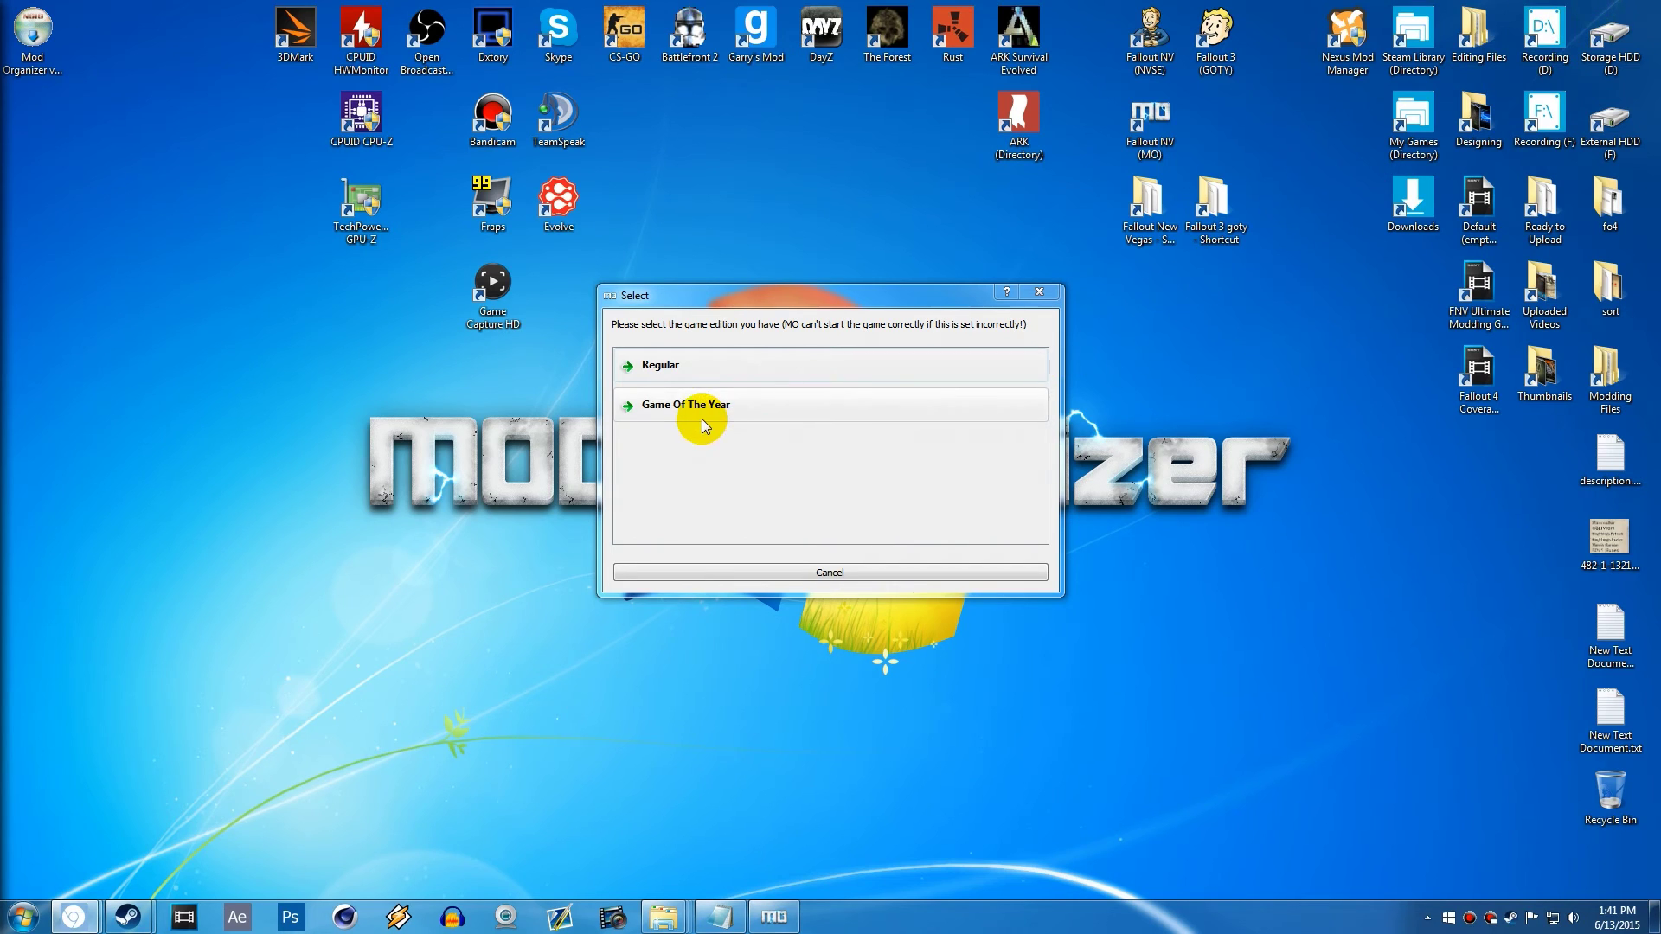
click(687, 403)
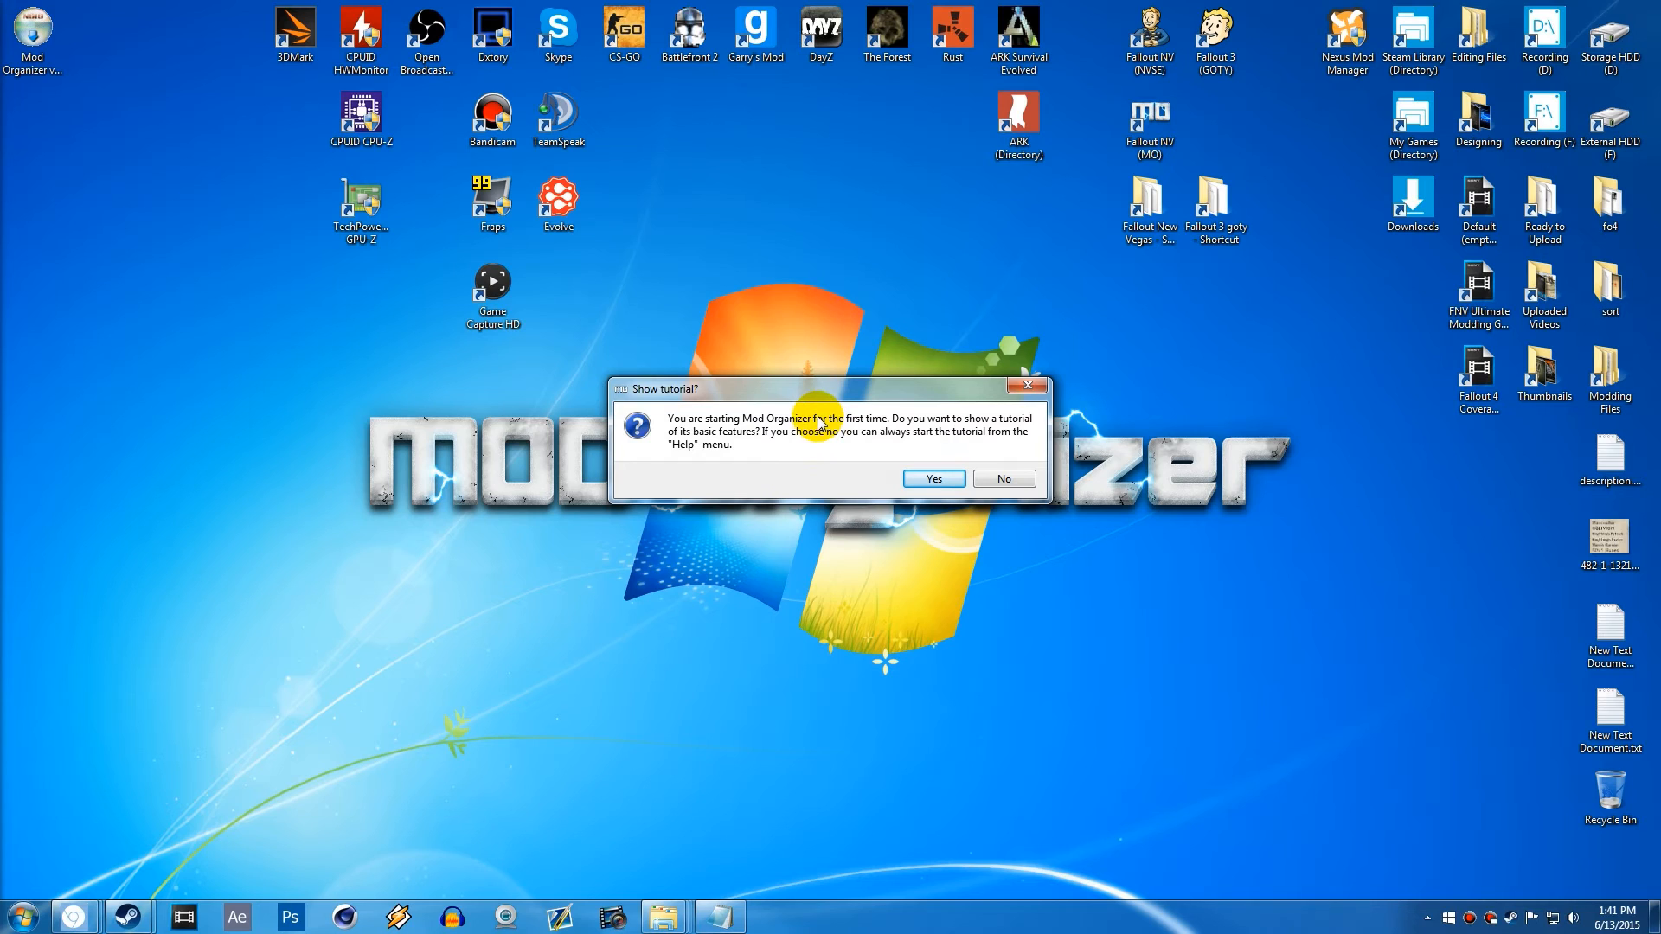
mouse_move(725, 429)
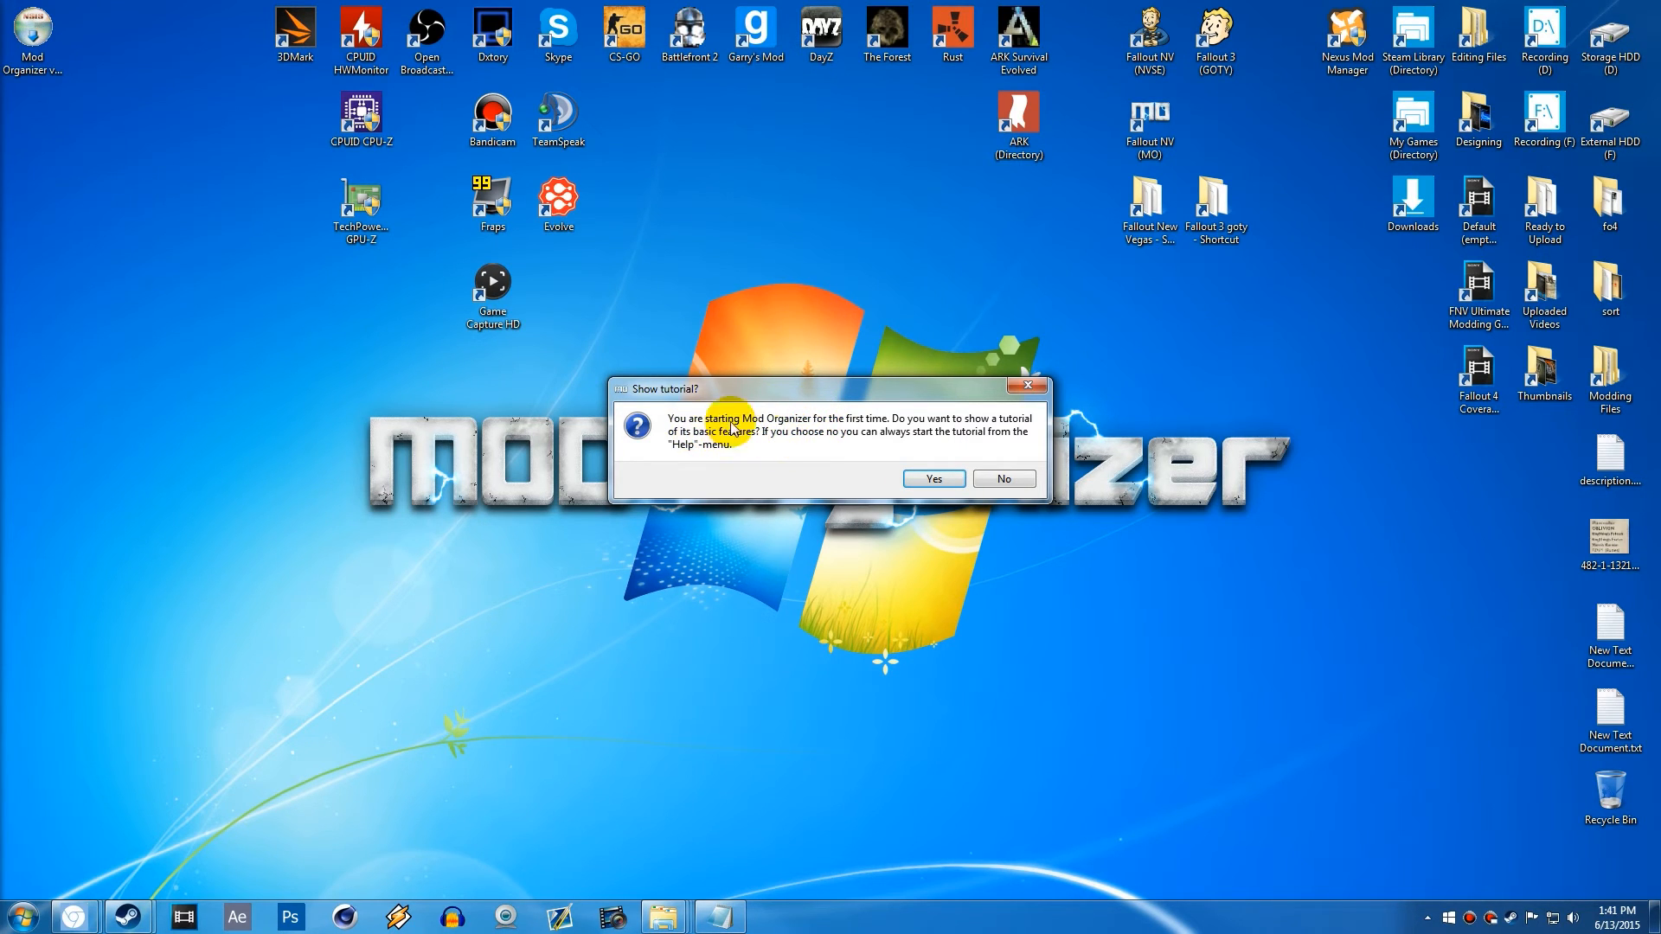
click(1002, 479)
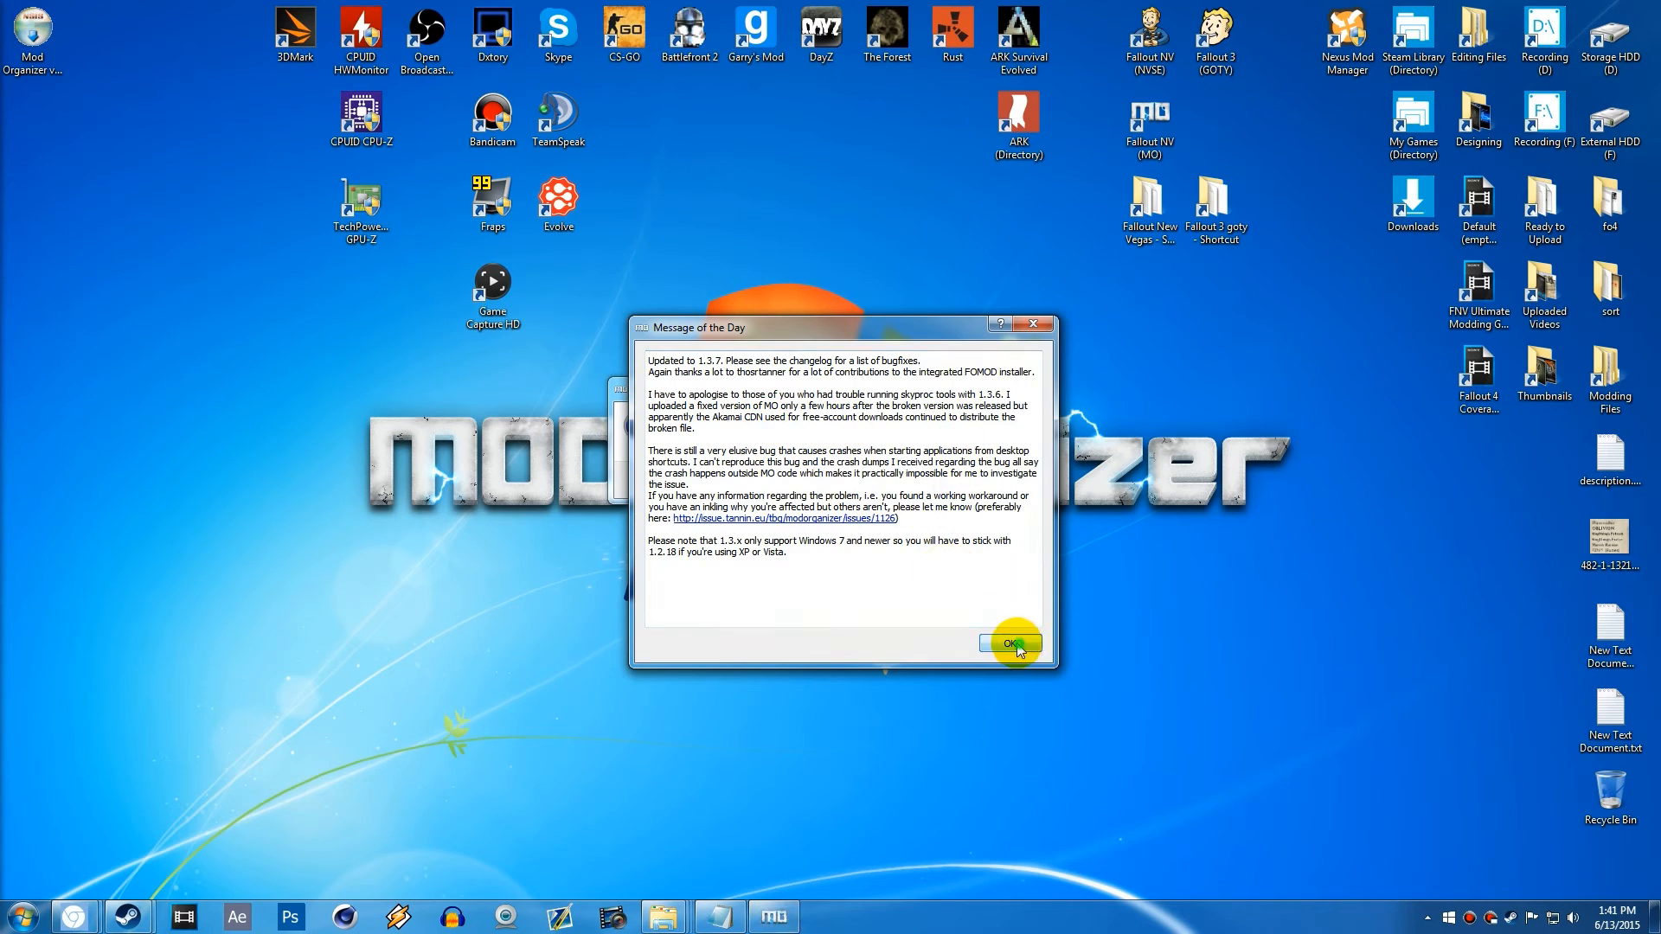
- Dismiss the Message of the Day so the Show tutorial? prompt returns
click(1008, 644)
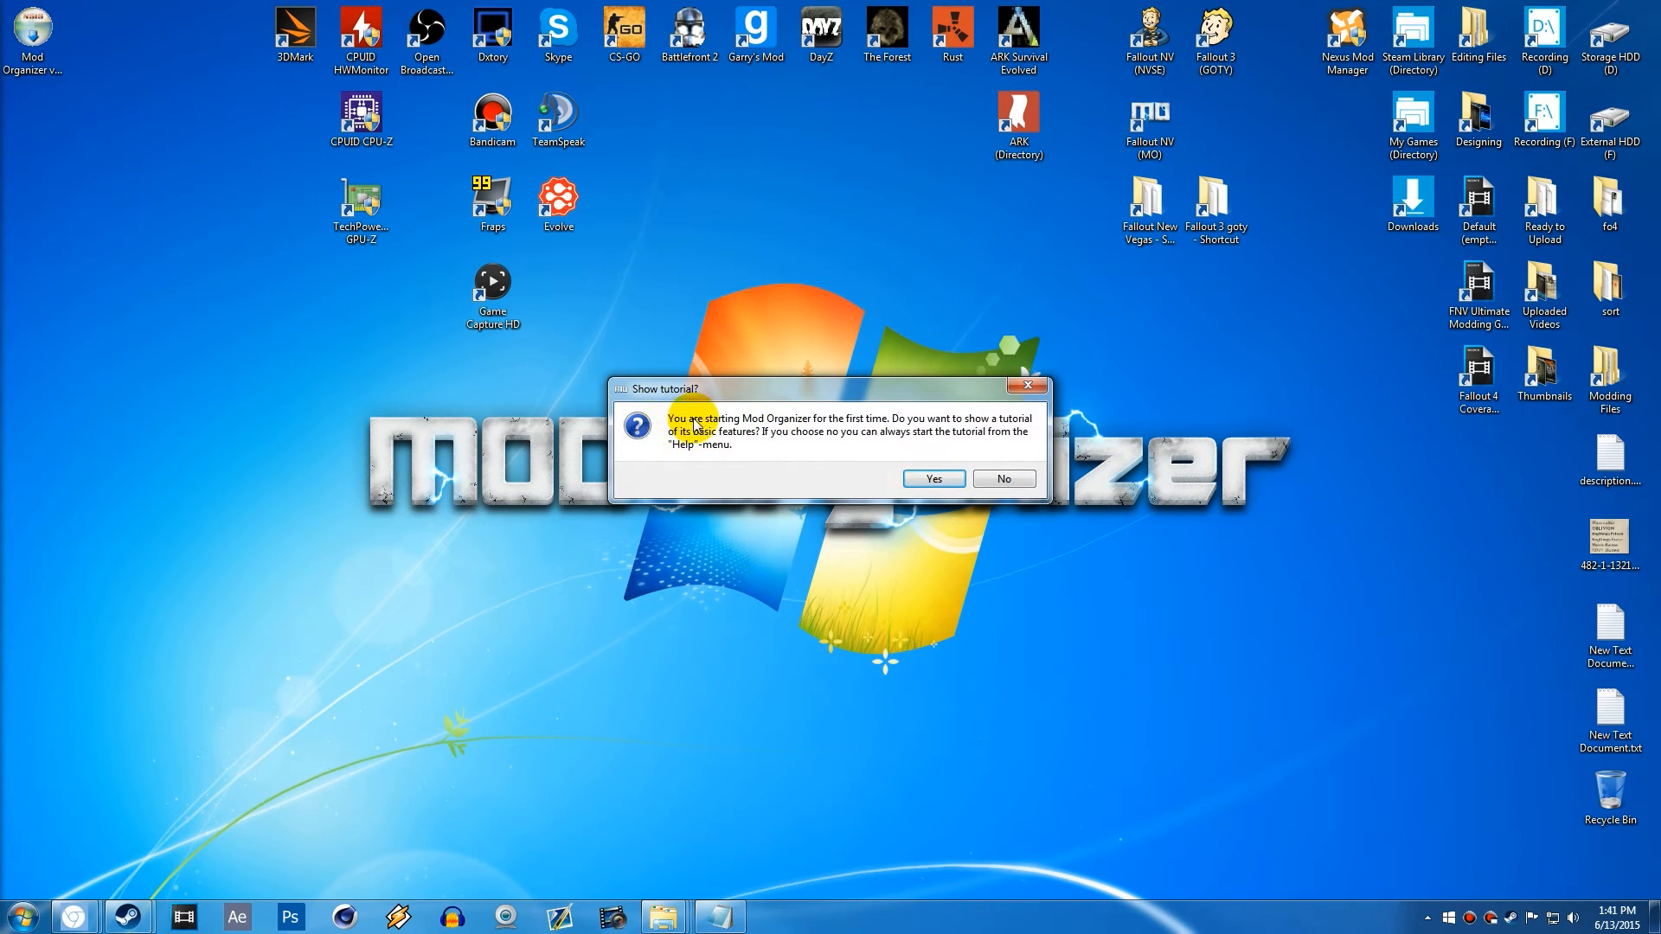
mouse_move(917, 436)
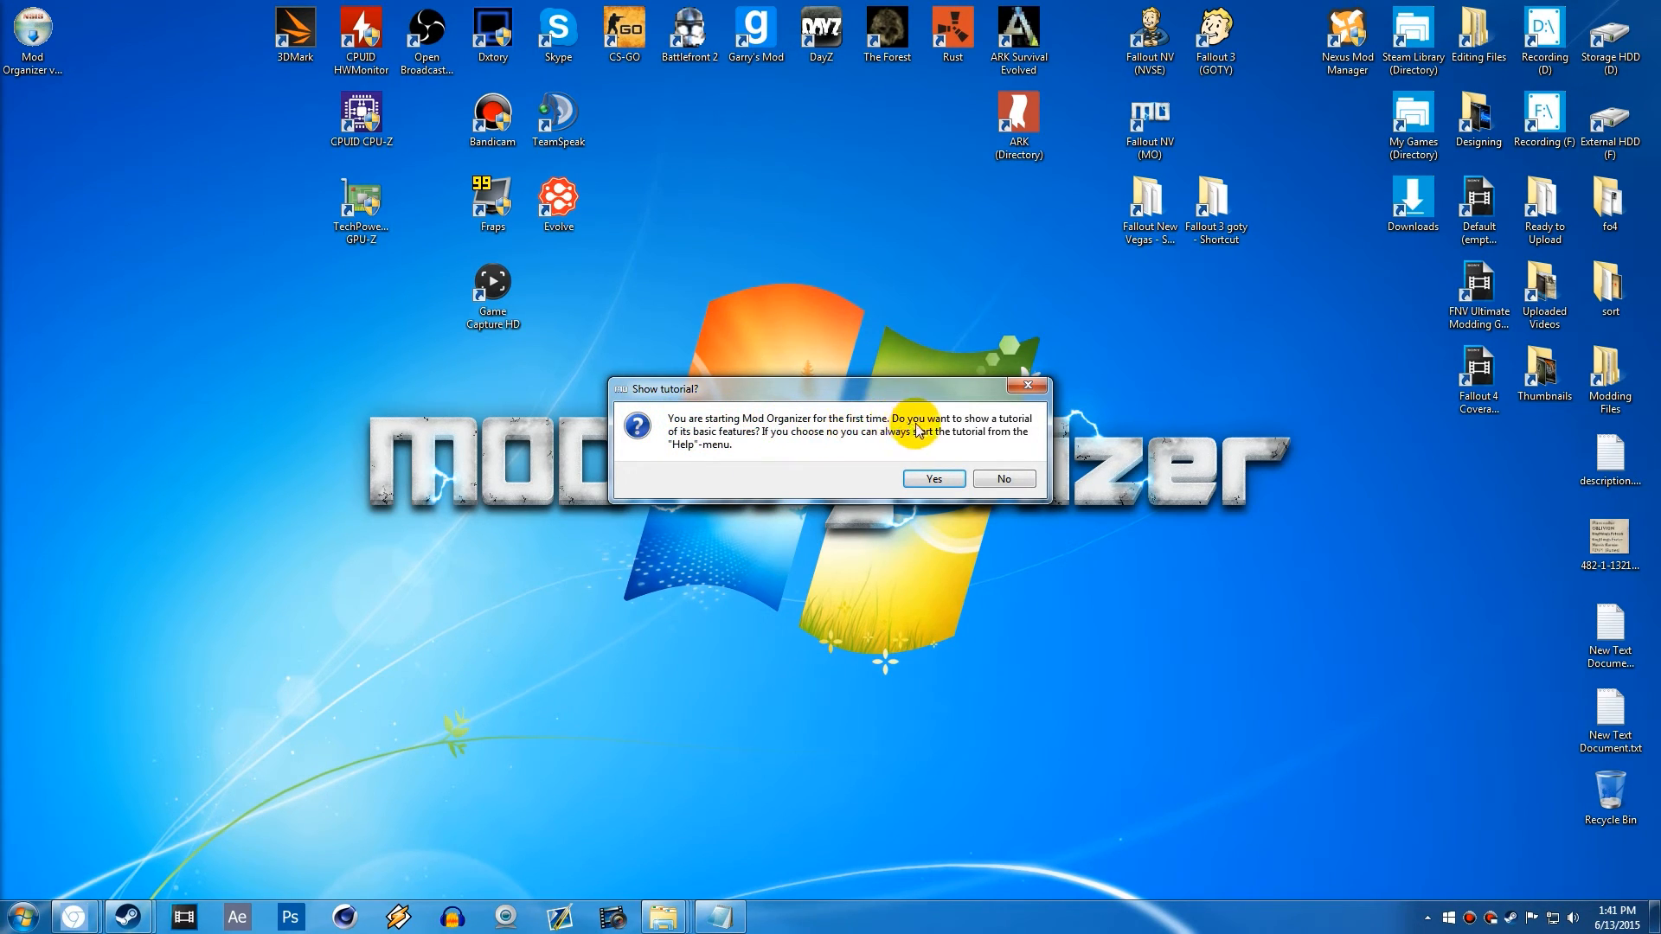
mouse_move(719, 438)
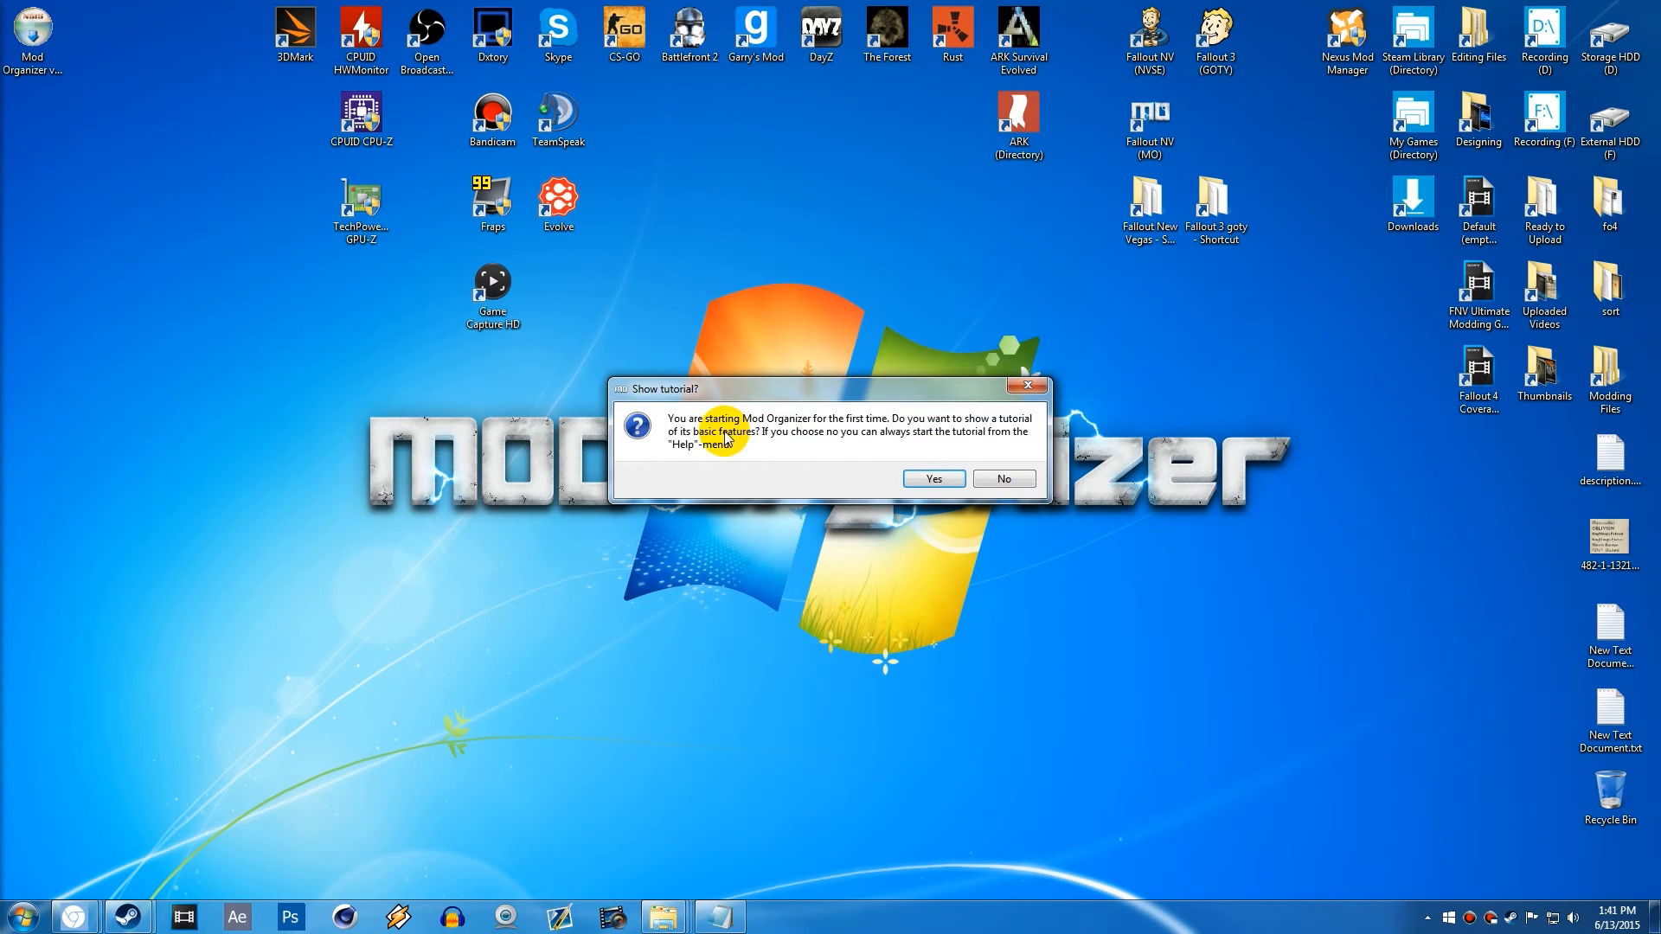
mouse_move(900, 457)
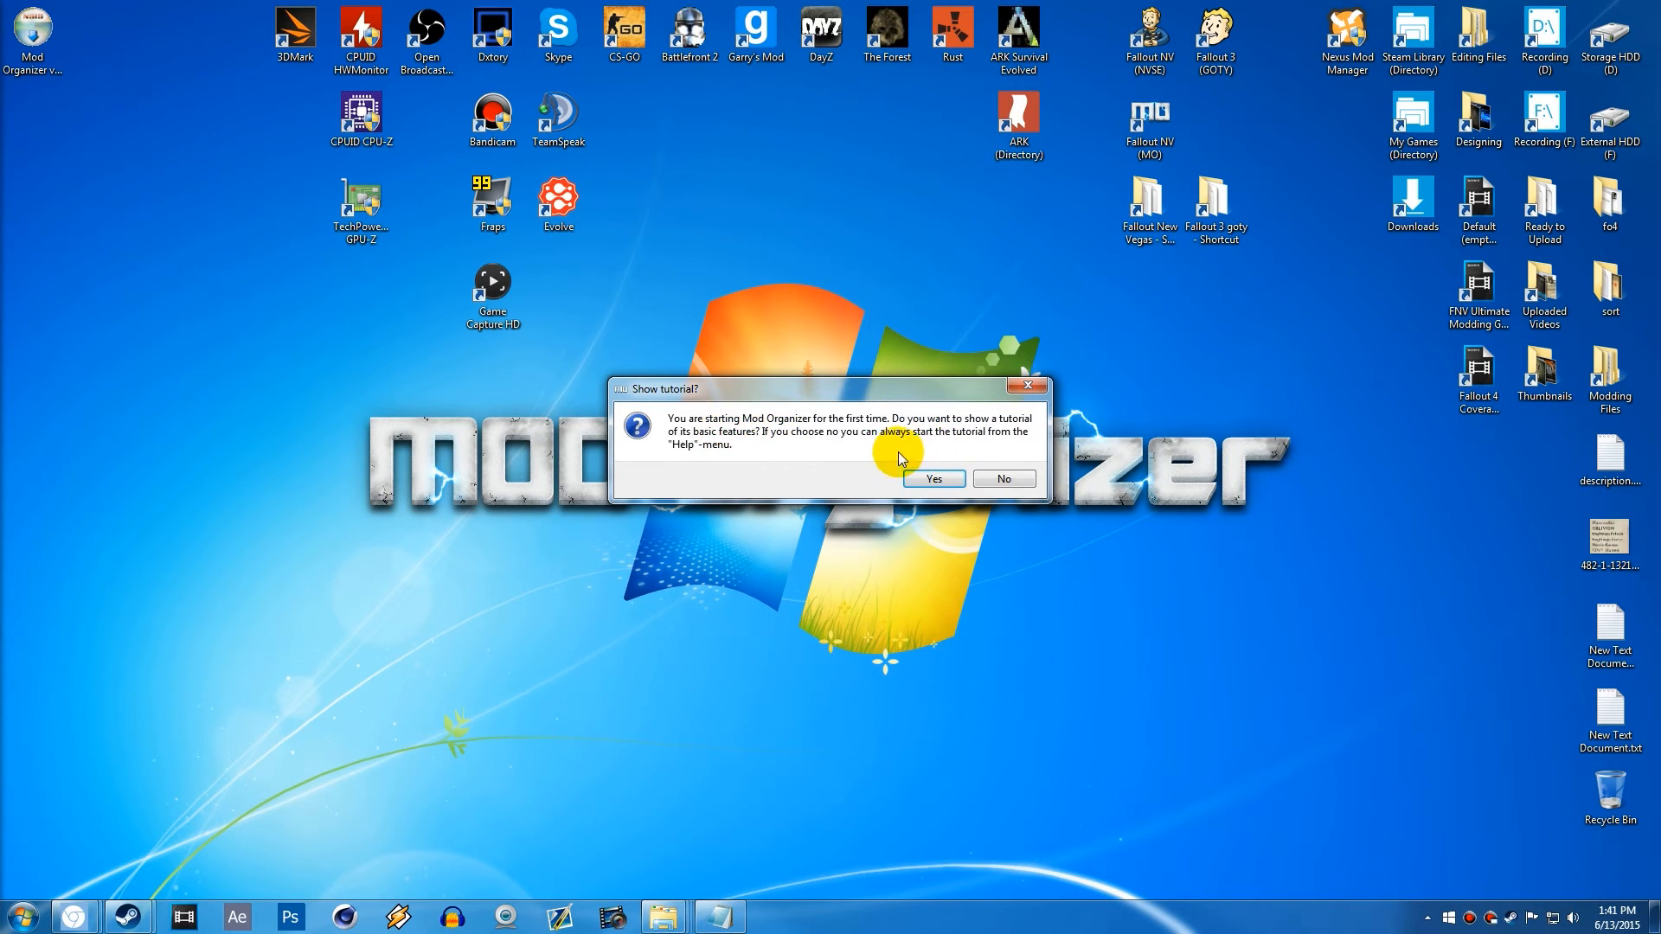
mouse_move(762, 446)
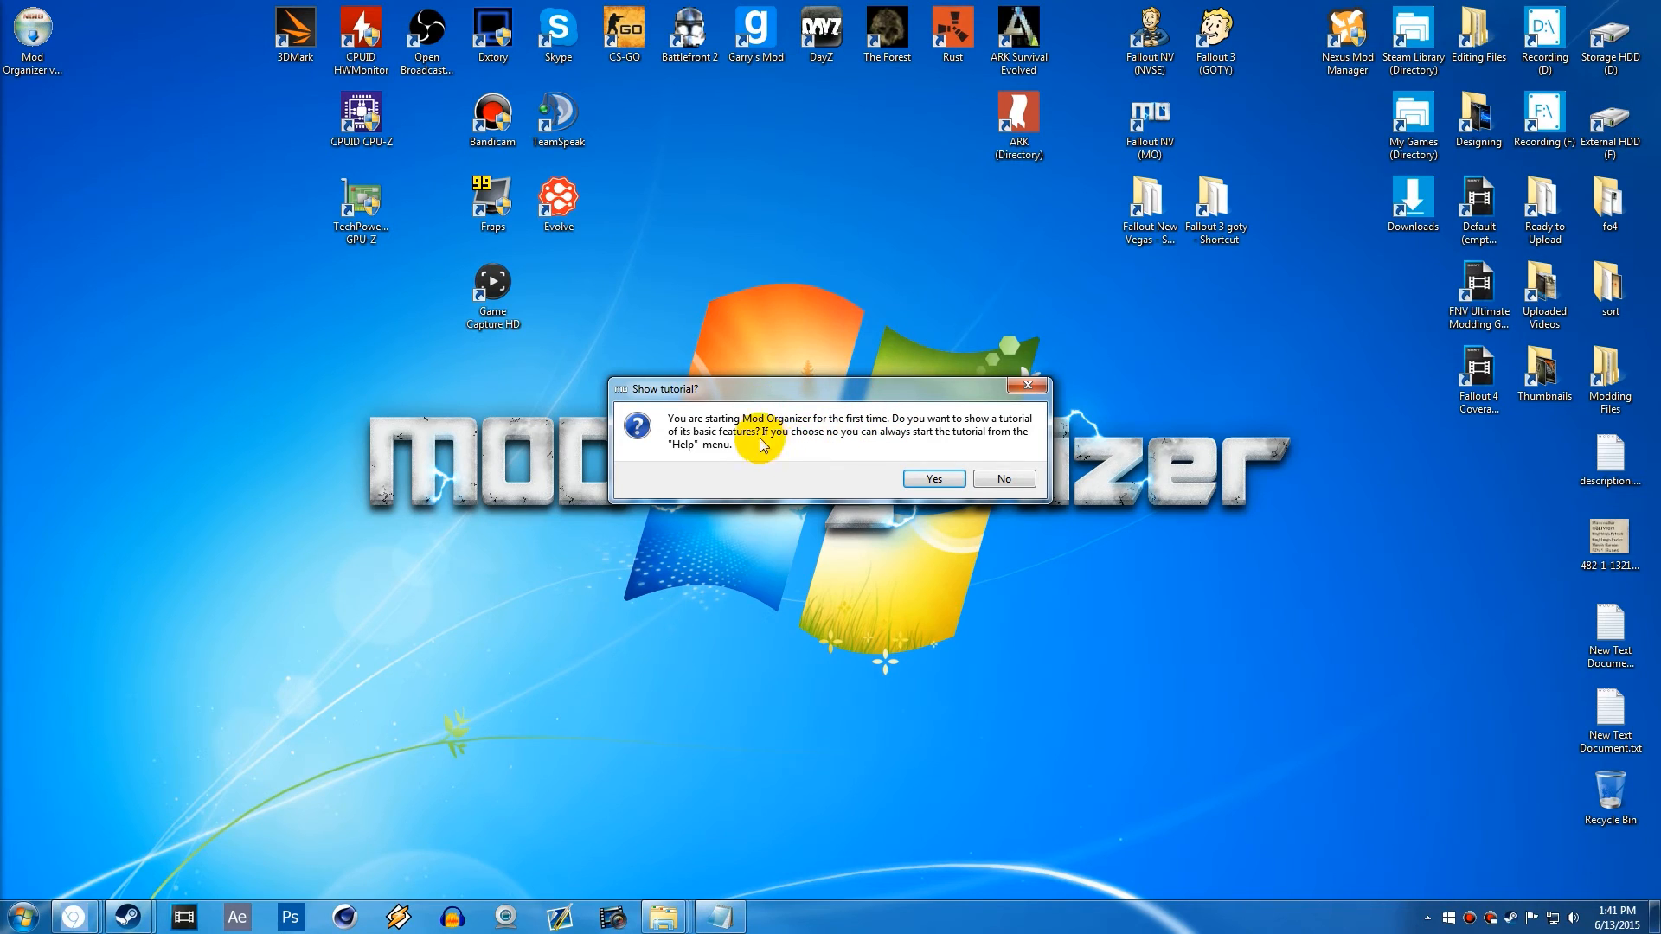
mouse_move(796, 429)
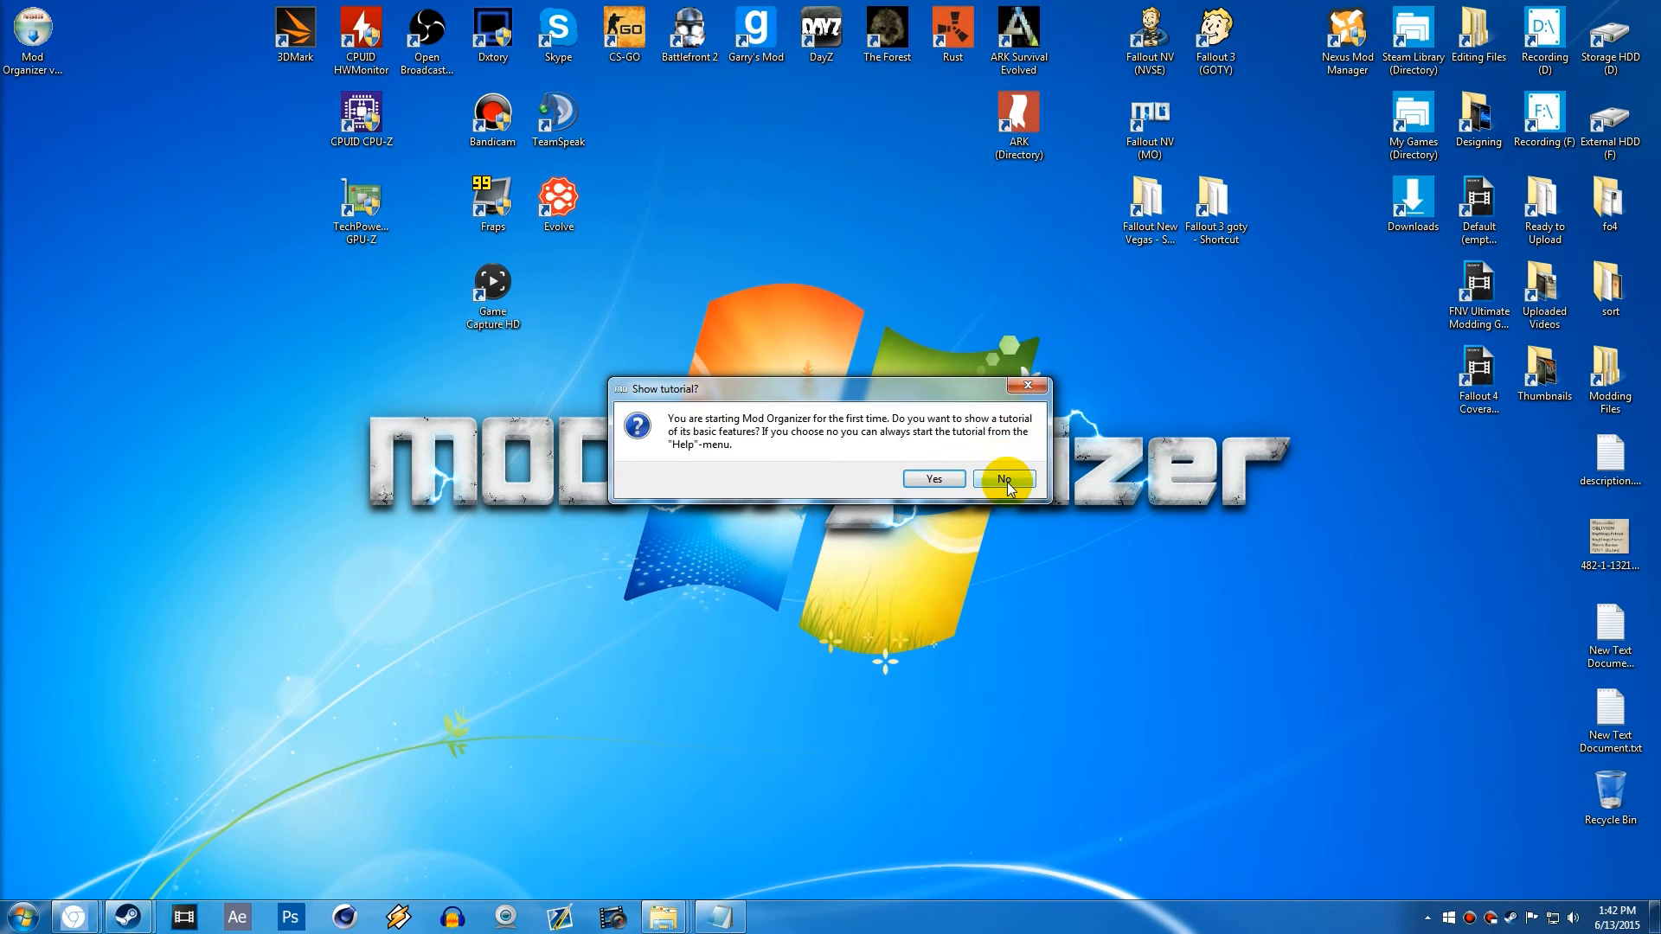
click(1004, 480)
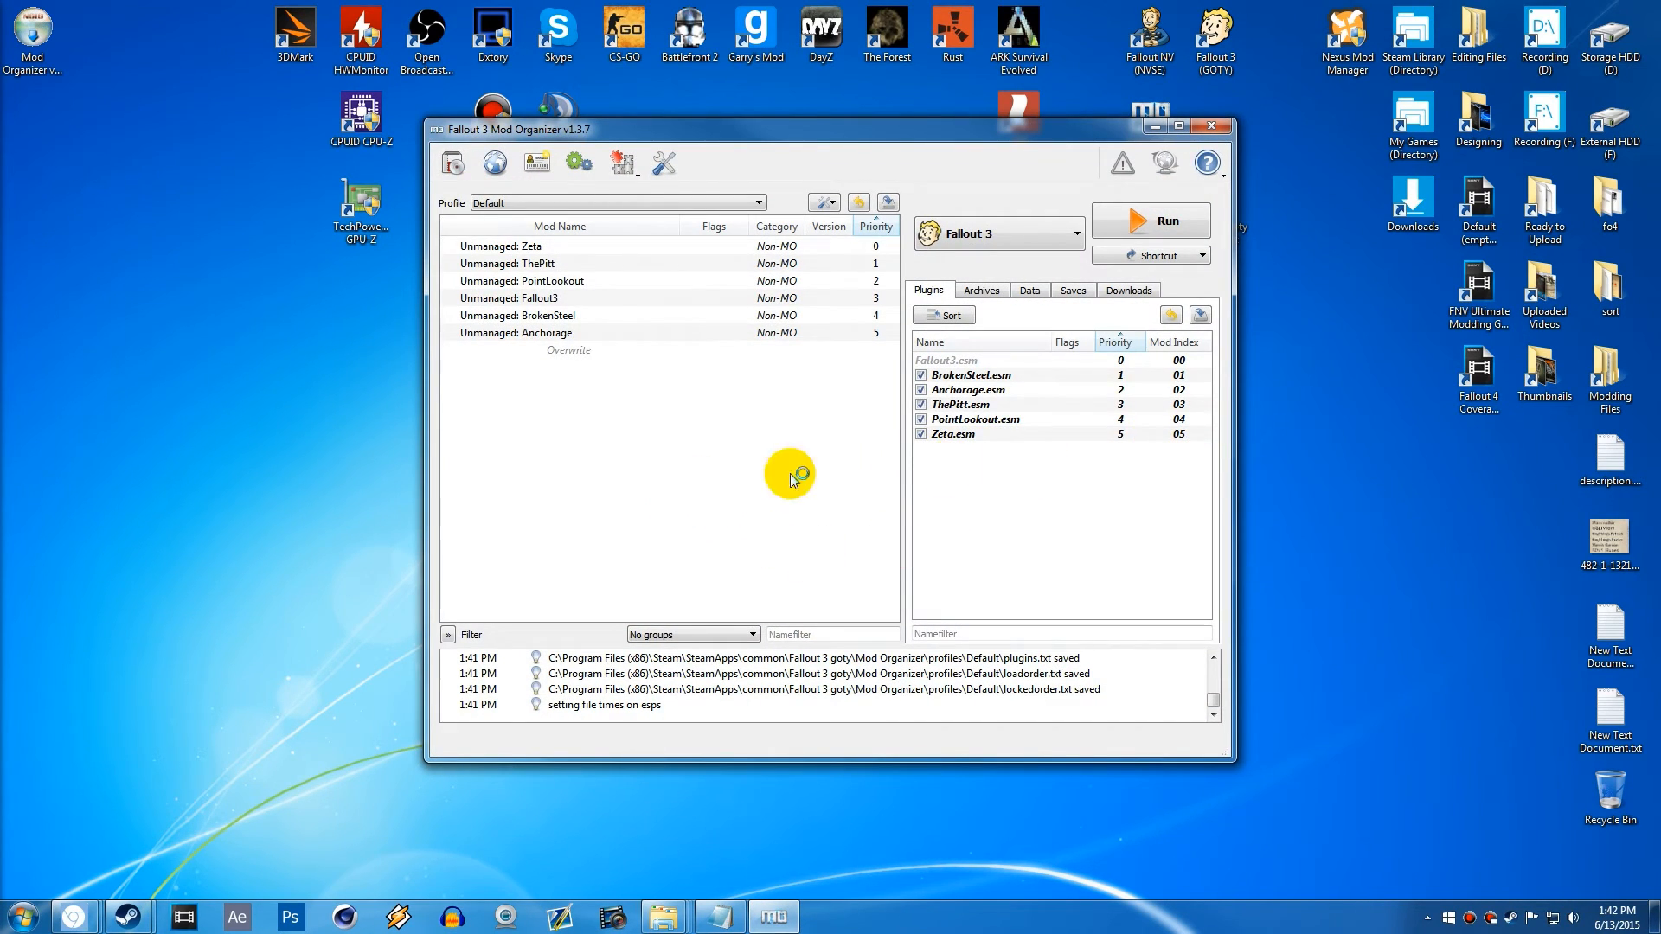
mouse_move(780, 445)
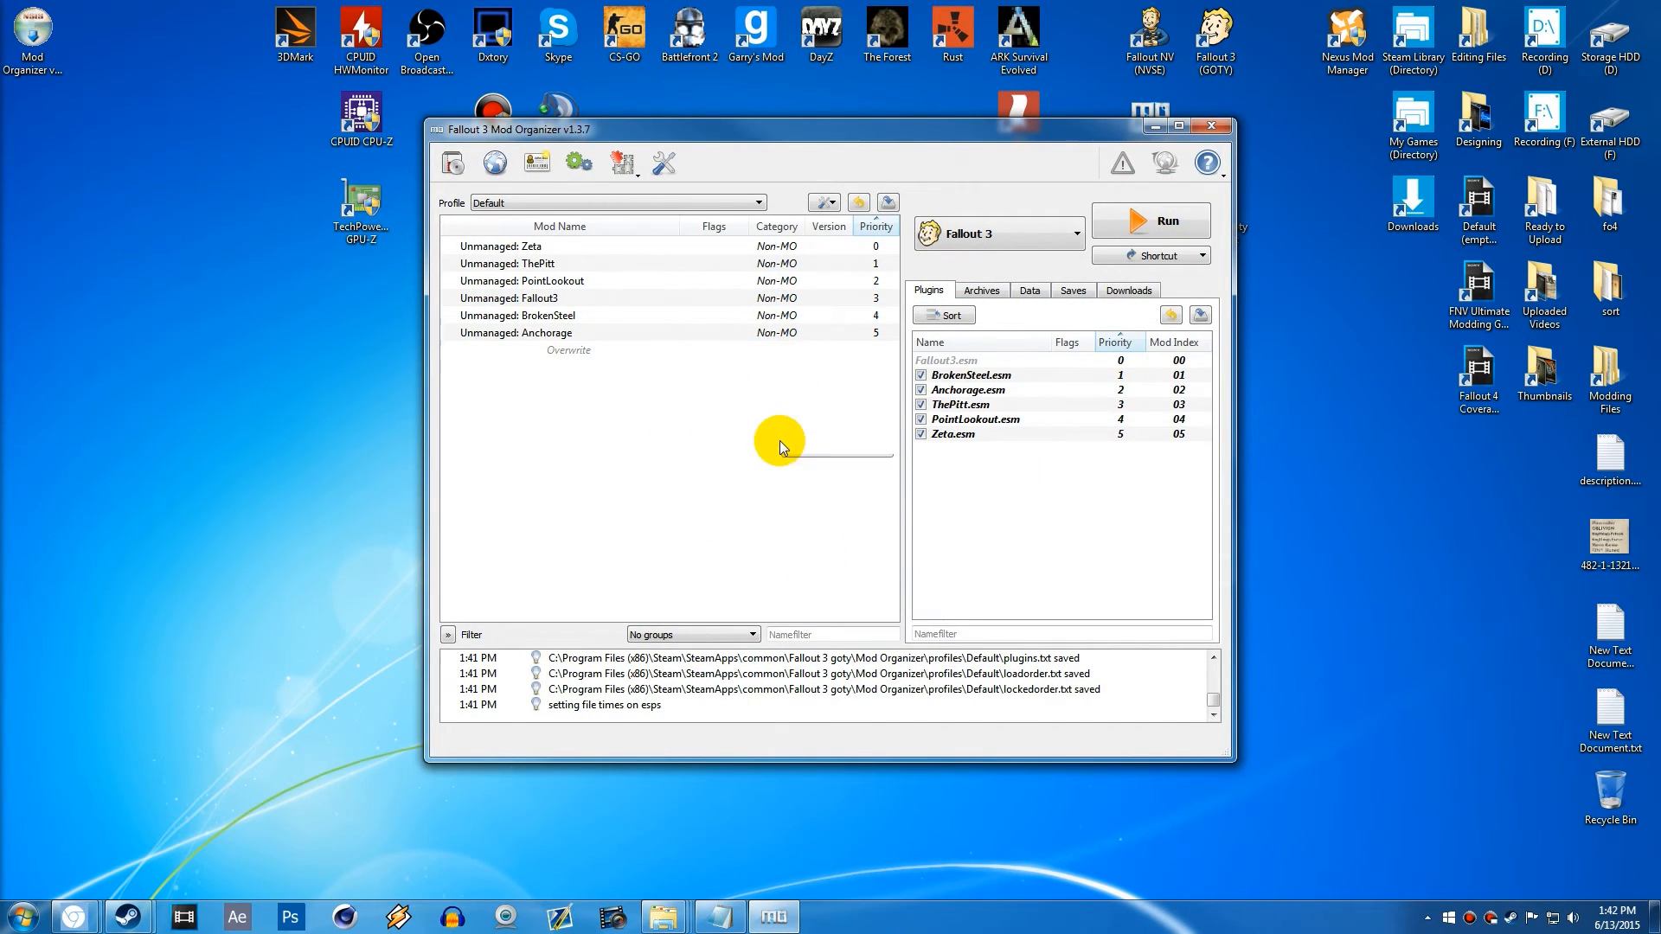
mouse_move(823, 424)
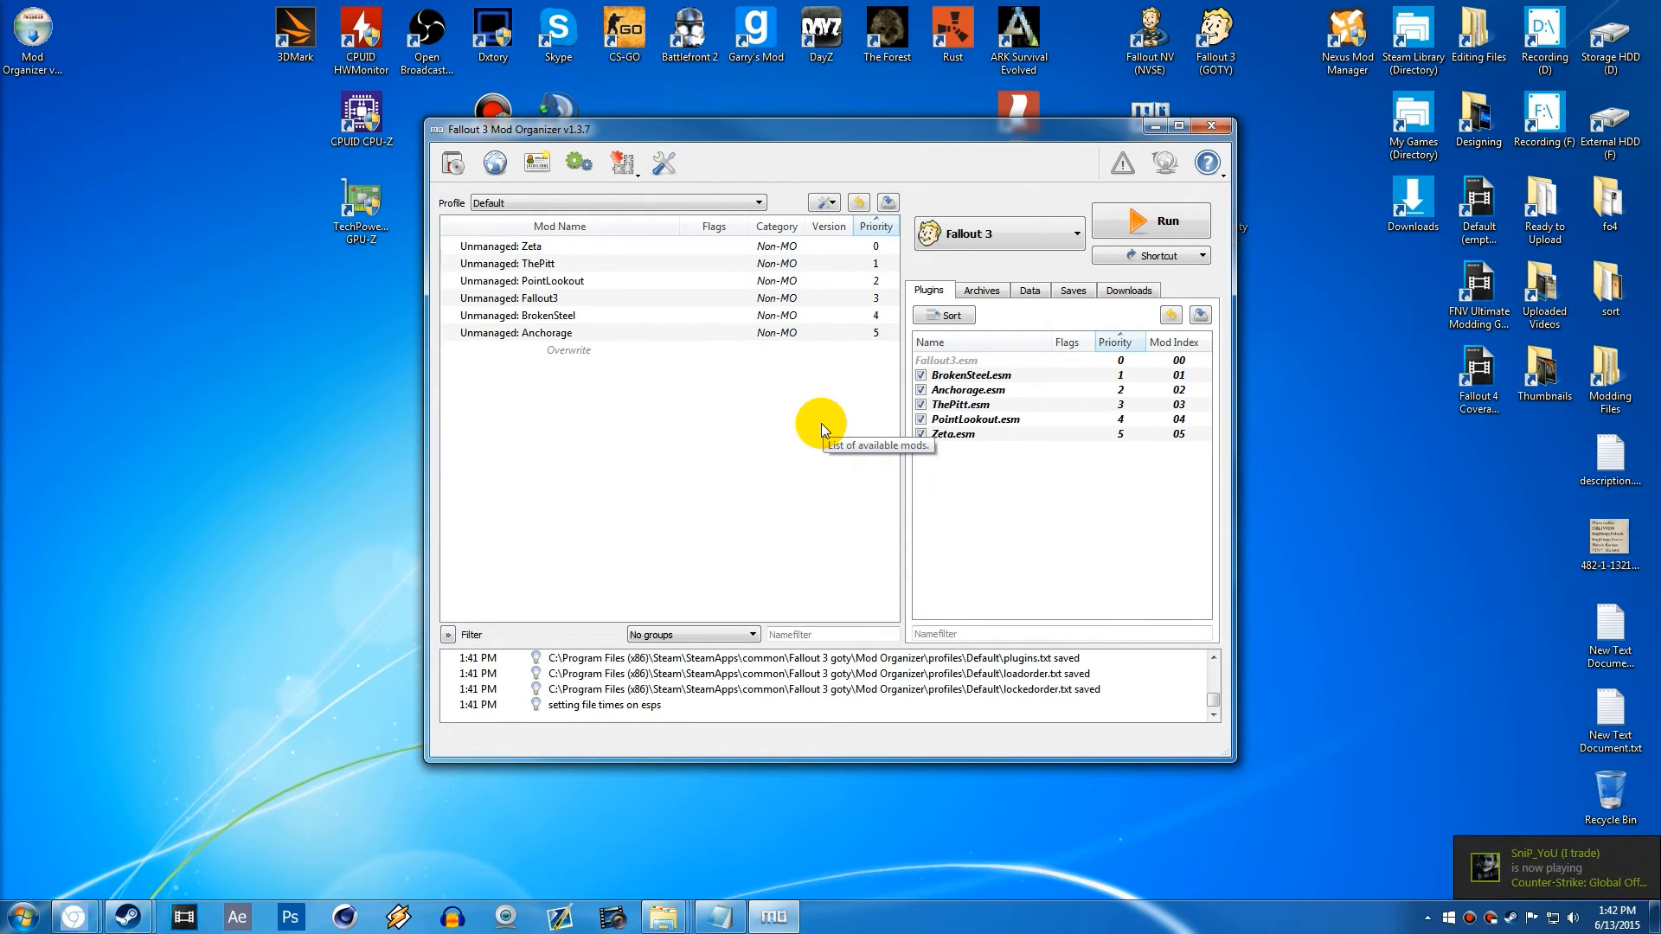
click(1075, 234)
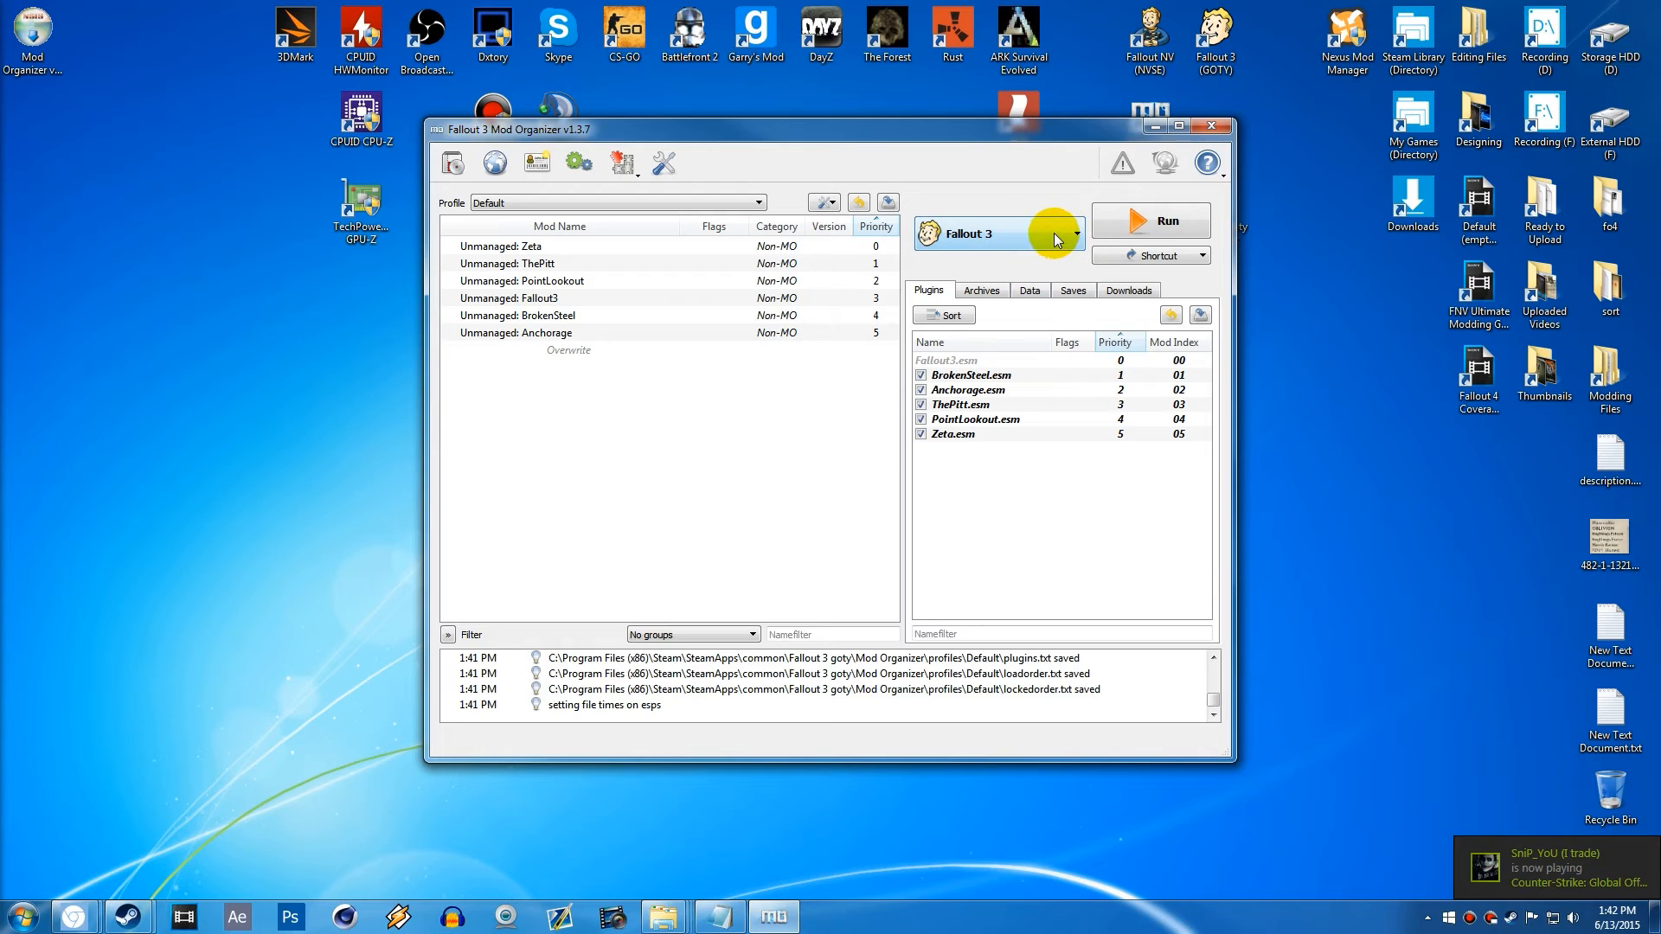
mouse_move(1037, 246)
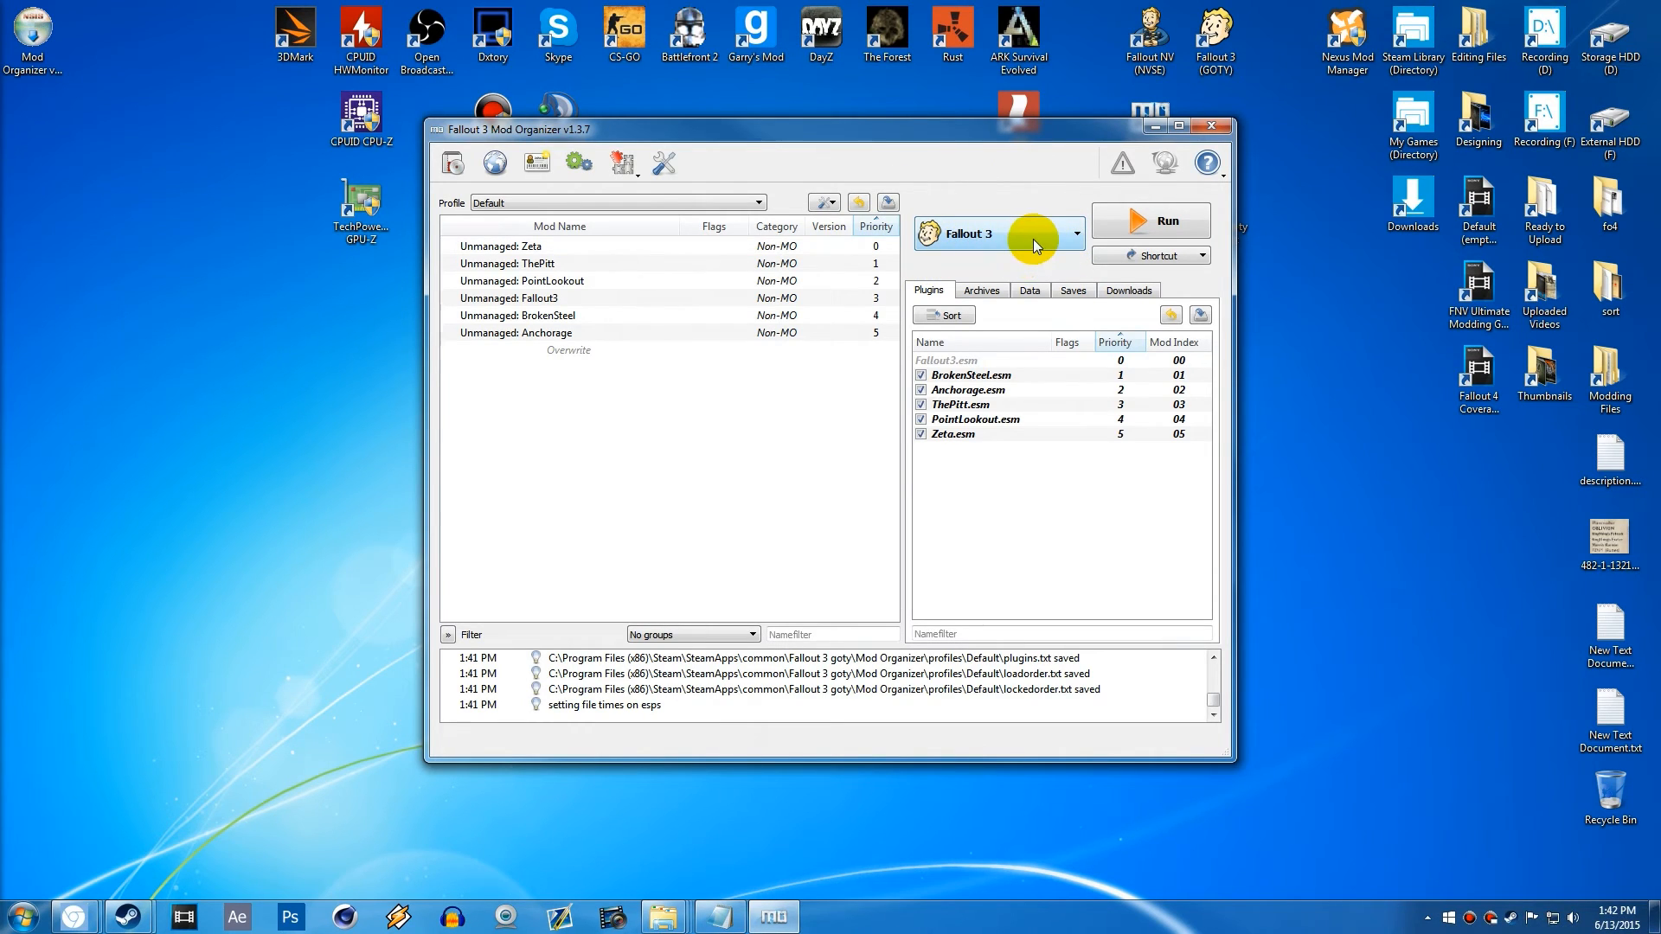
mouse_move(1033, 246)
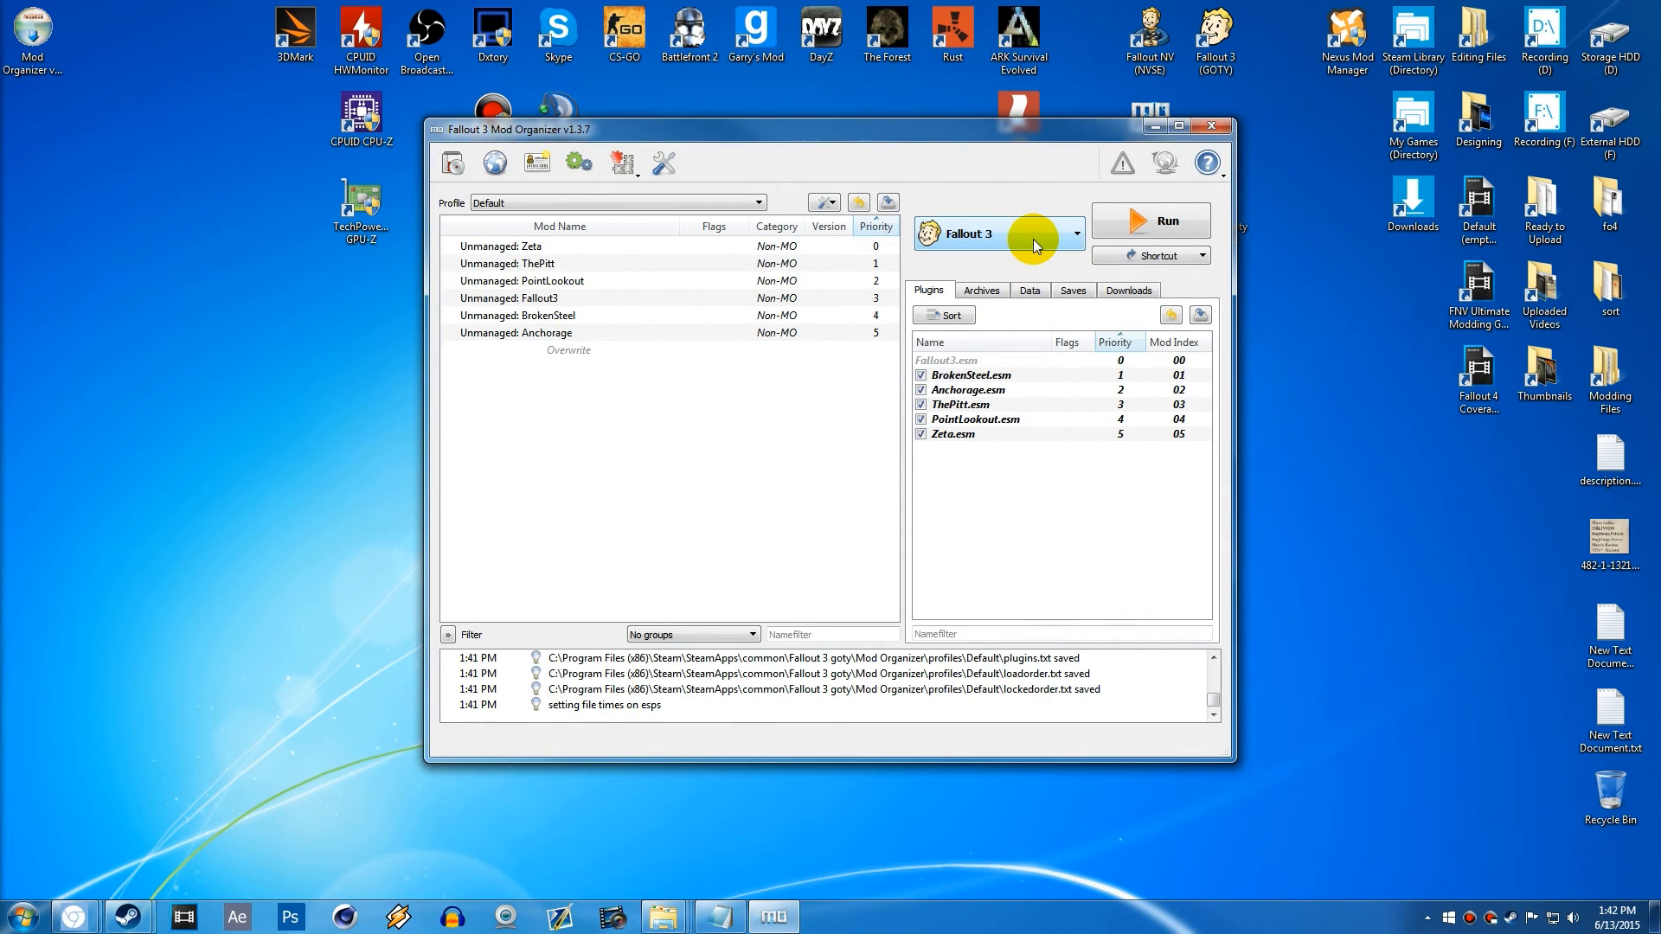
click(1094, 232)
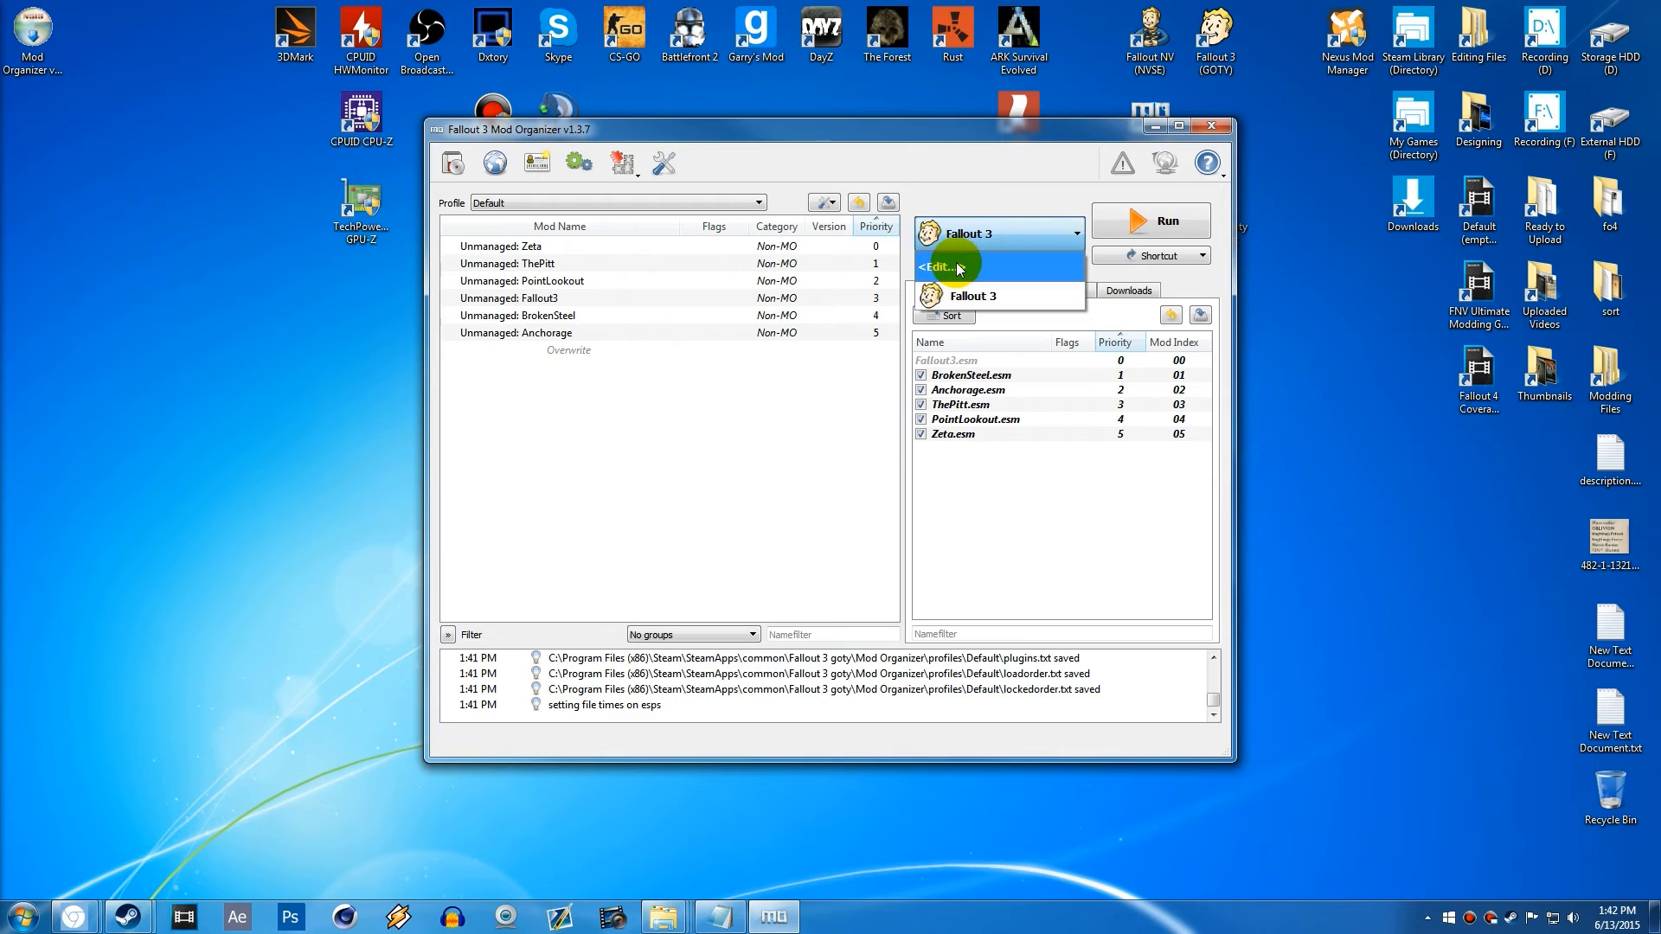
click(936, 267)
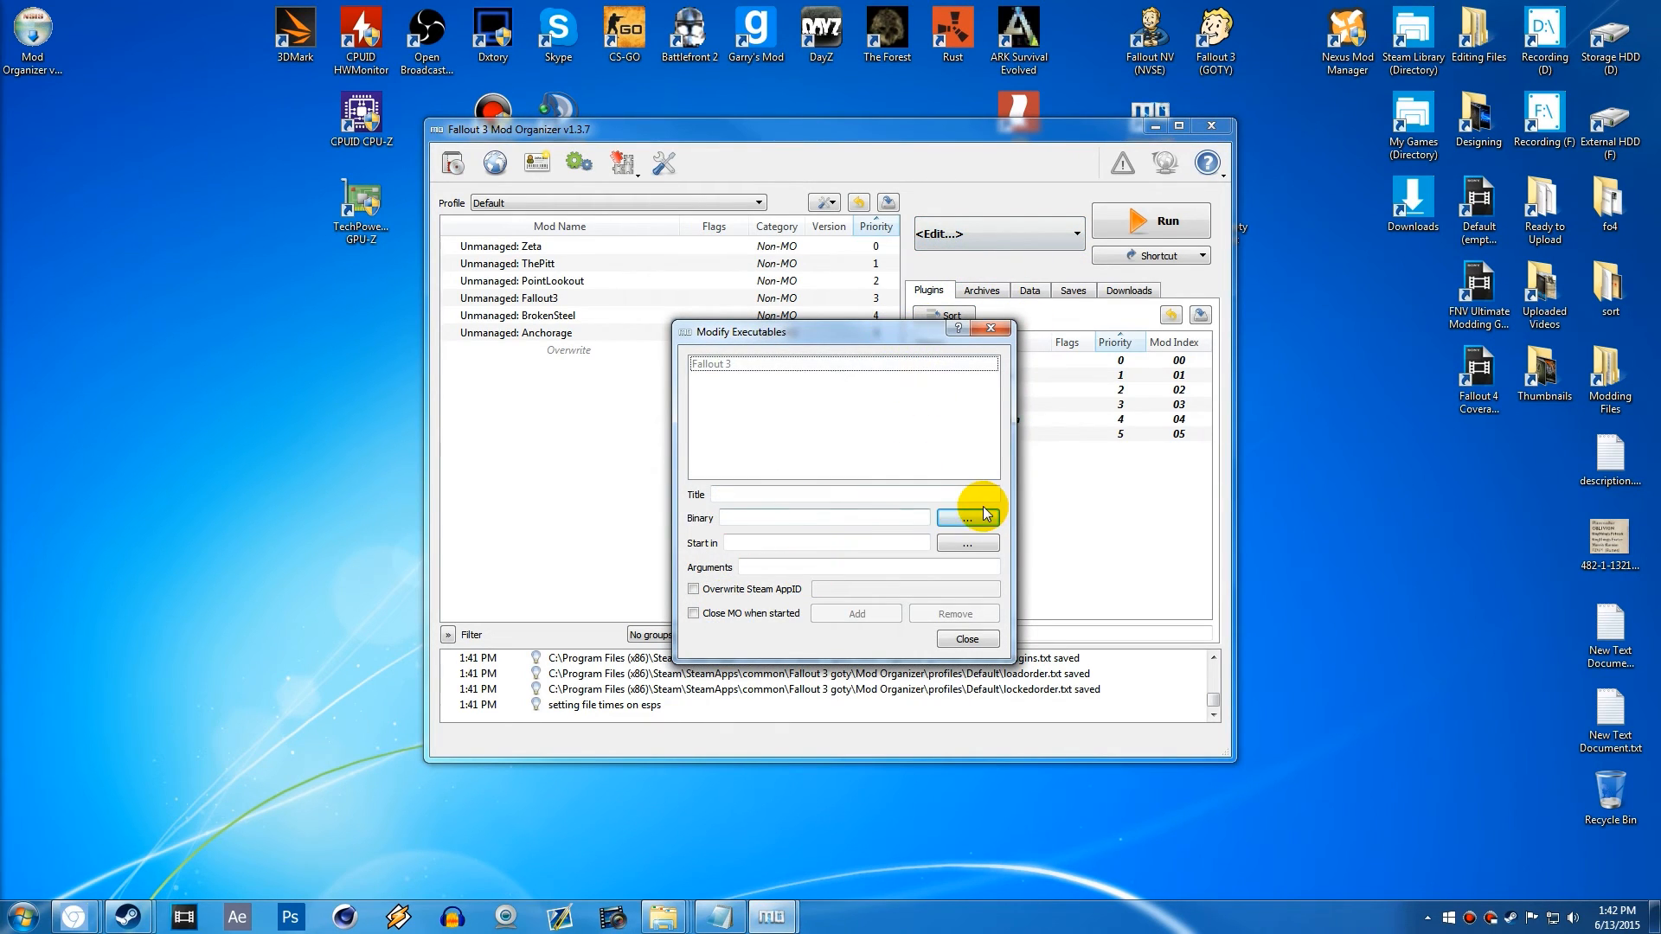
mouse_move(777, 514)
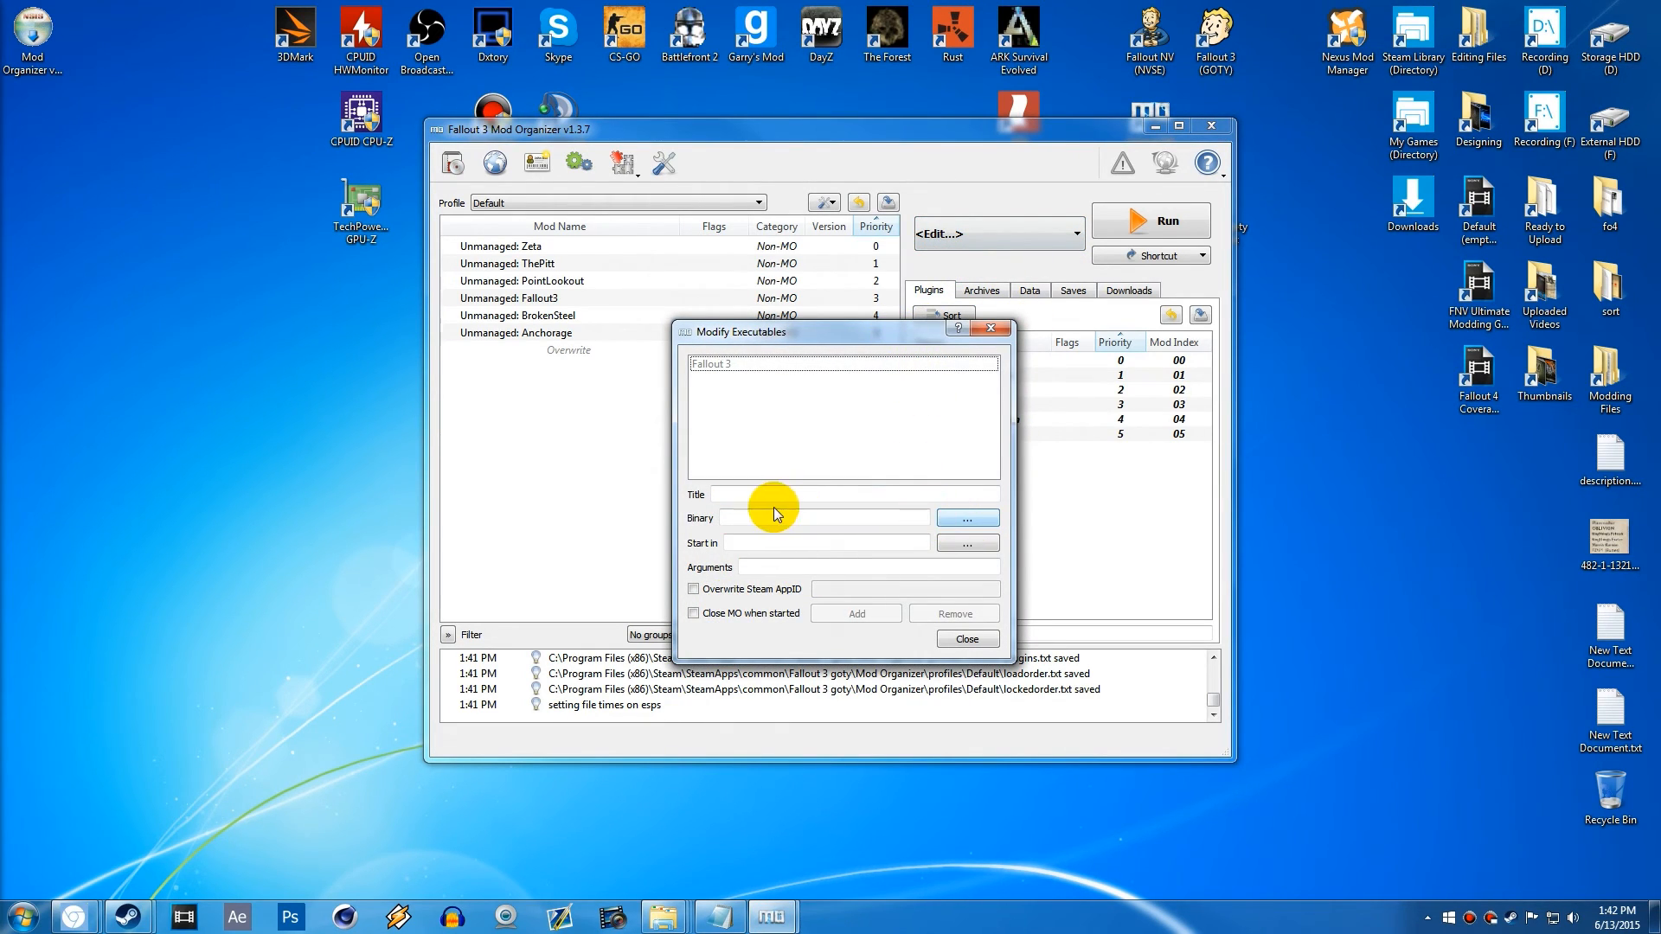
click(965, 517)
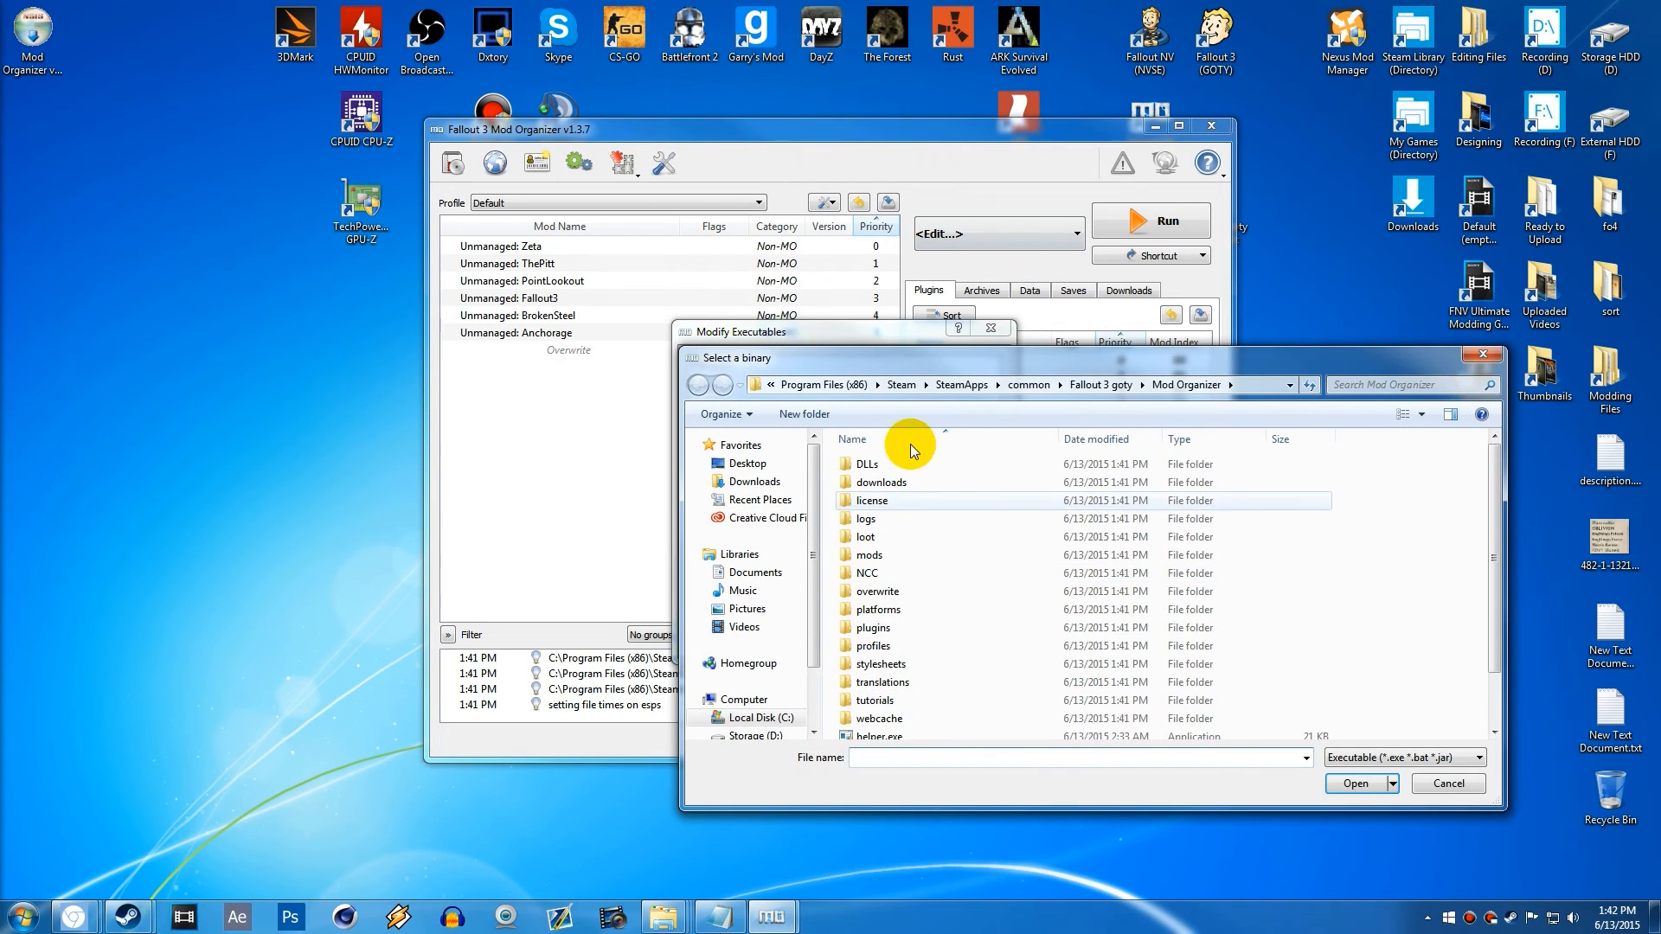
click(1447, 782)
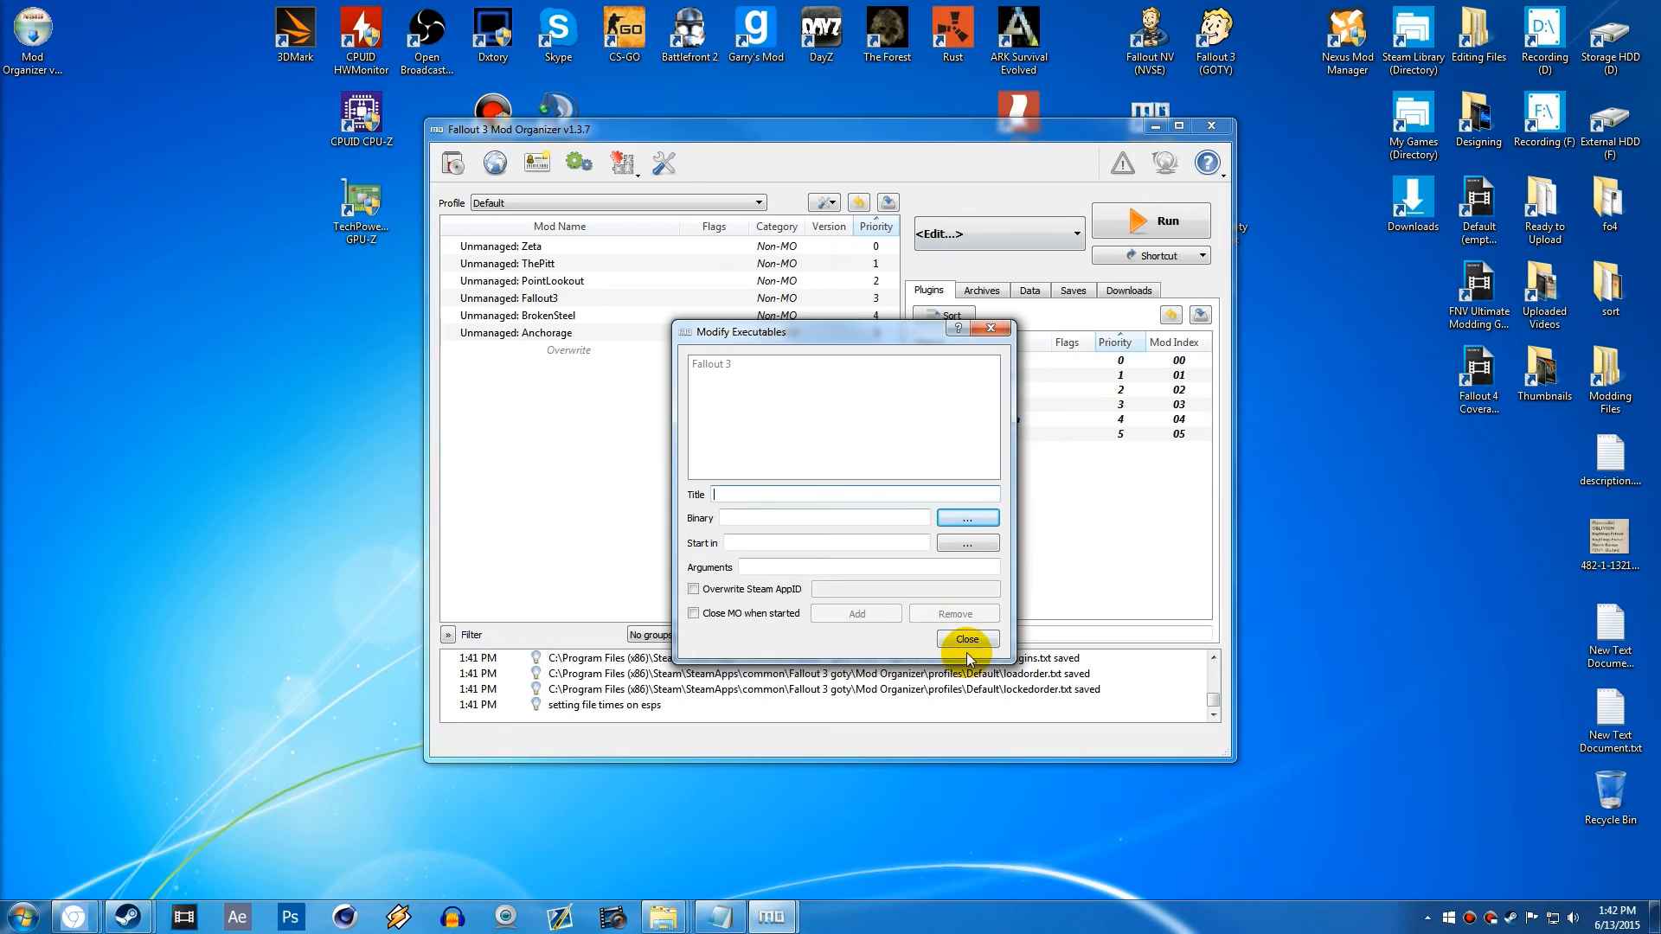
click(964, 638)
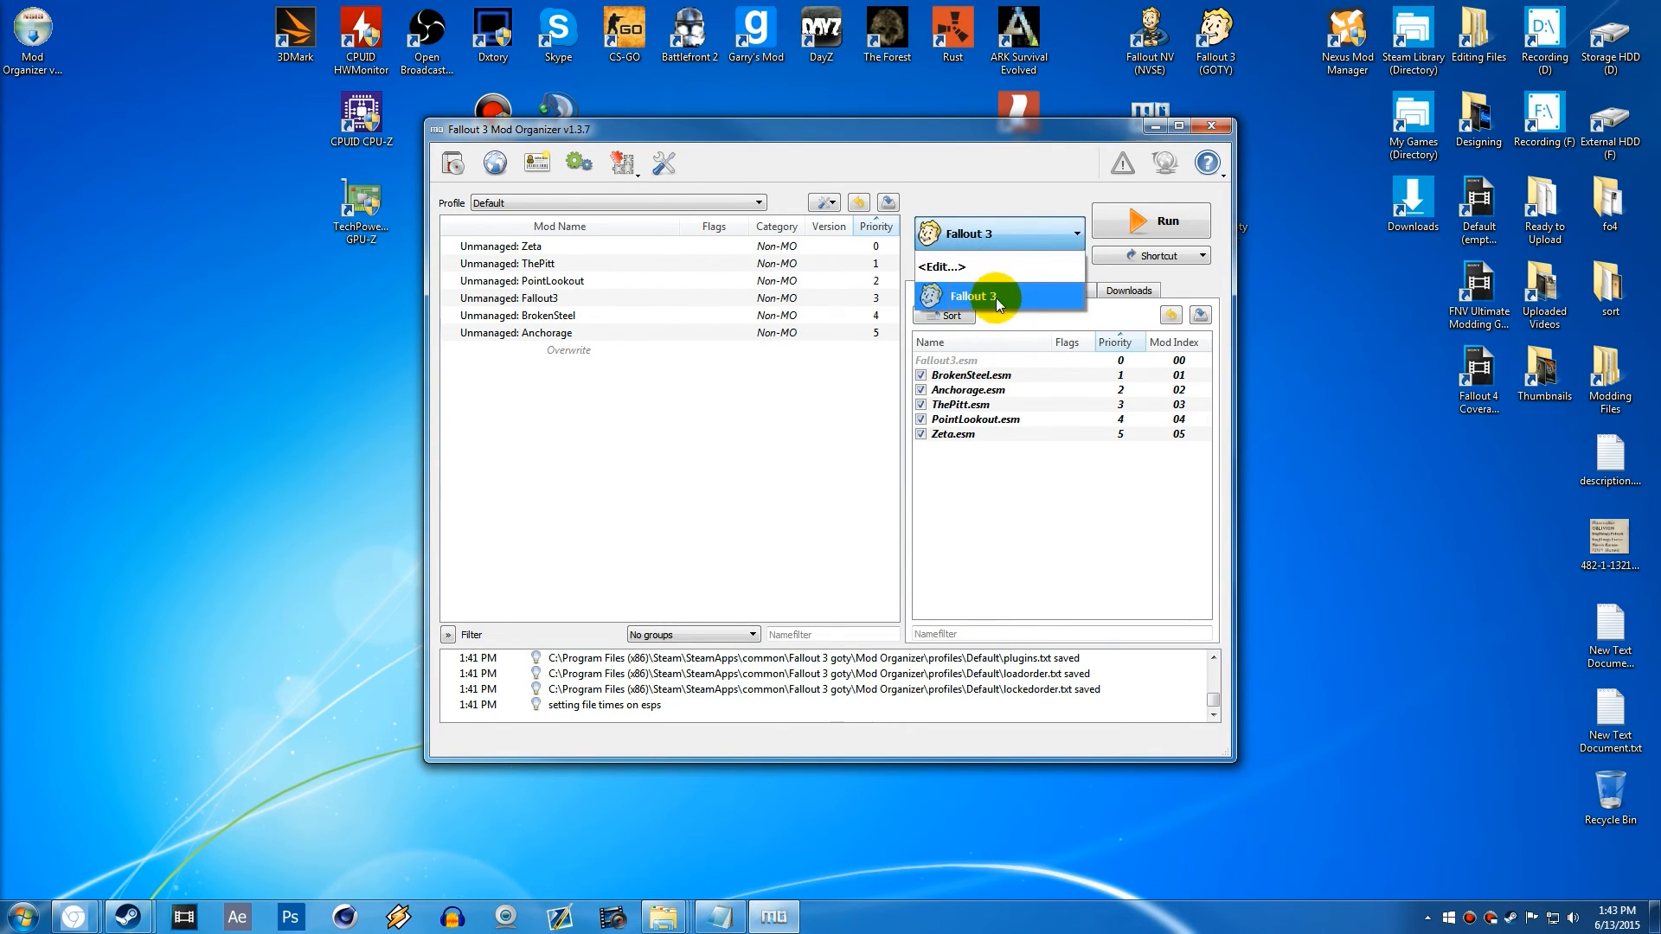
- Keep Fallout 3 as the launch target and auto-sort the plugin load order with Sort
click(996, 296)
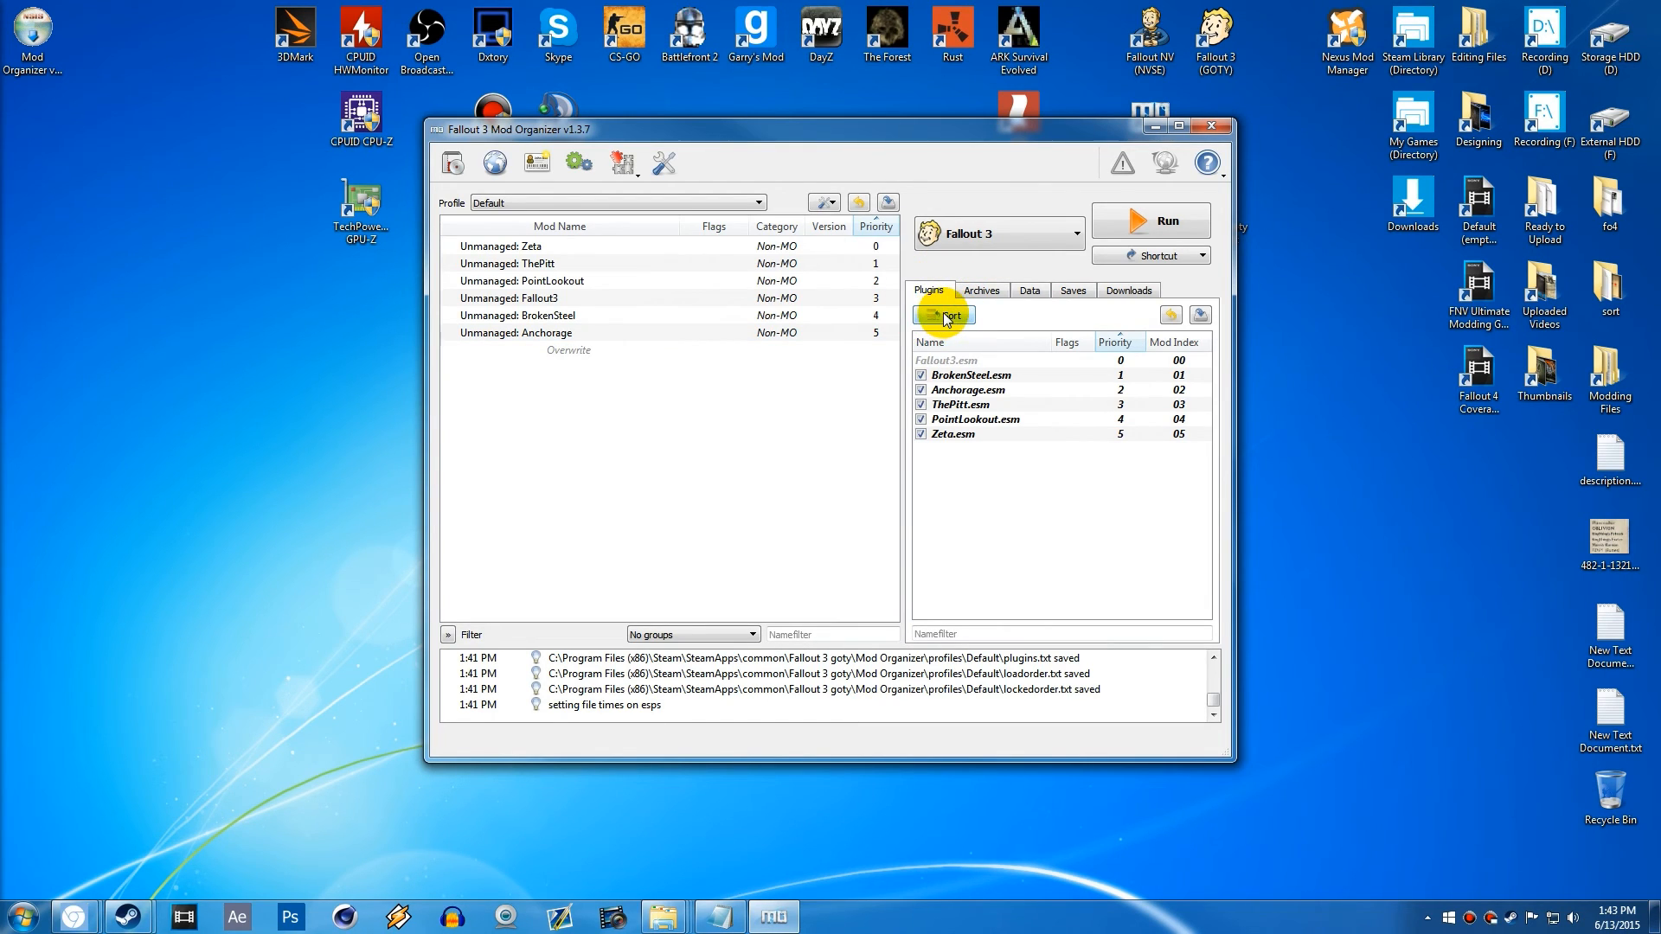
click(943, 315)
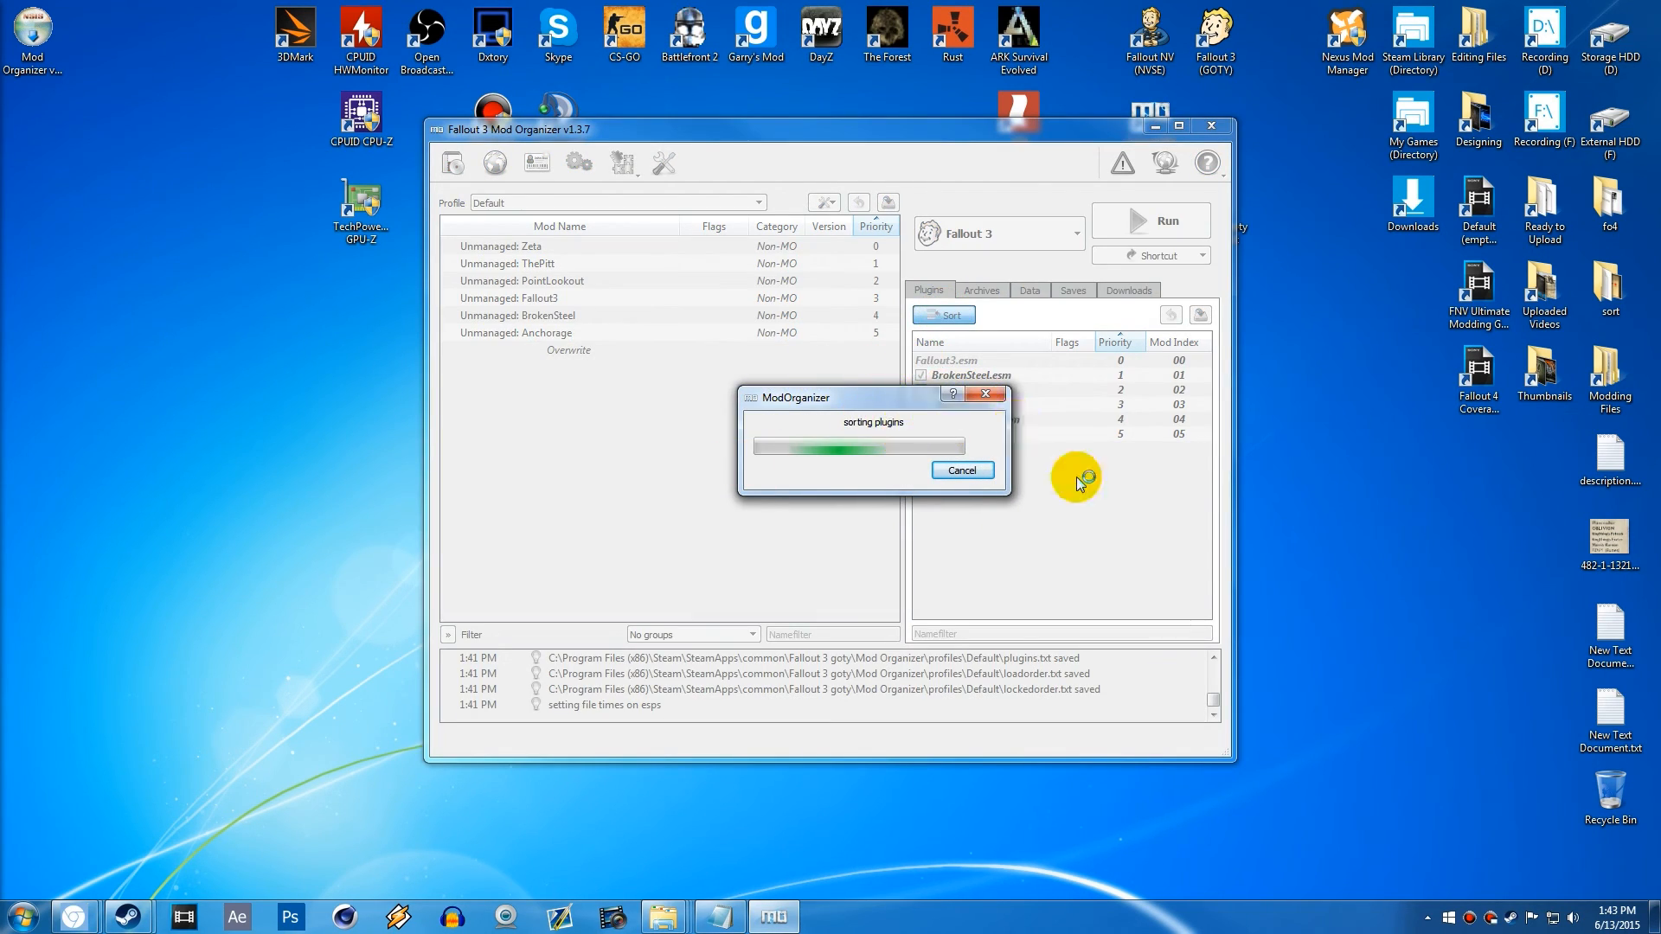
mouse_move(1083, 472)
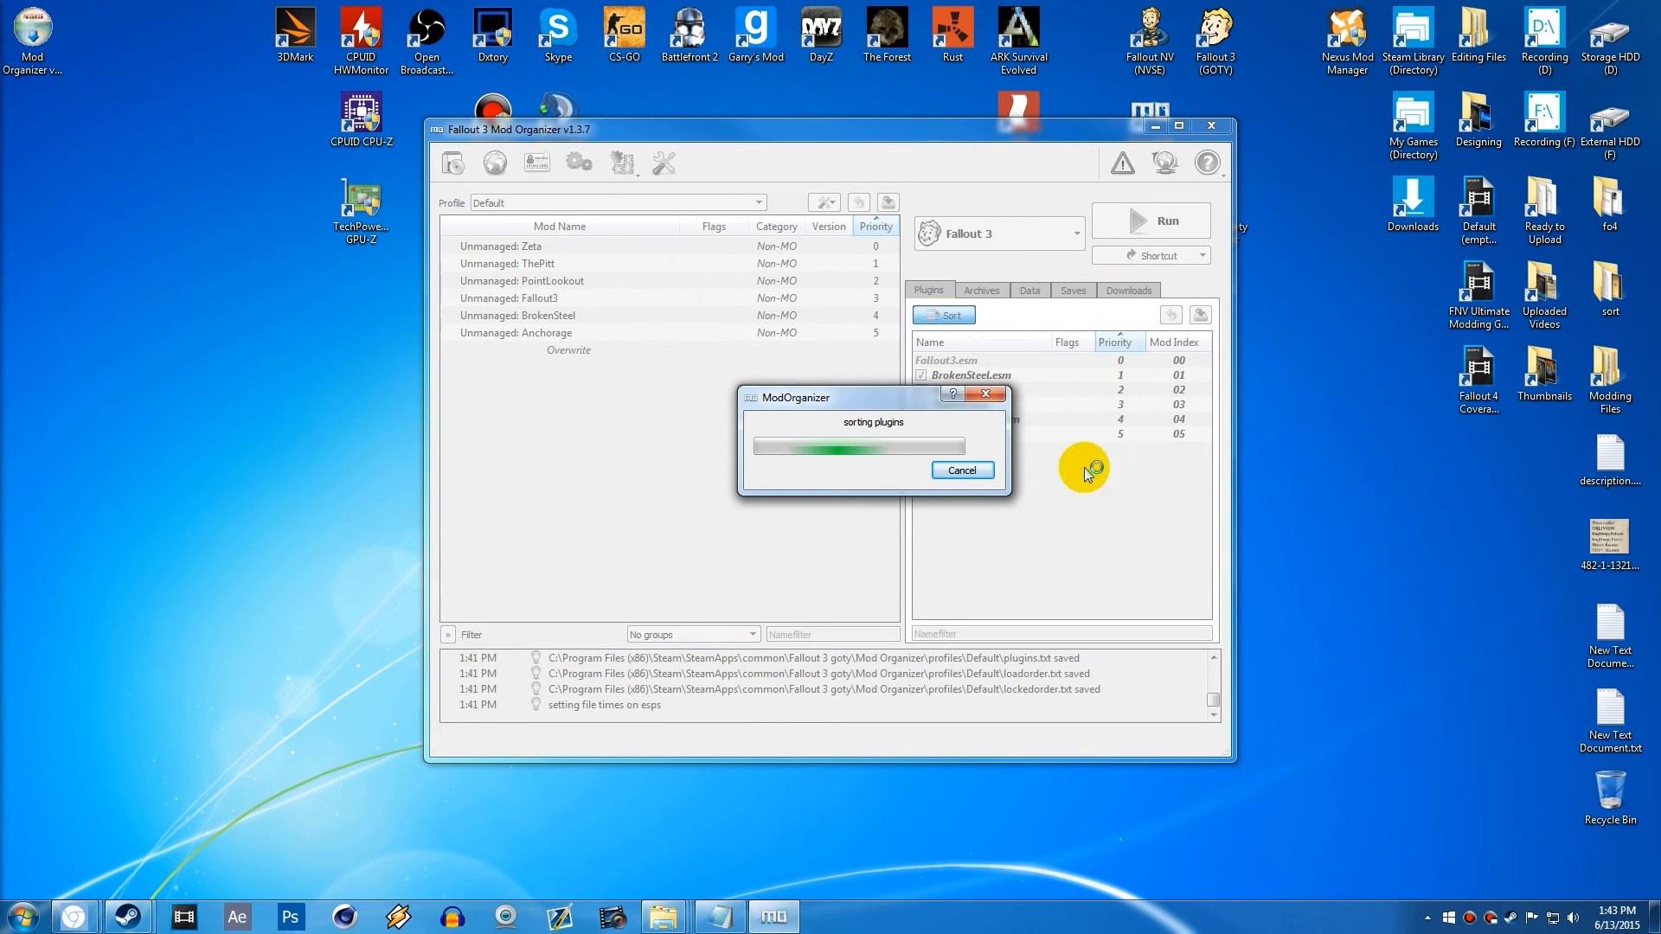
mouse_move(1094, 427)
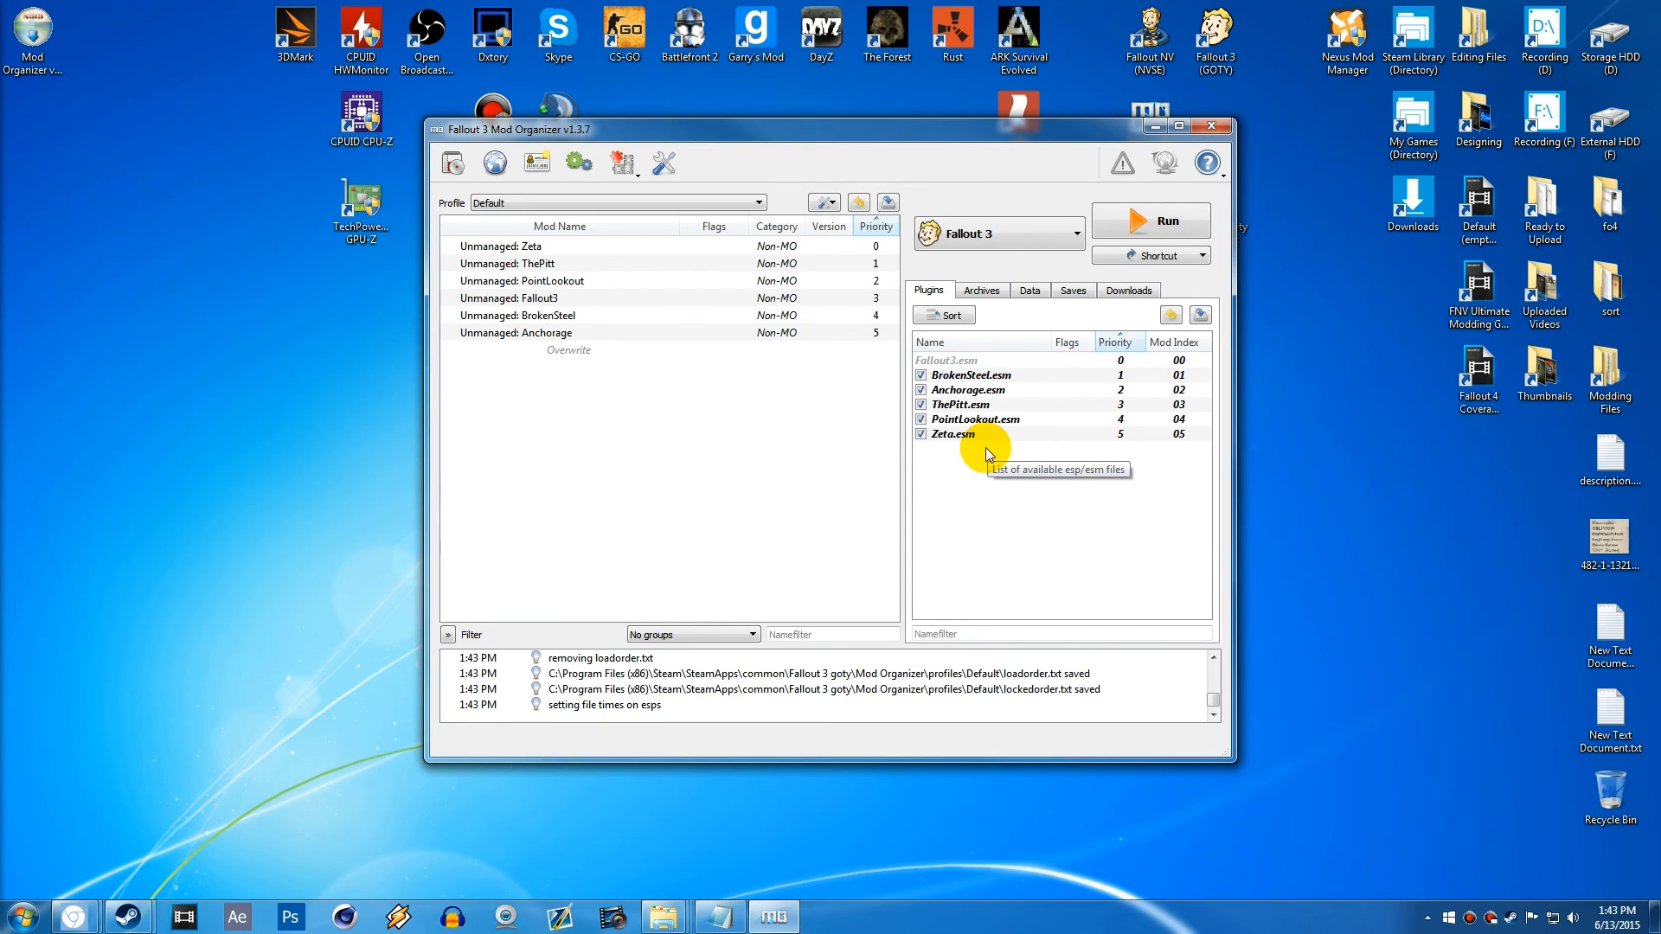
mouse_move(980, 389)
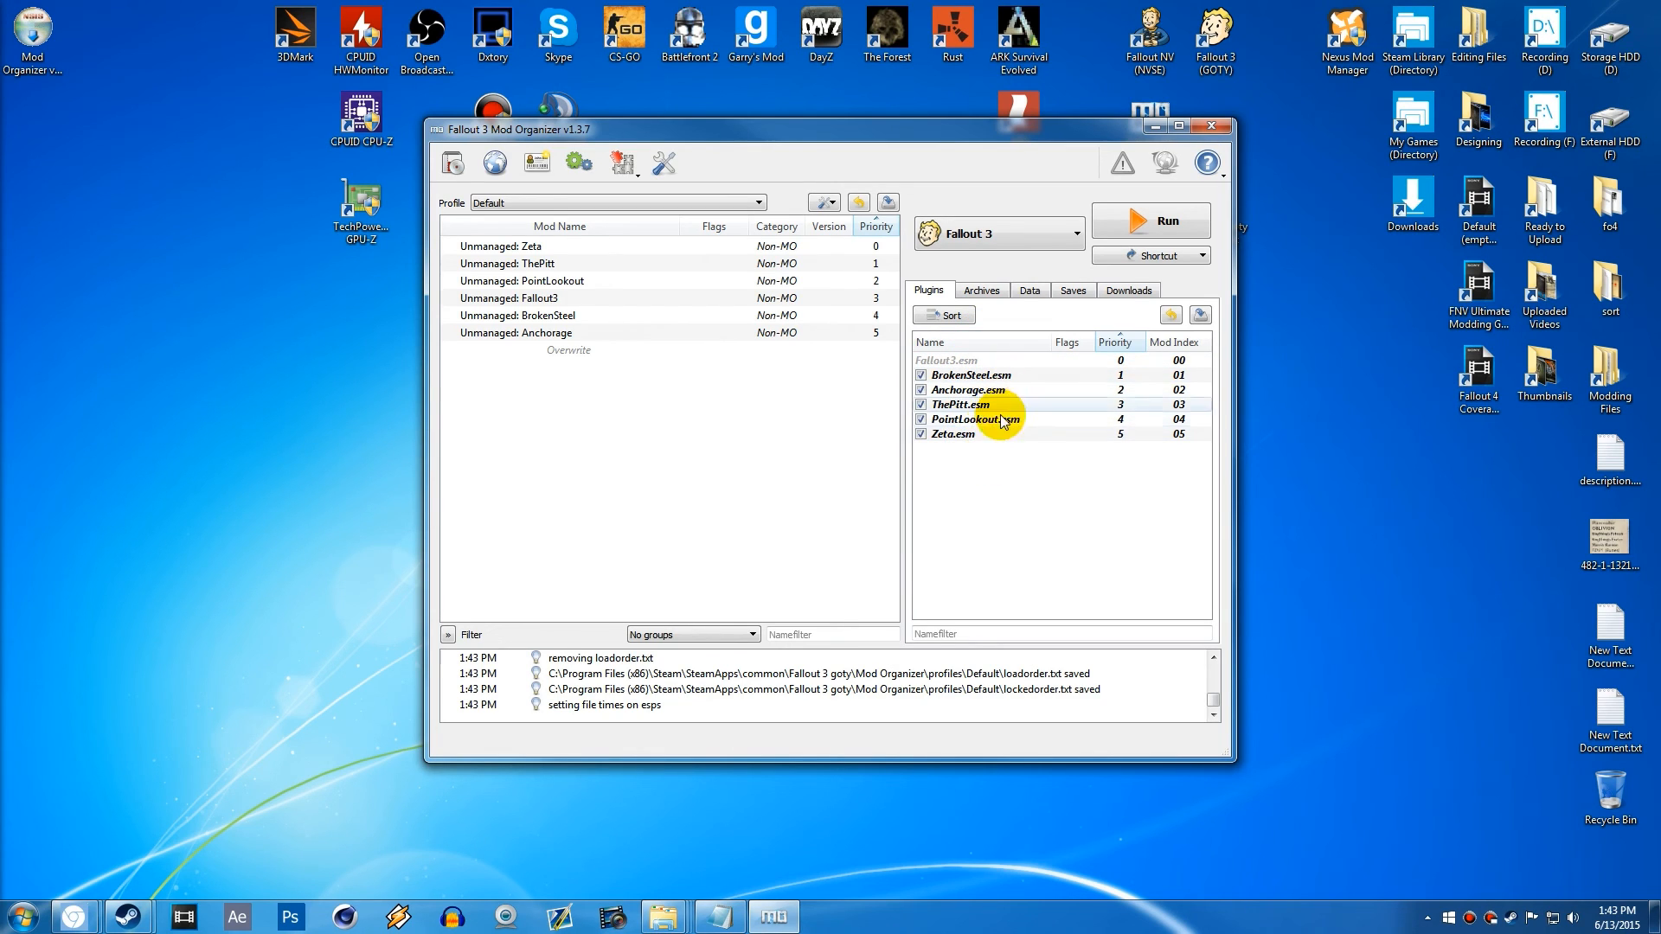
click(1028, 291)
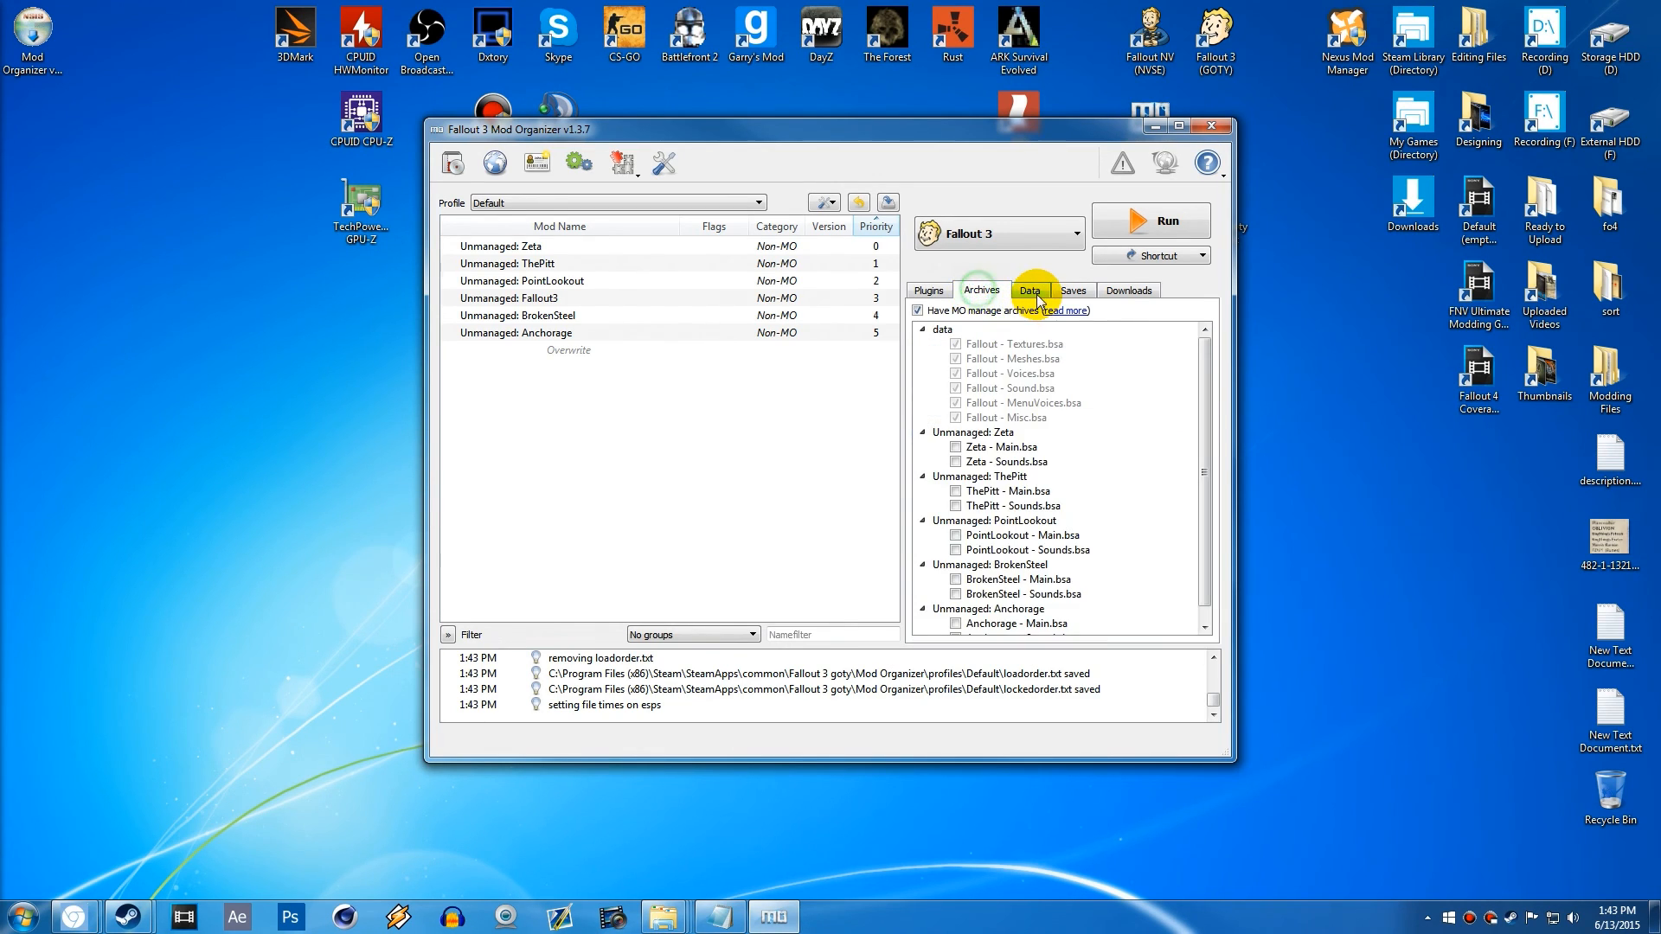
click(1073, 289)
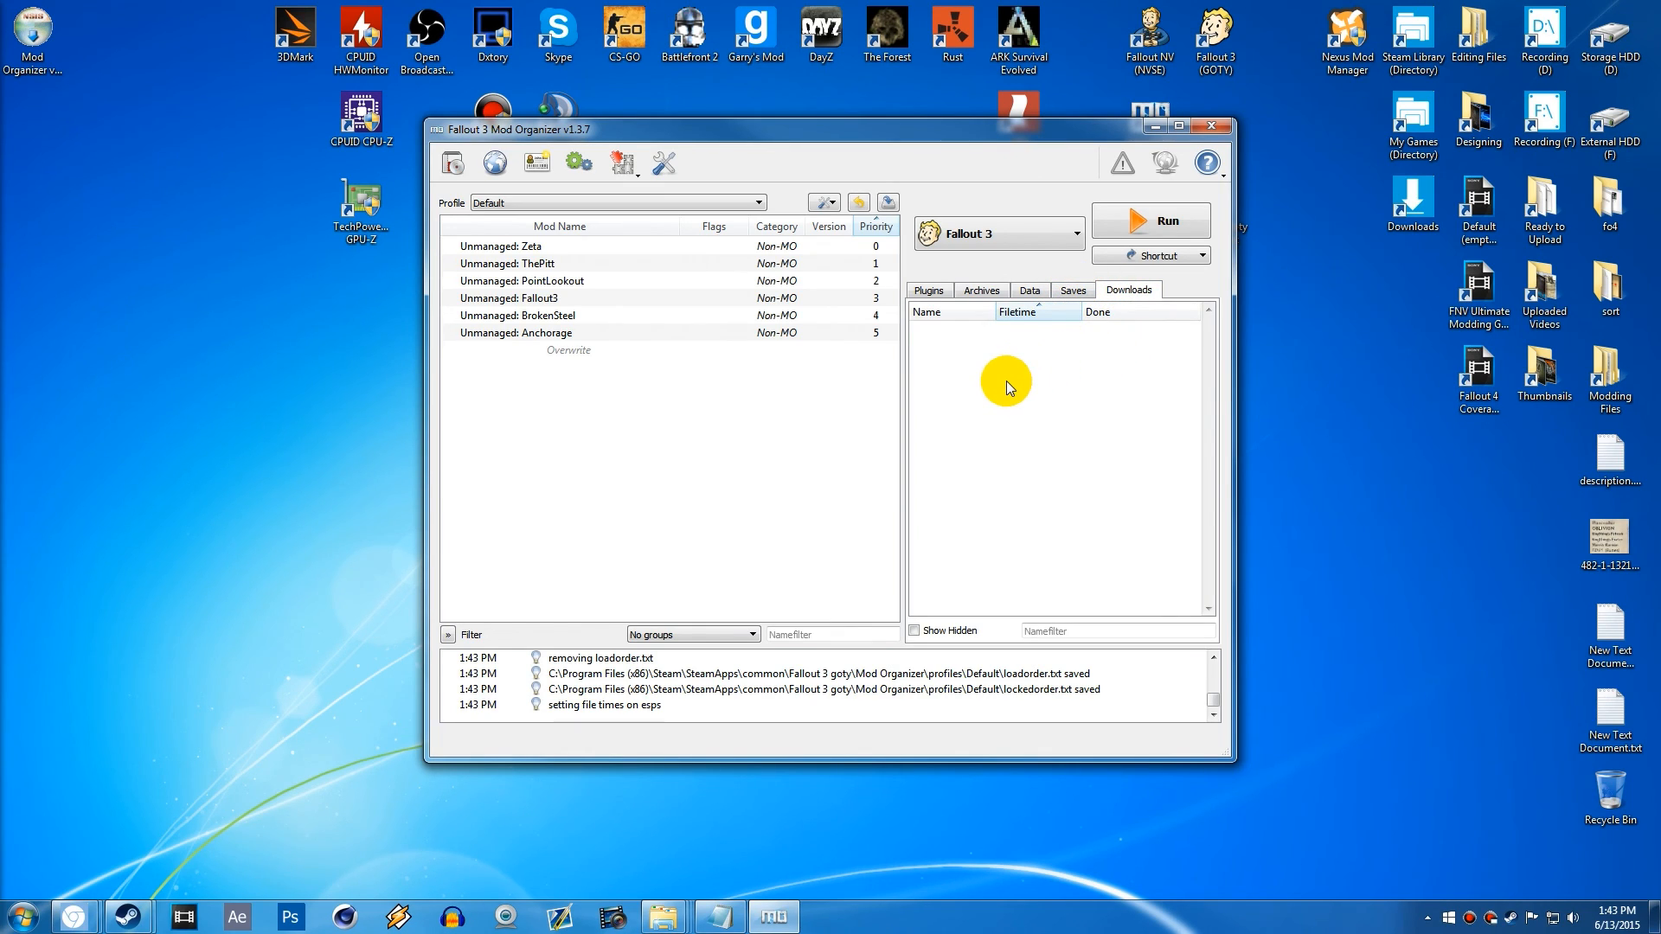
click(928, 289)
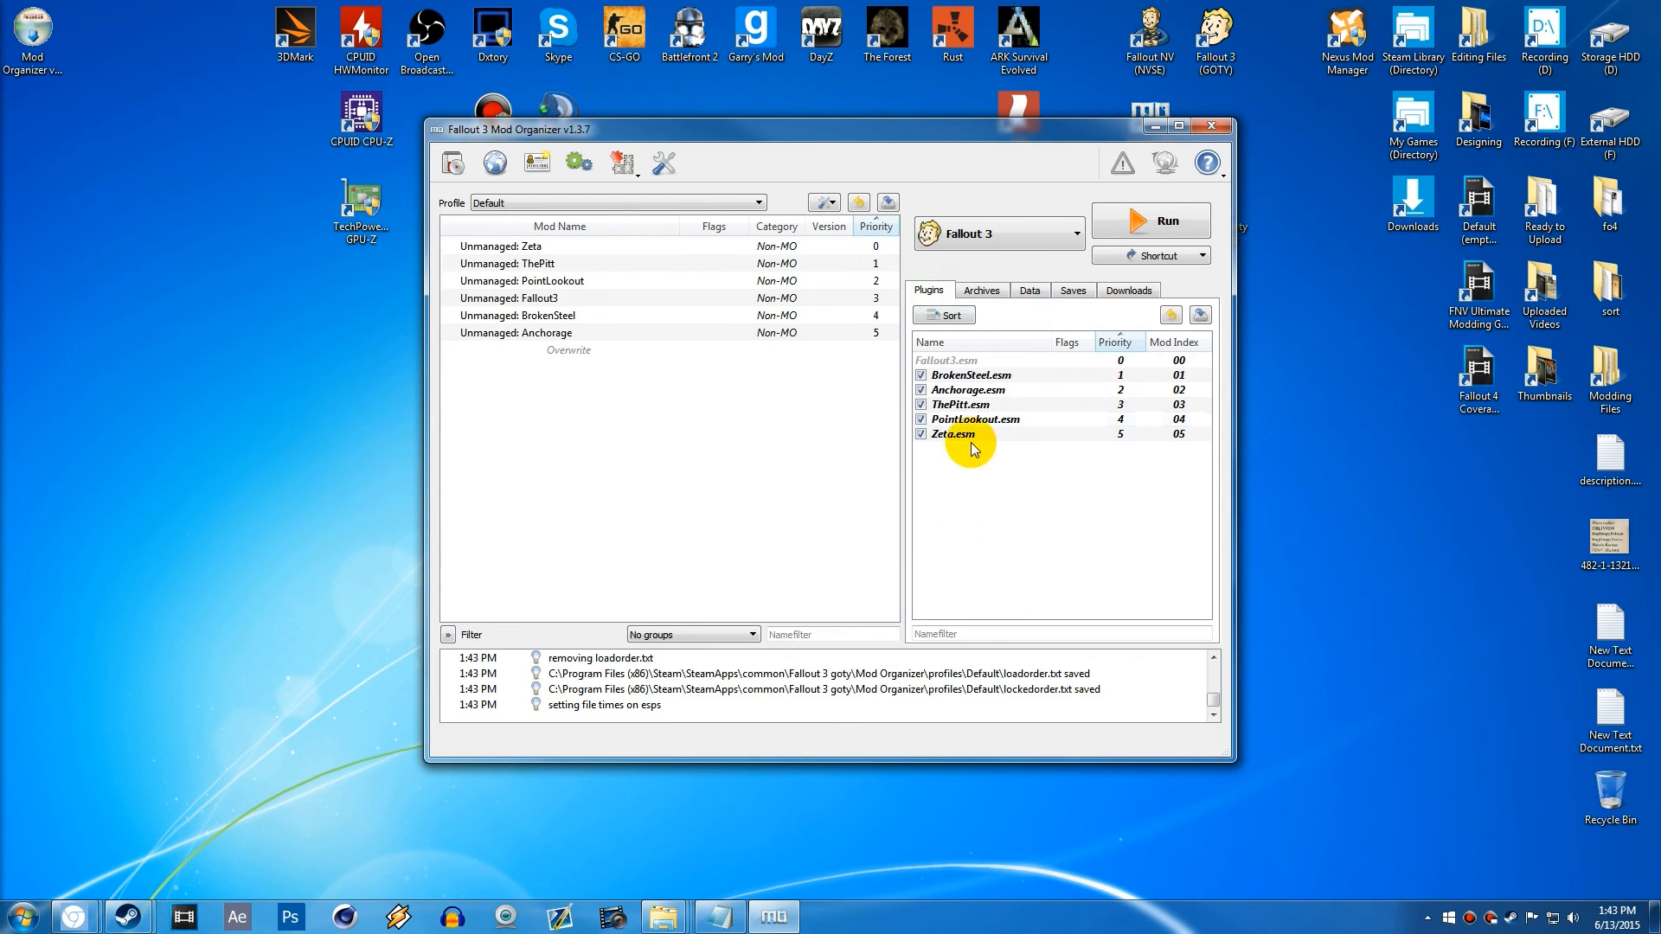
mouse_move(1047, 497)
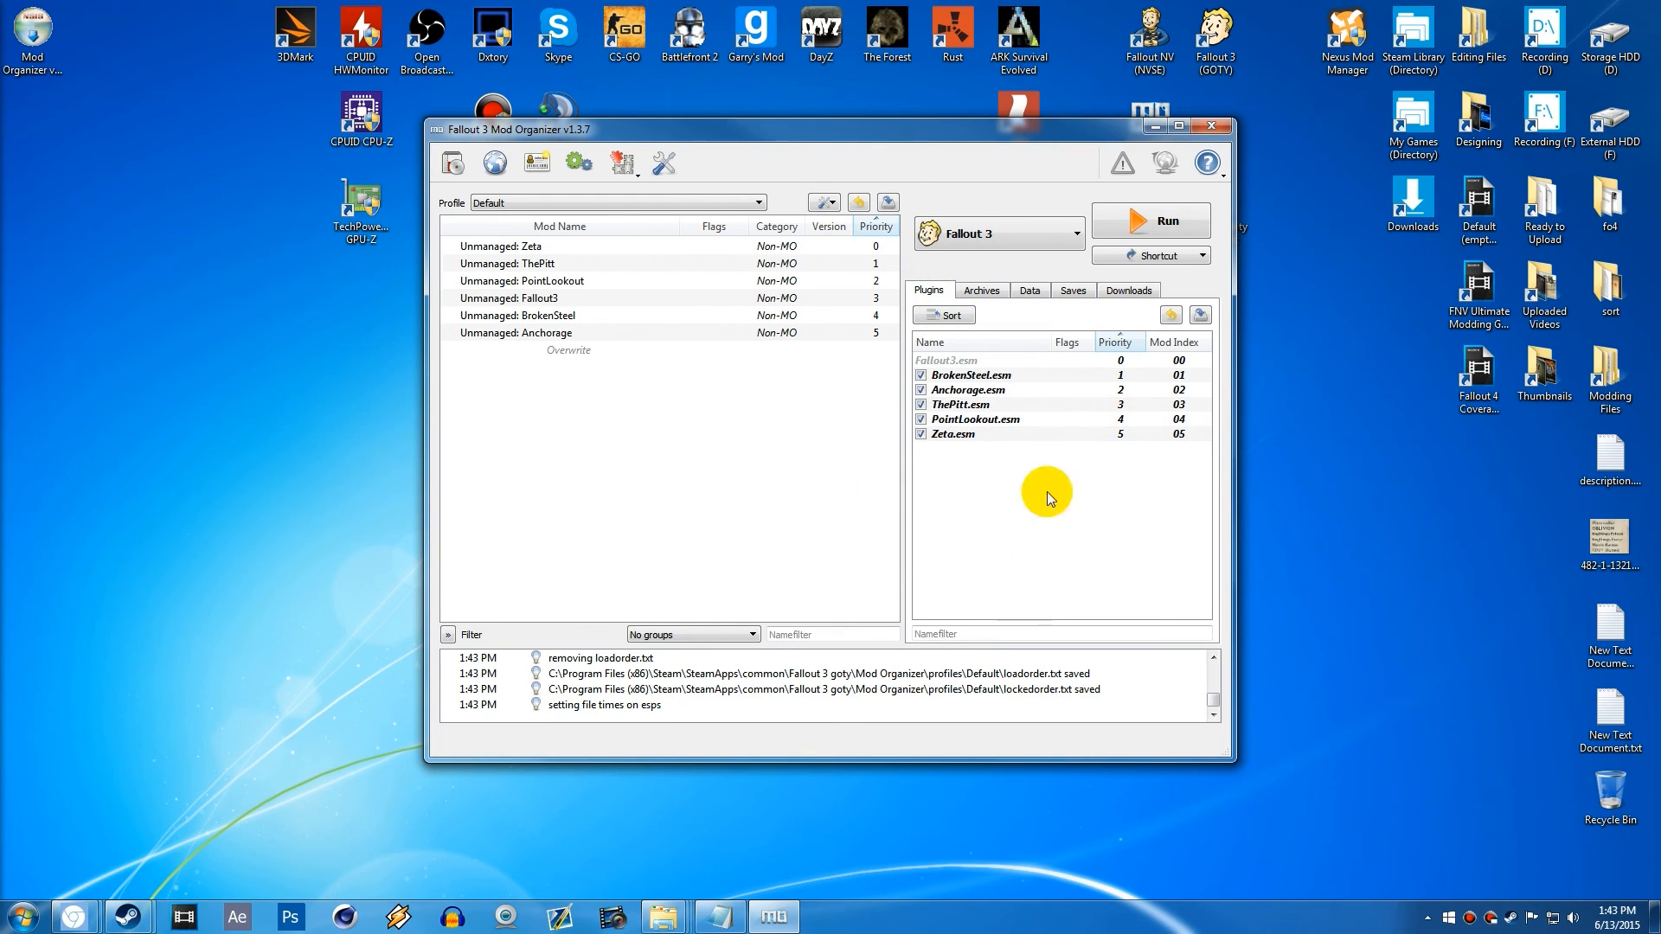
mouse_move(641, 526)
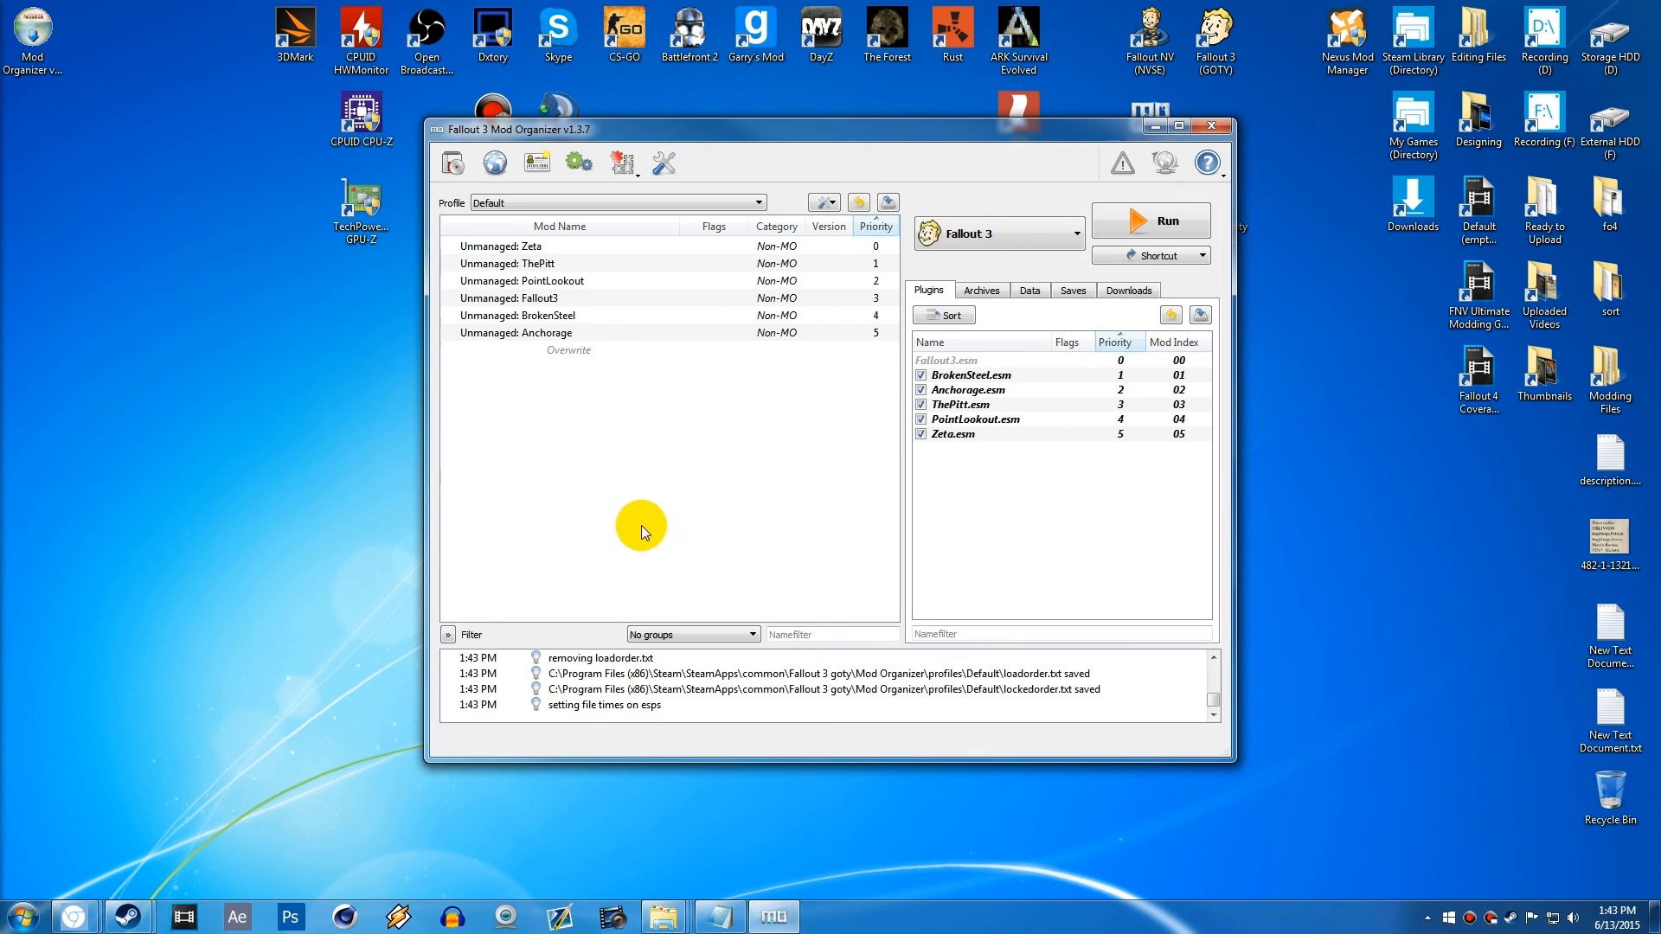